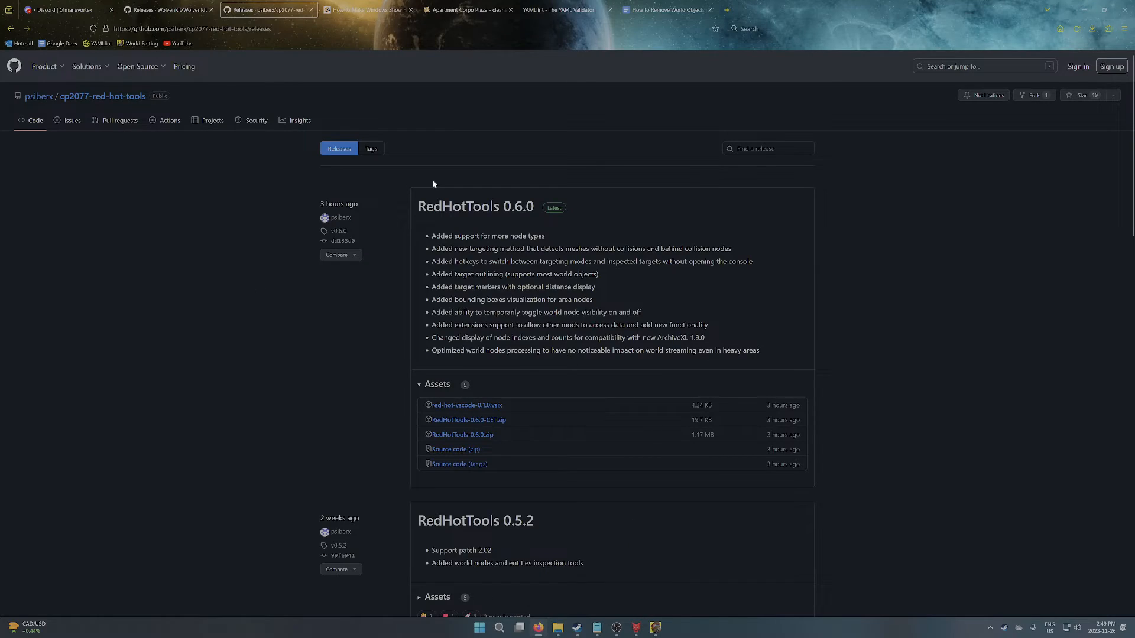
Step: Return to the how-to guide document in Firefox
left_click(666, 10)
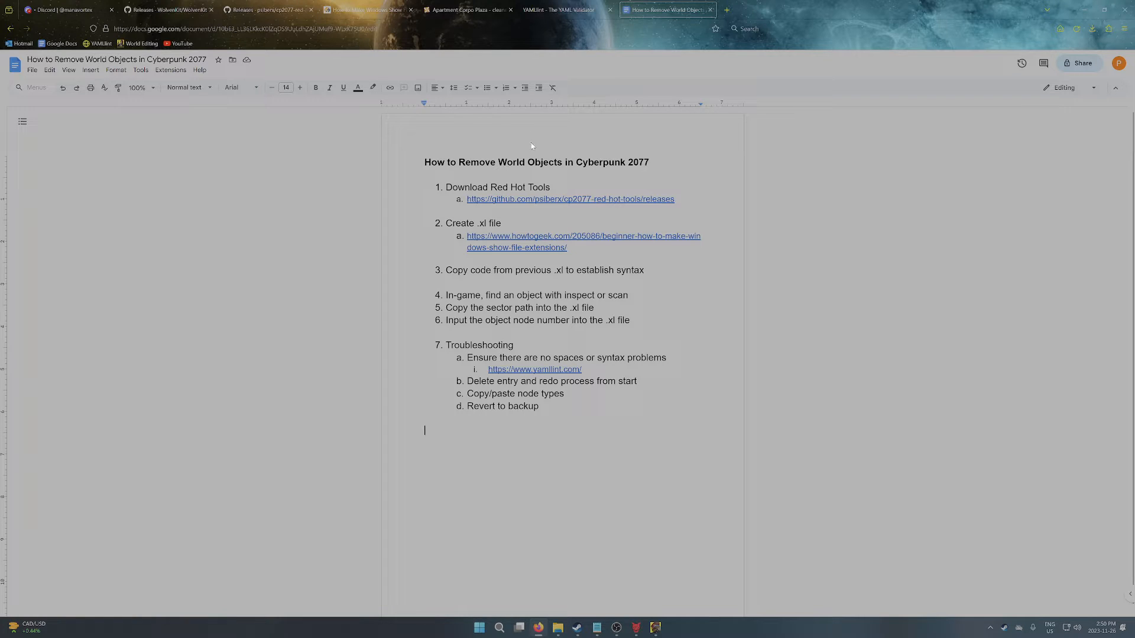
left_click(268, 9)
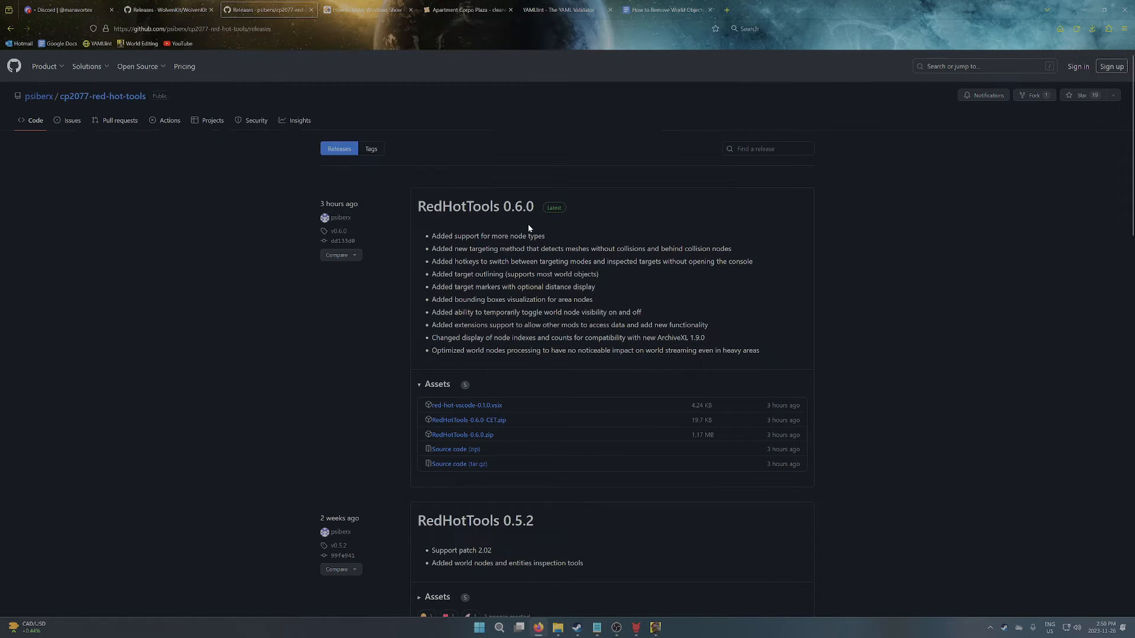
mouse_move(475, 207)
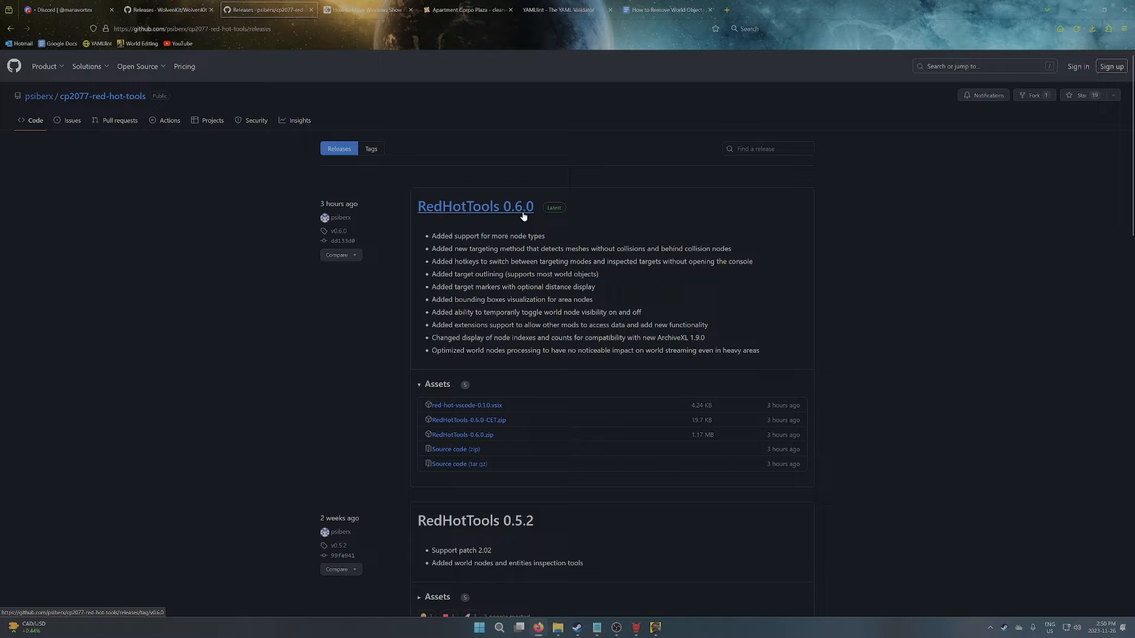
mouse_move(521, 424)
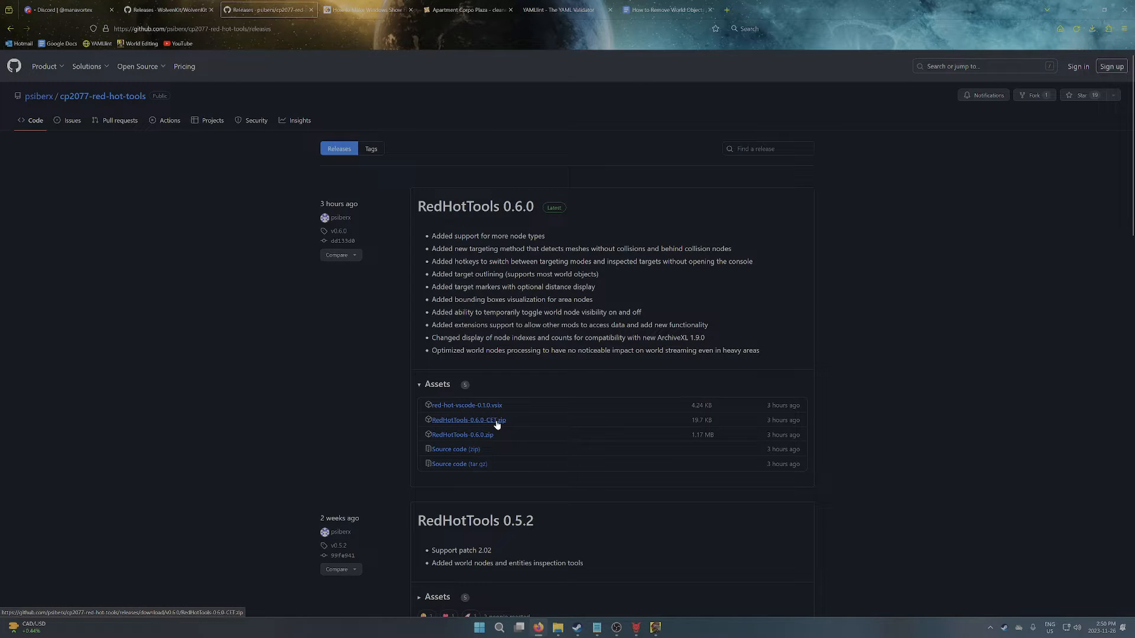
mouse_move(466, 404)
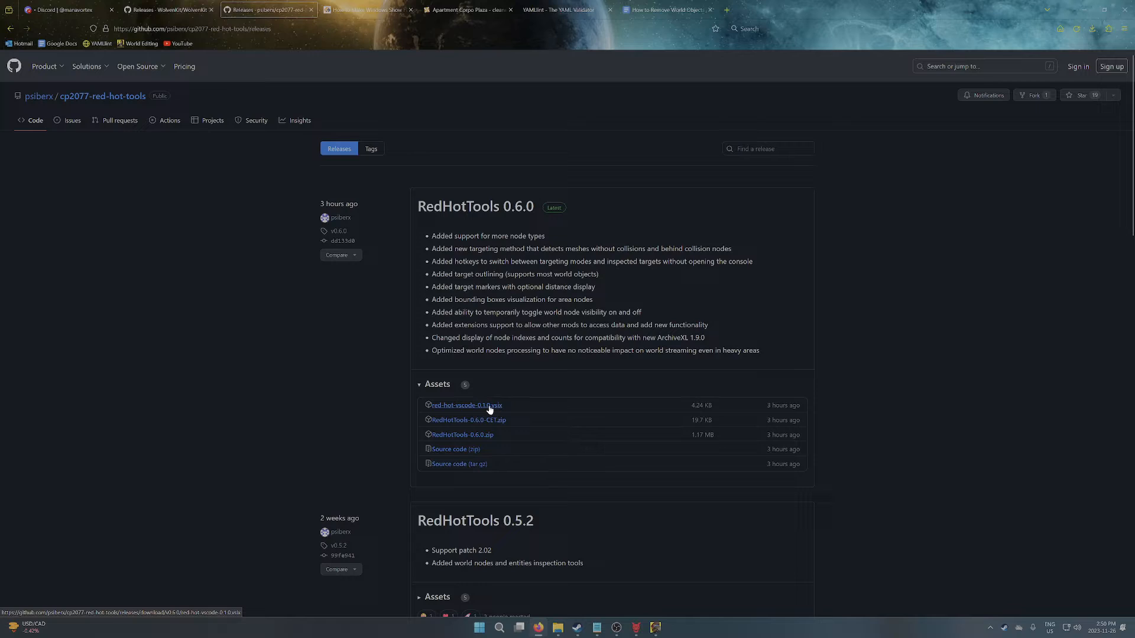
mouse_move(449, 449)
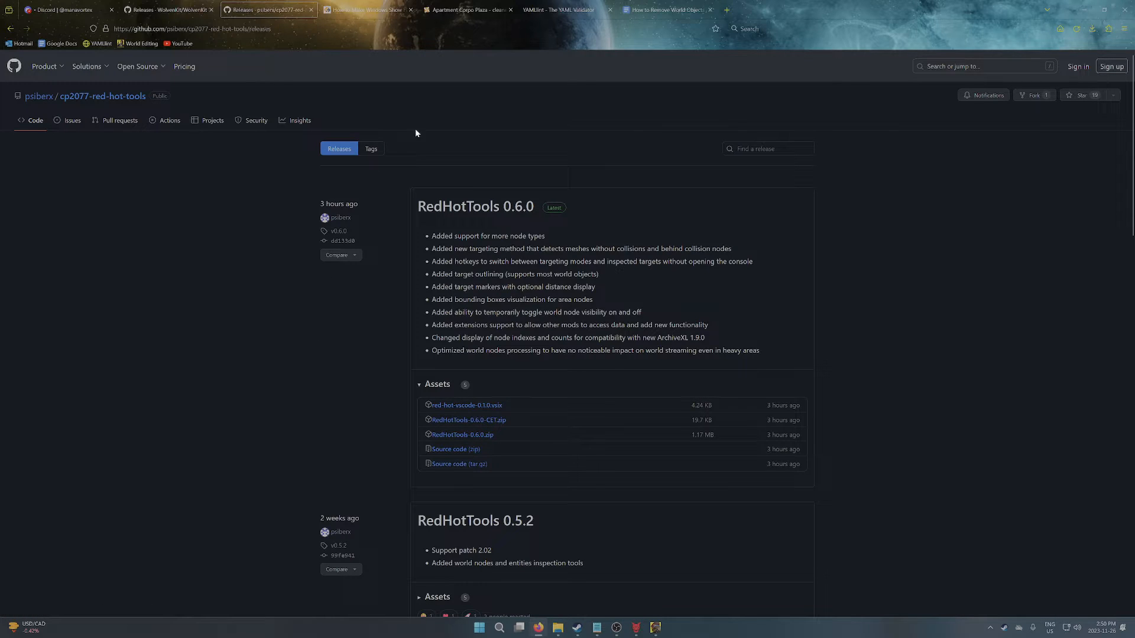
mouse_move(356, 172)
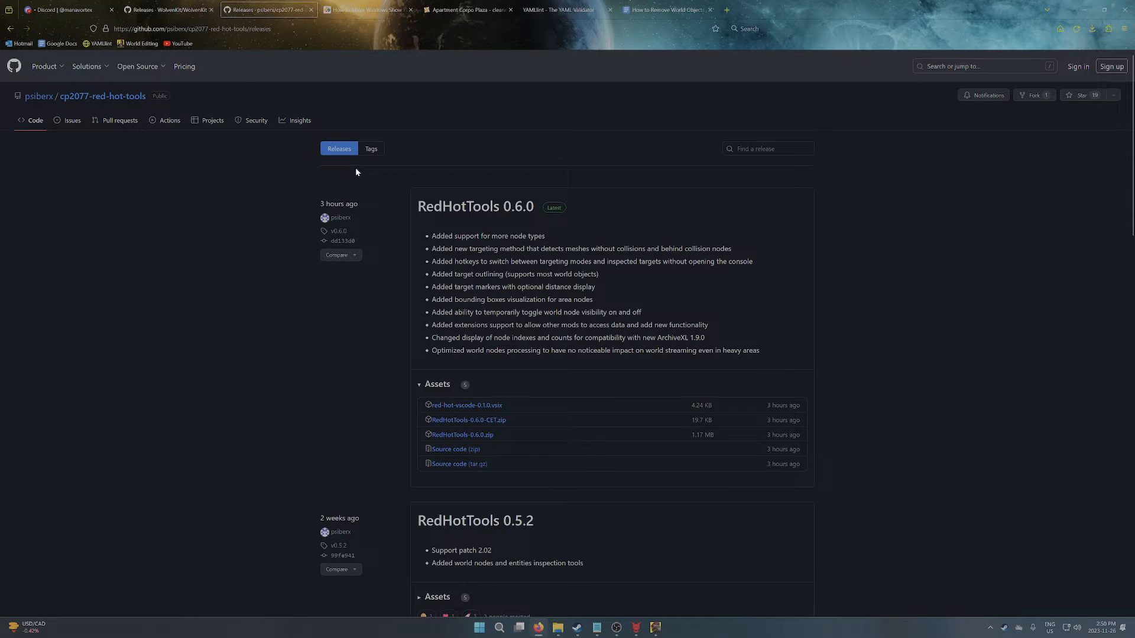
mouse_move(344, 188)
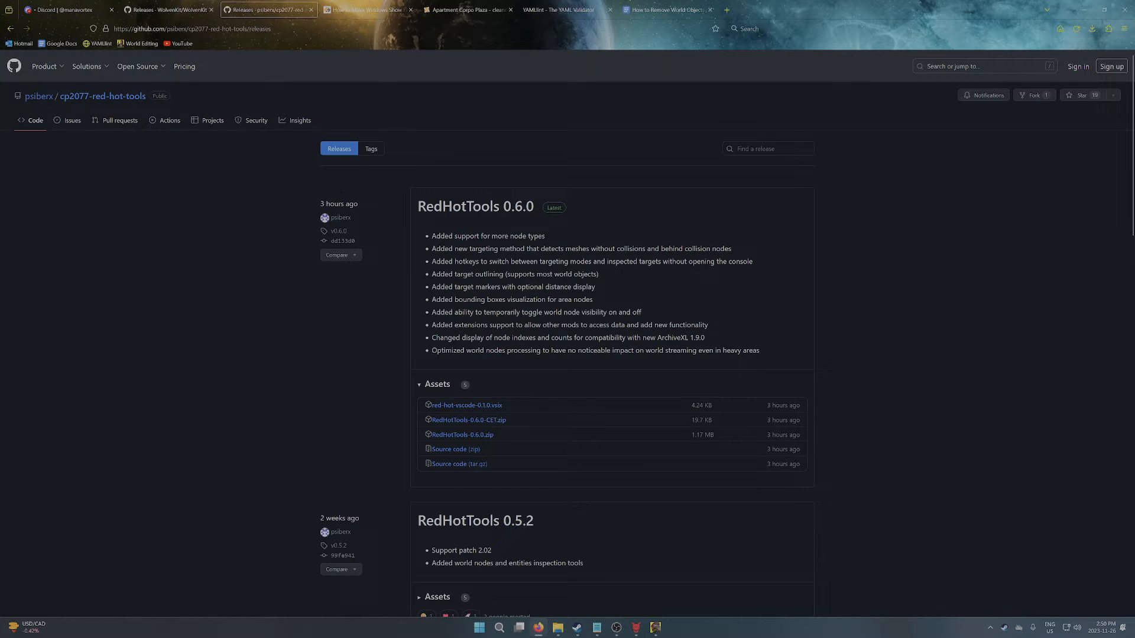
left_click(665, 9)
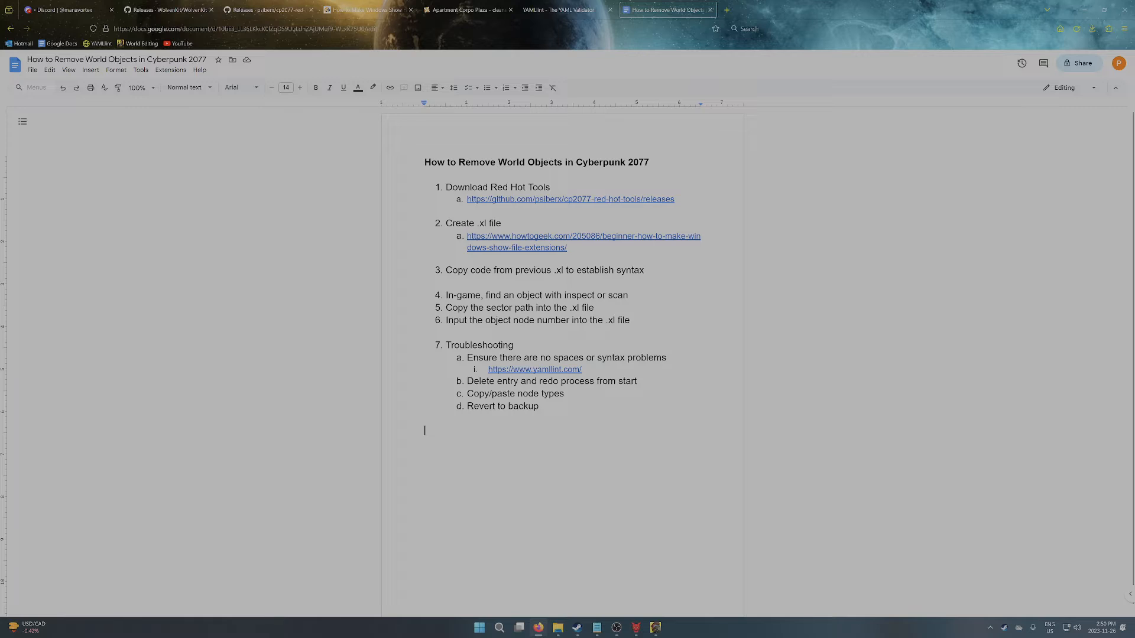
mouse_move(615, 587)
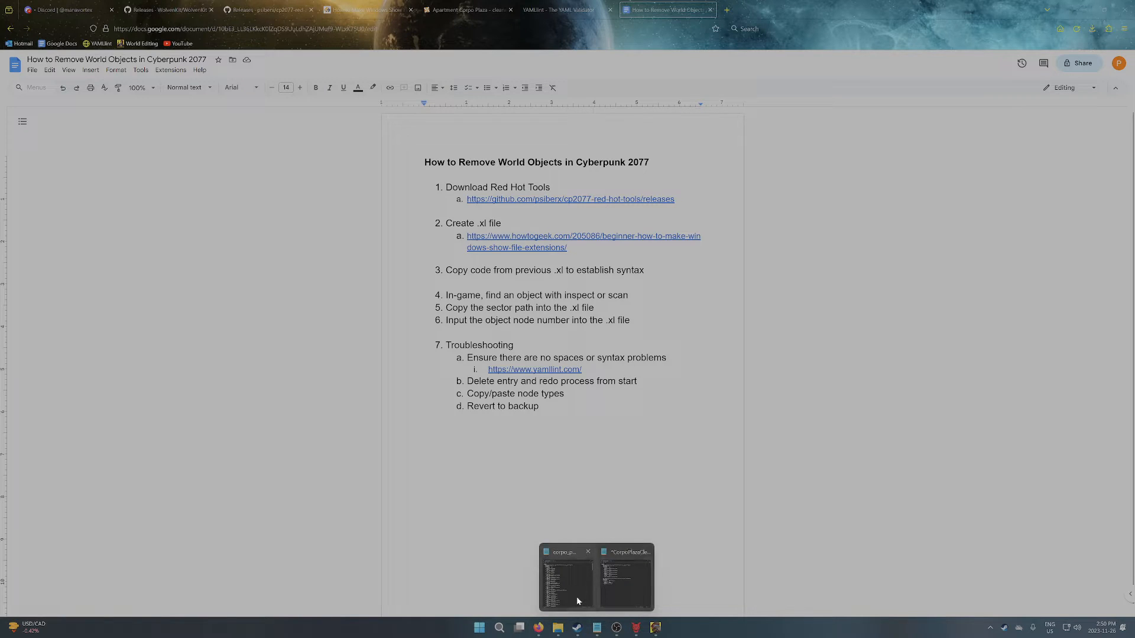
Step: Launch Notepad from Windows search
left_click(627, 576)
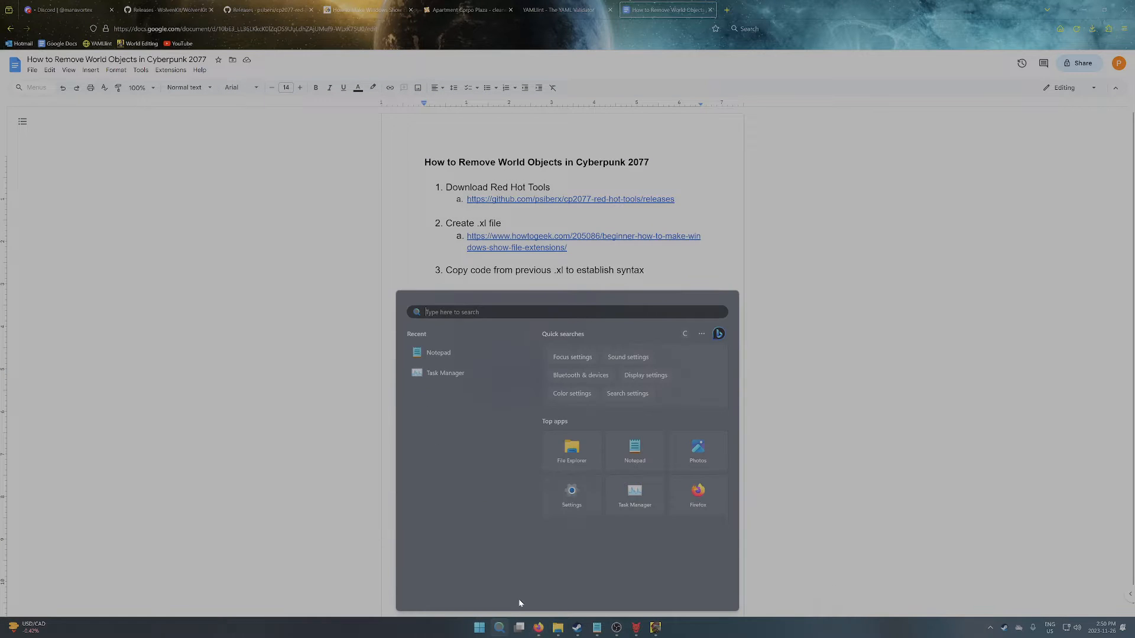
type("notepad")
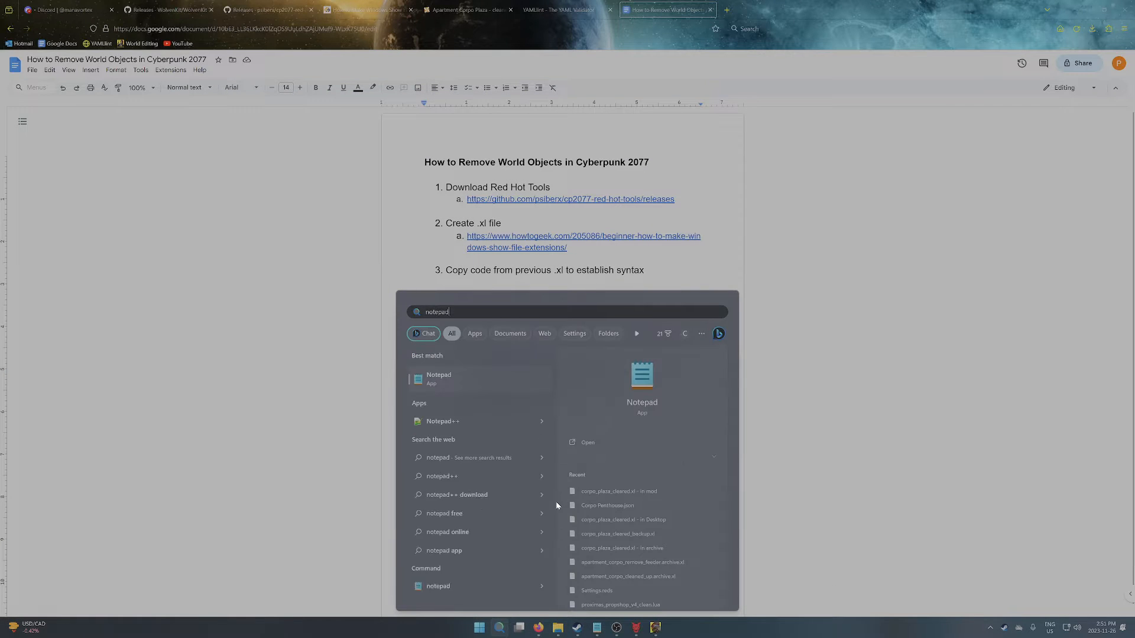
left_click(439, 378)
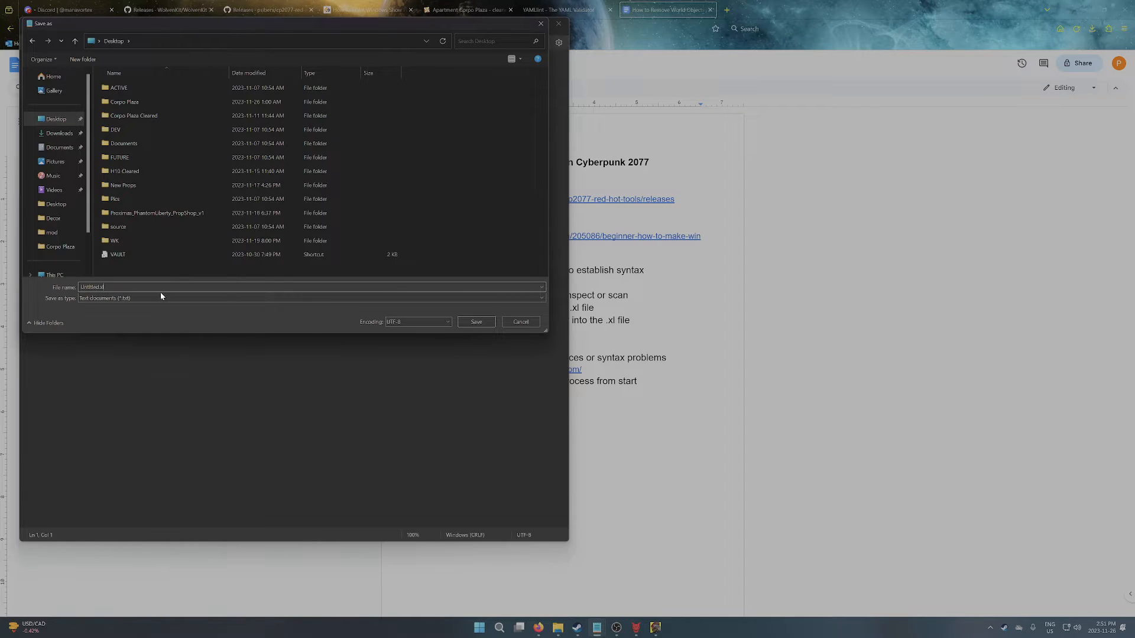
Step: Save the new empty document to the Desktop with an .xl file name
left_click(160, 286)
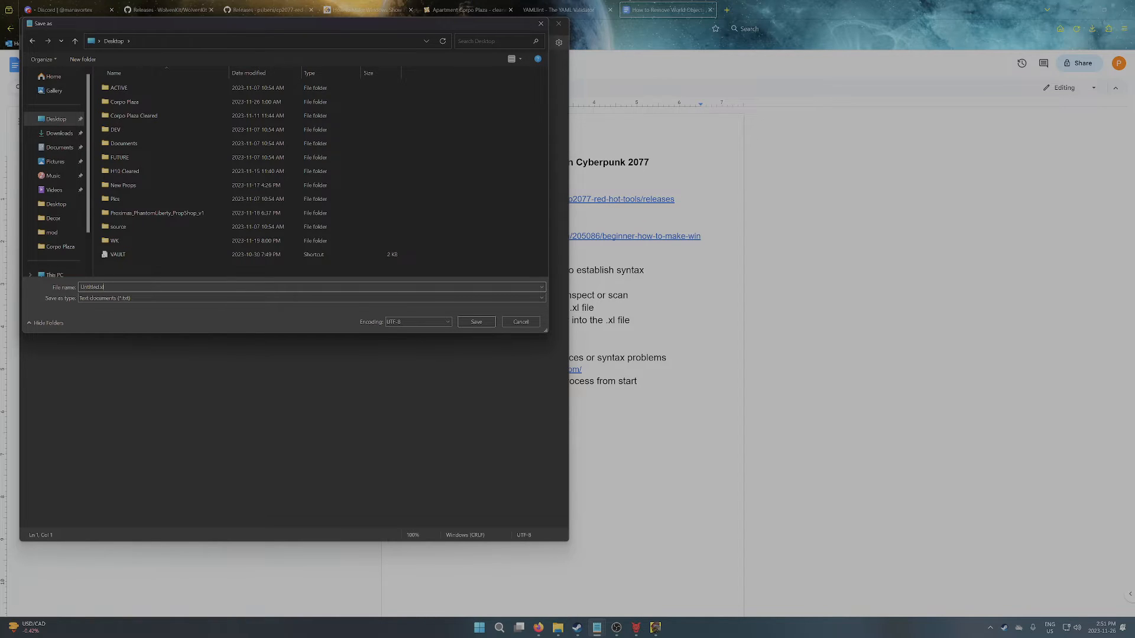
double_click(92, 287)
type("CorpoPlazaVoided.xl")
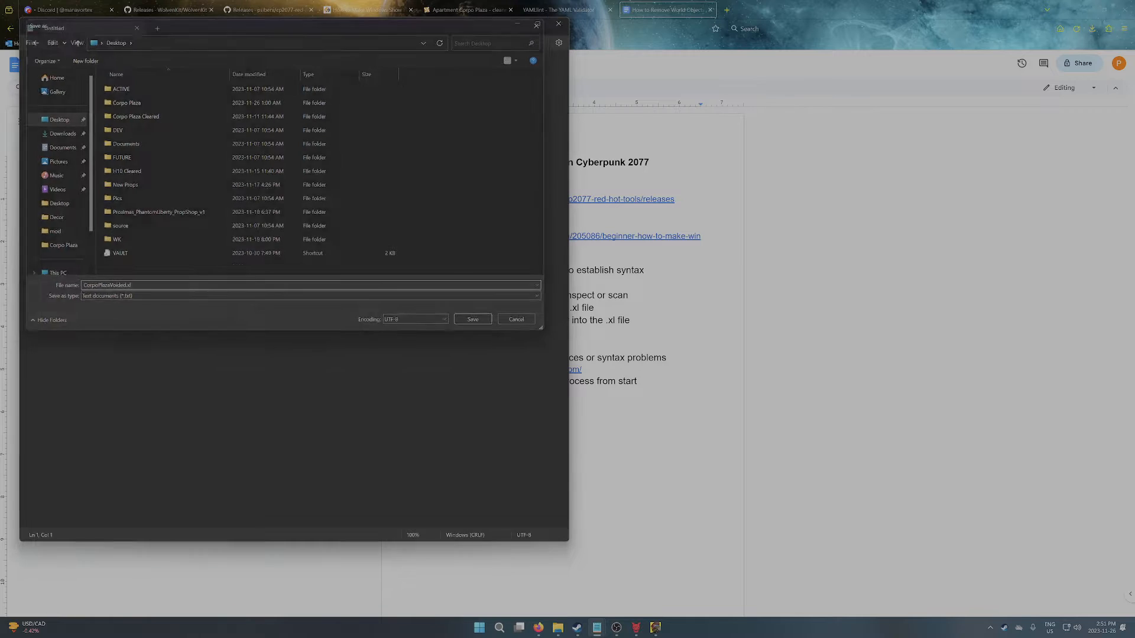
left_click(472, 319)
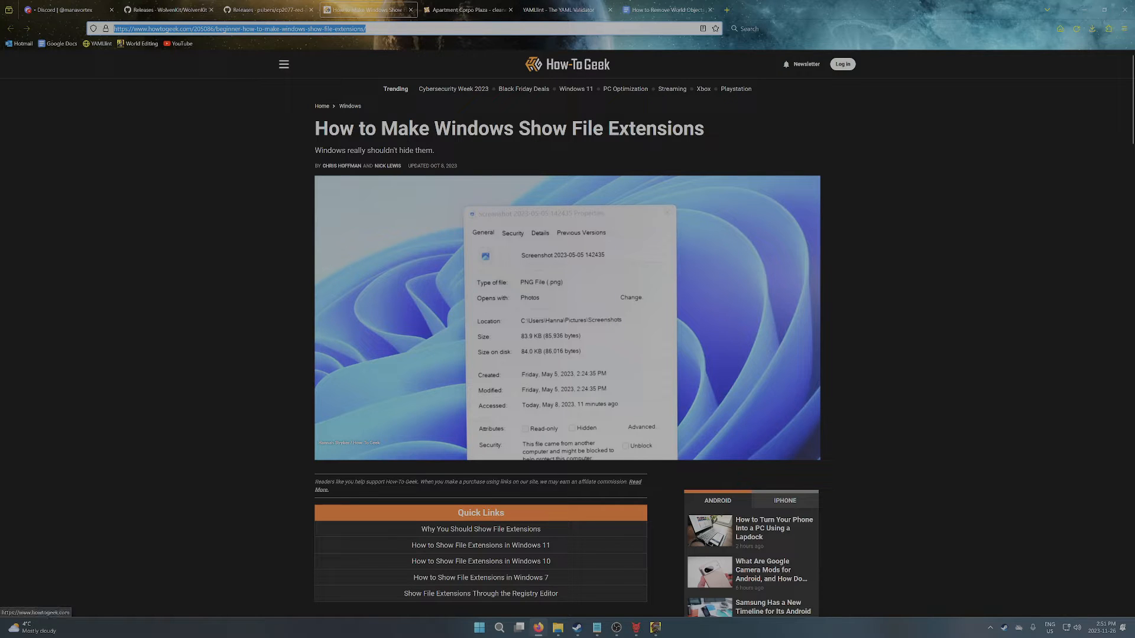
Step: Switch back to the Google Docs removal guide tab
left_click(665, 10)
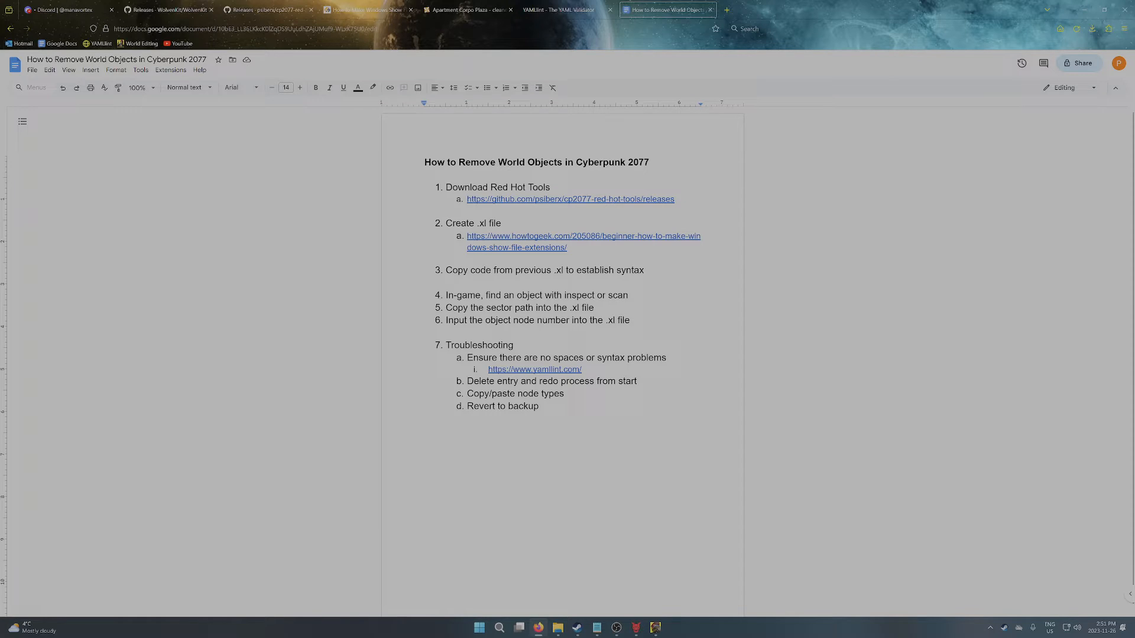
Step: Preview the Apartment Corpo Plaza mod's main file contents on its Files tab, then close the preview
left_click(468, 9)
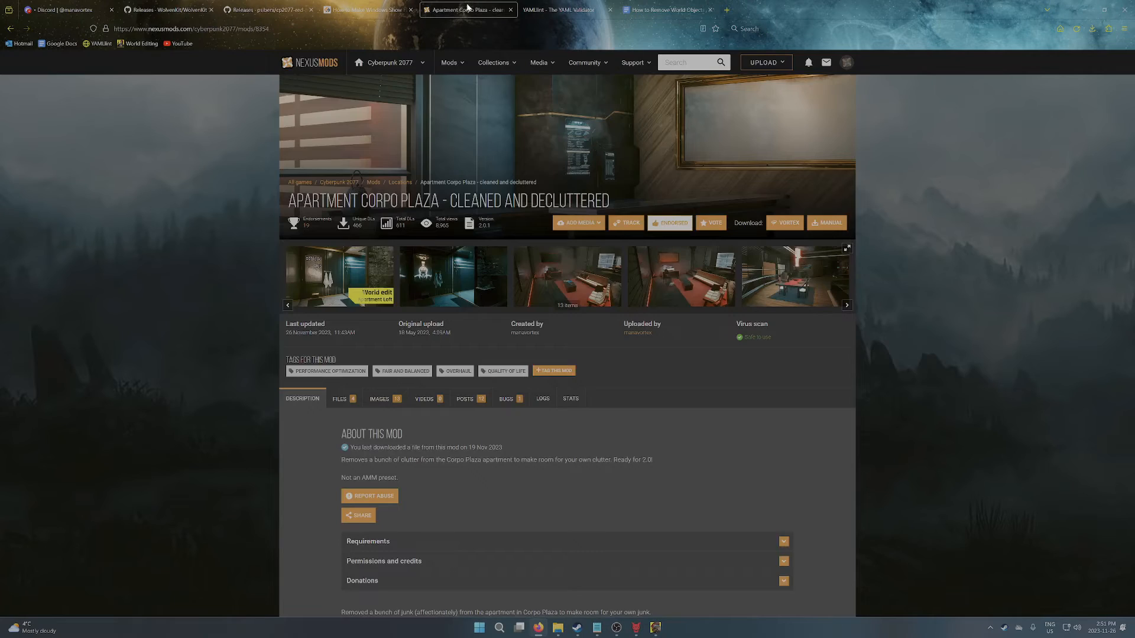
scroll("down", 3)
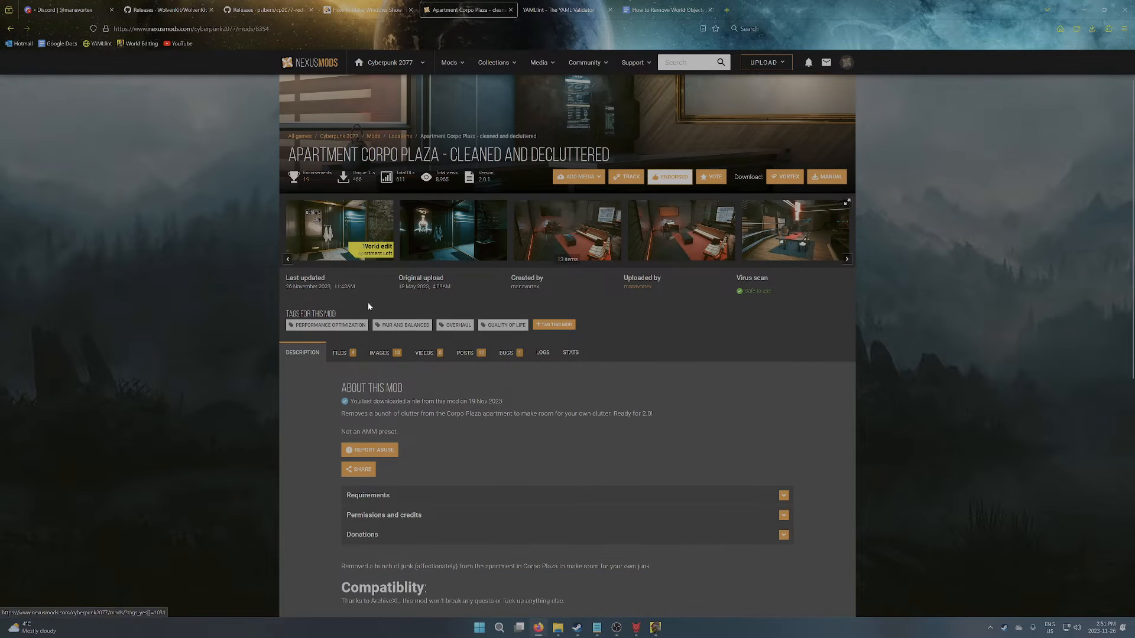
scroll("down", 3)
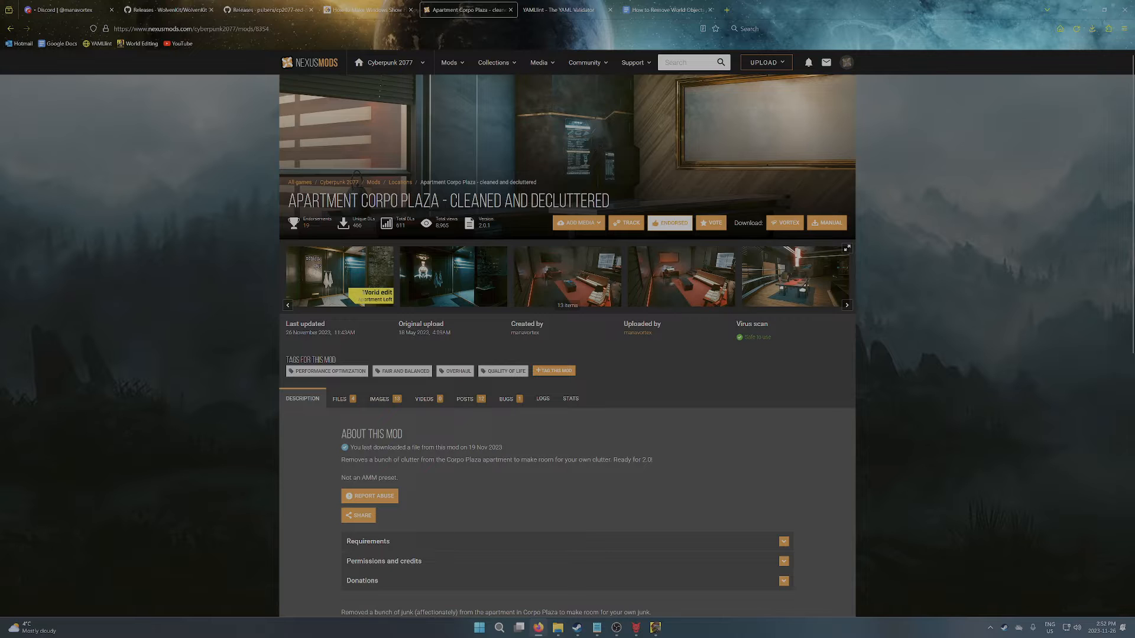
left_click(339, 398)
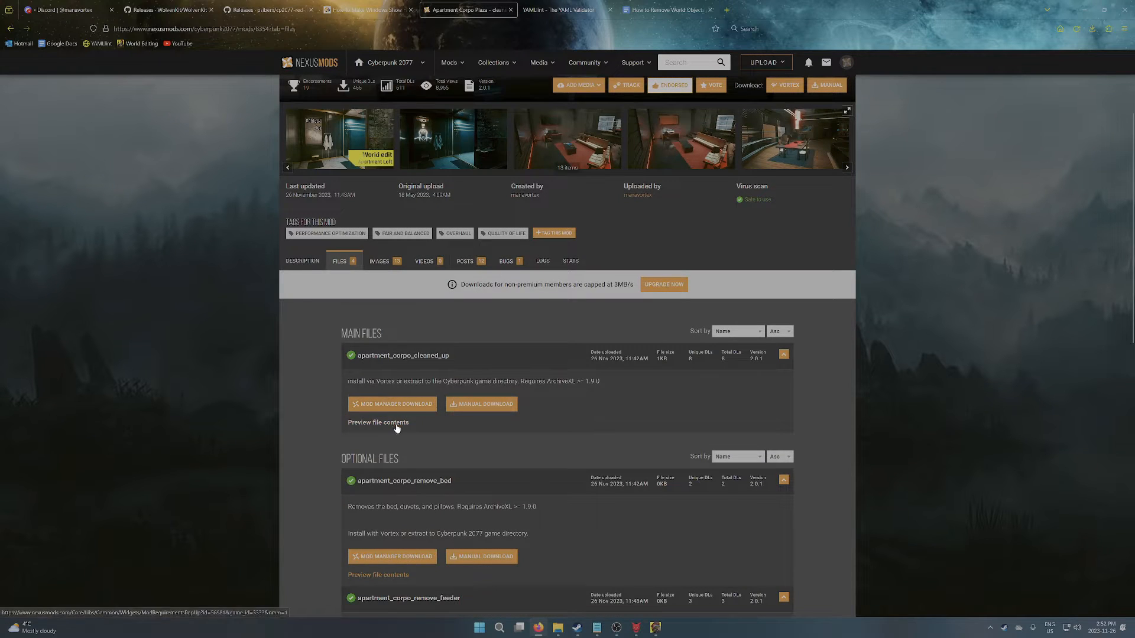
left_click(378, 422)
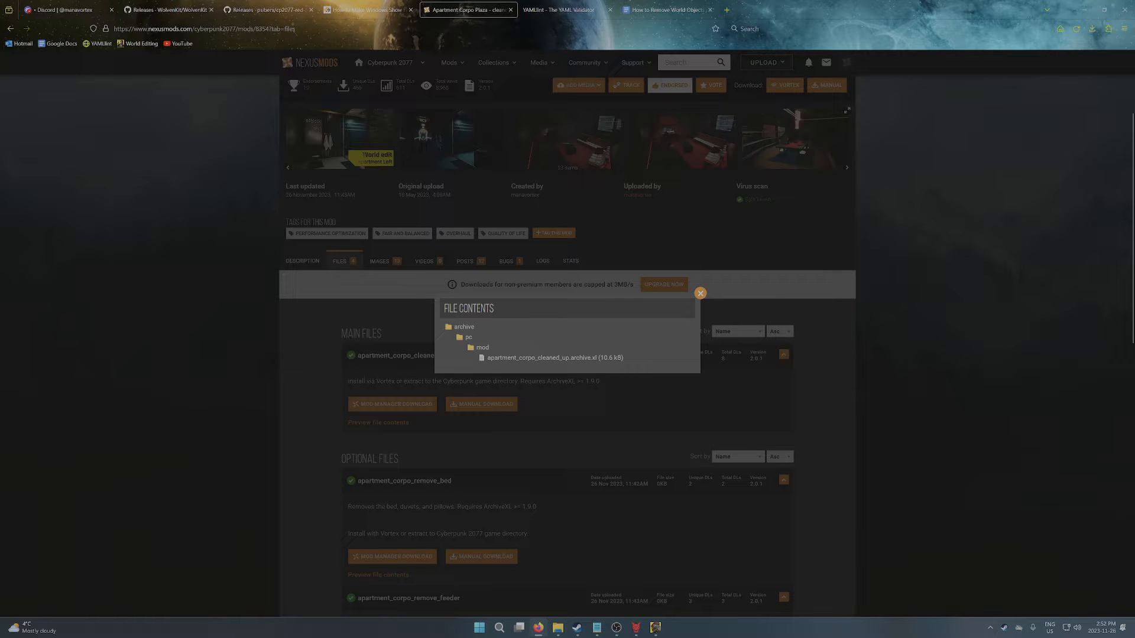
left_click(699, 293)
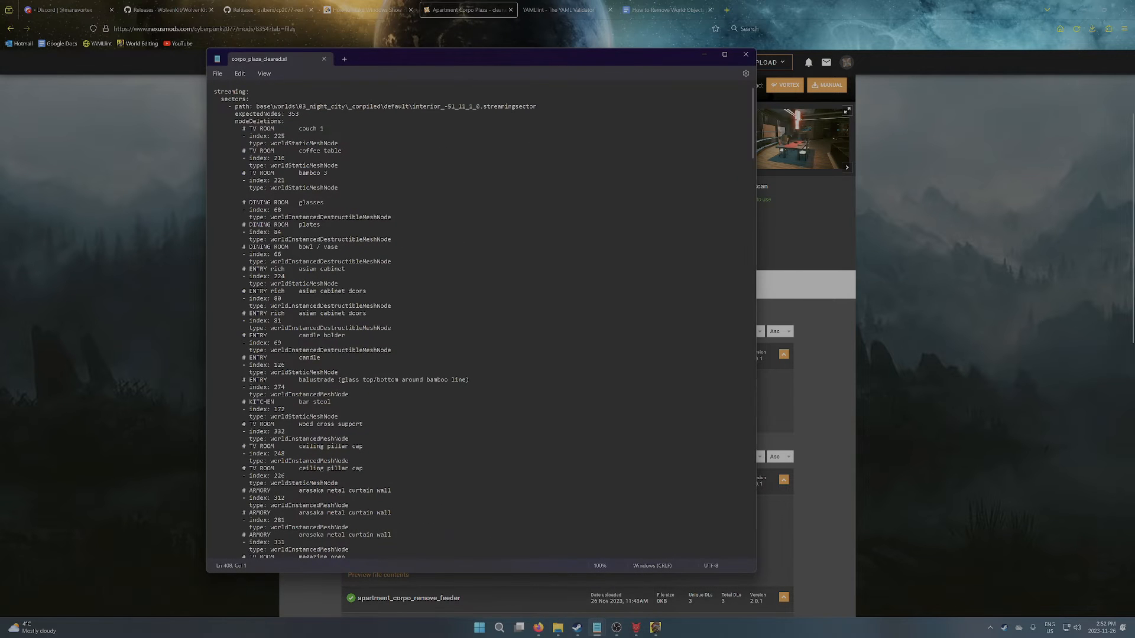
Step: Select the example .xl's streaming sector header through the first couch deletion entry
left_click_drag(294, 128, 337, 143)
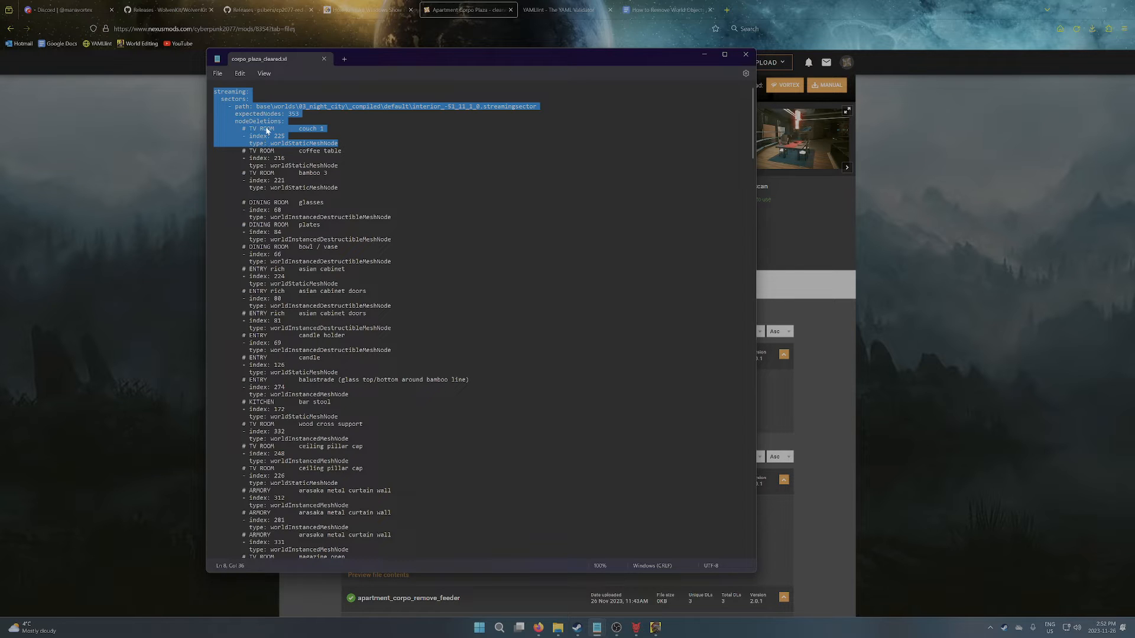
mouse_move(309, 130)
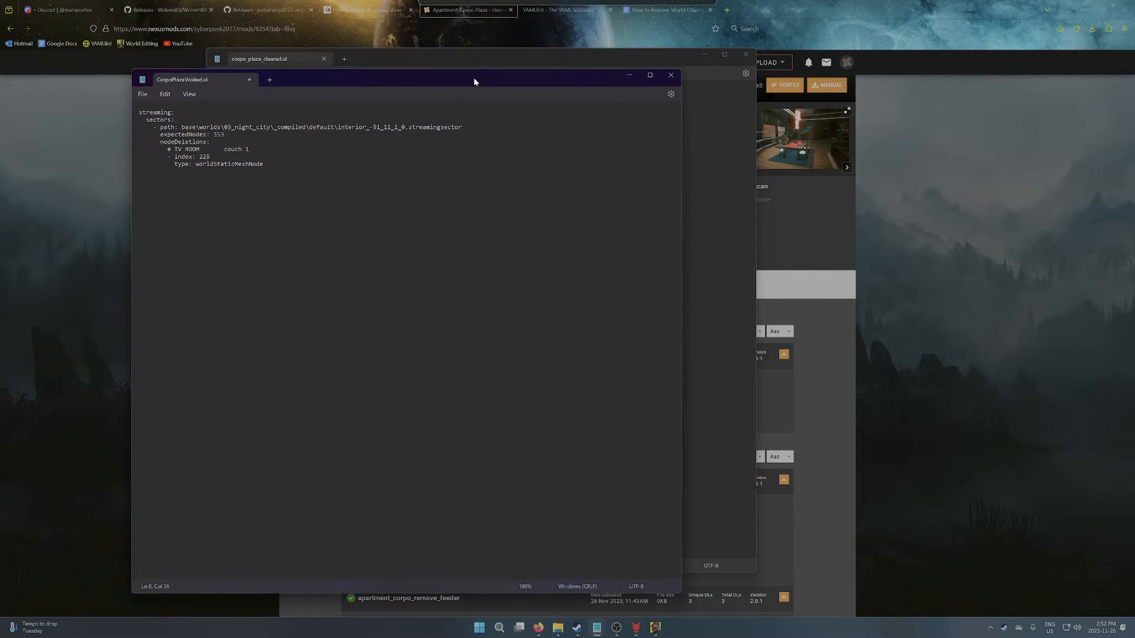
left_click_drag(350, 127, 459, 128)
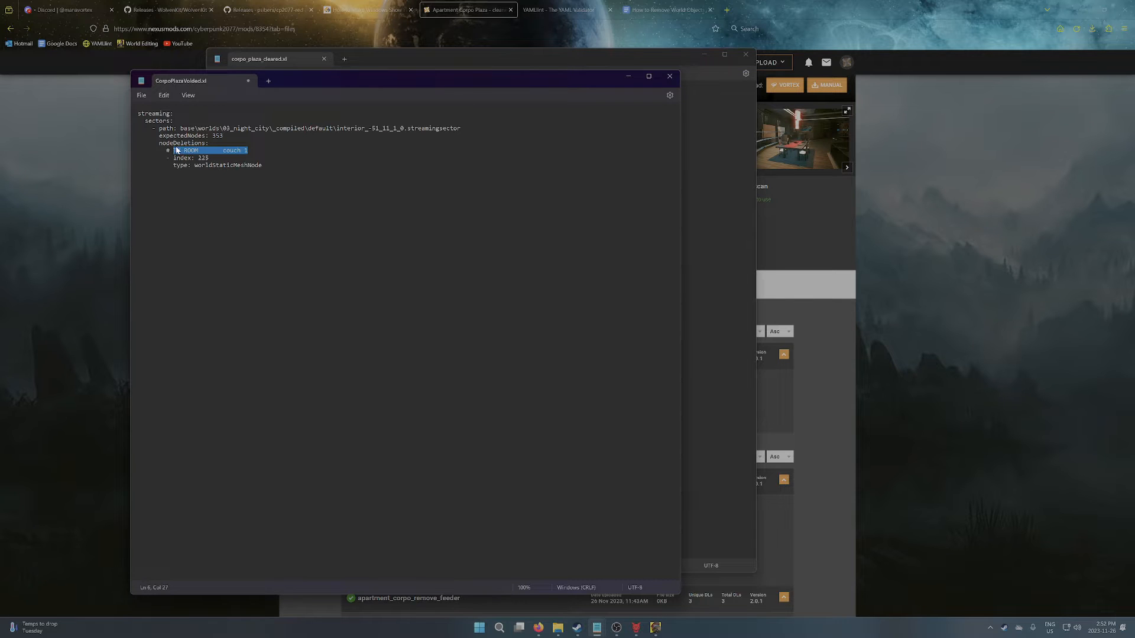
mouse_move(185, 153)
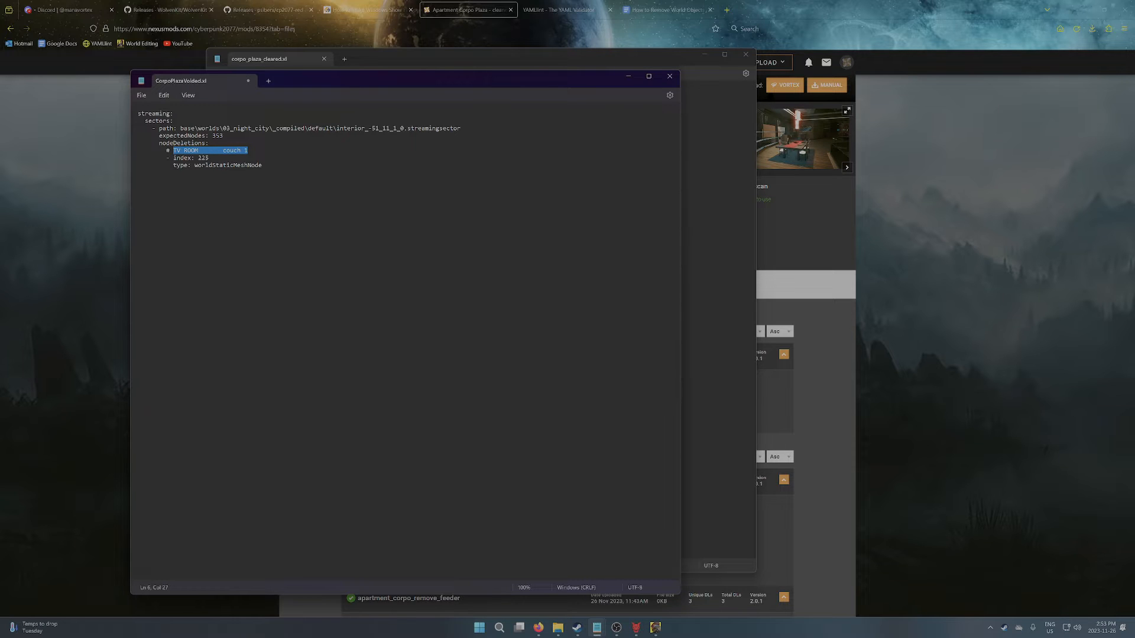
double_click(204, 157)
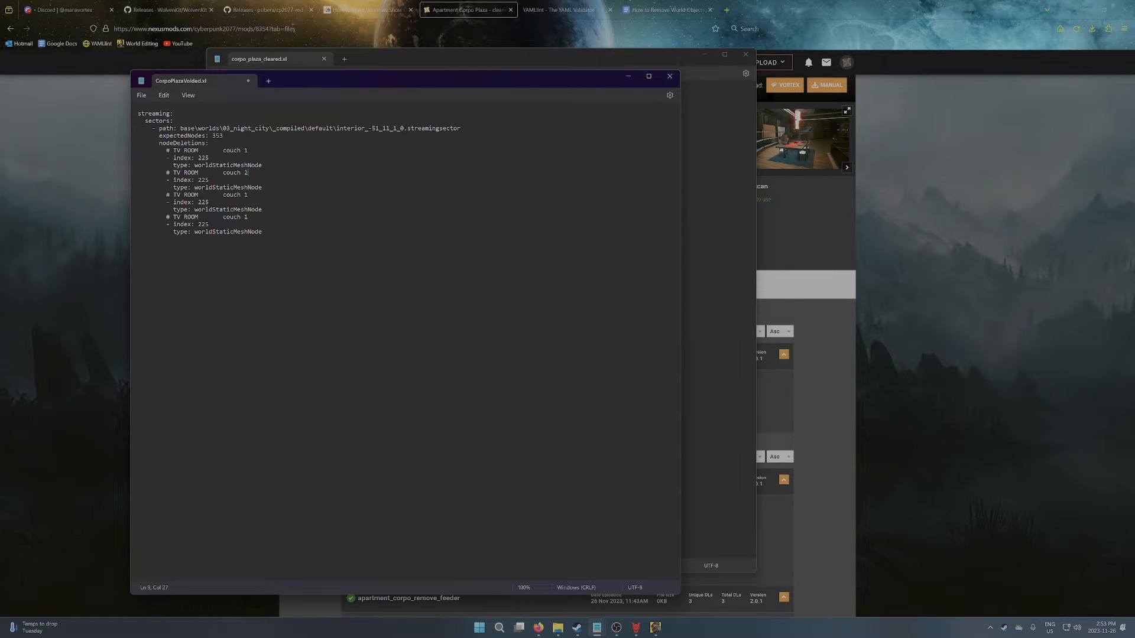
type("tab")
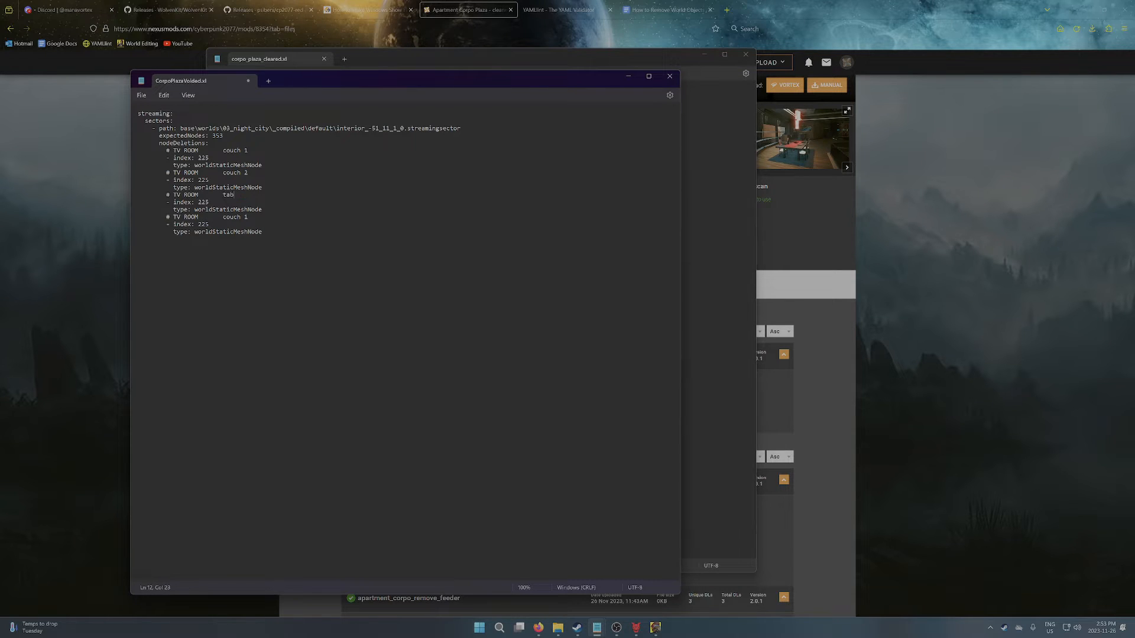
double_click(233, 216)
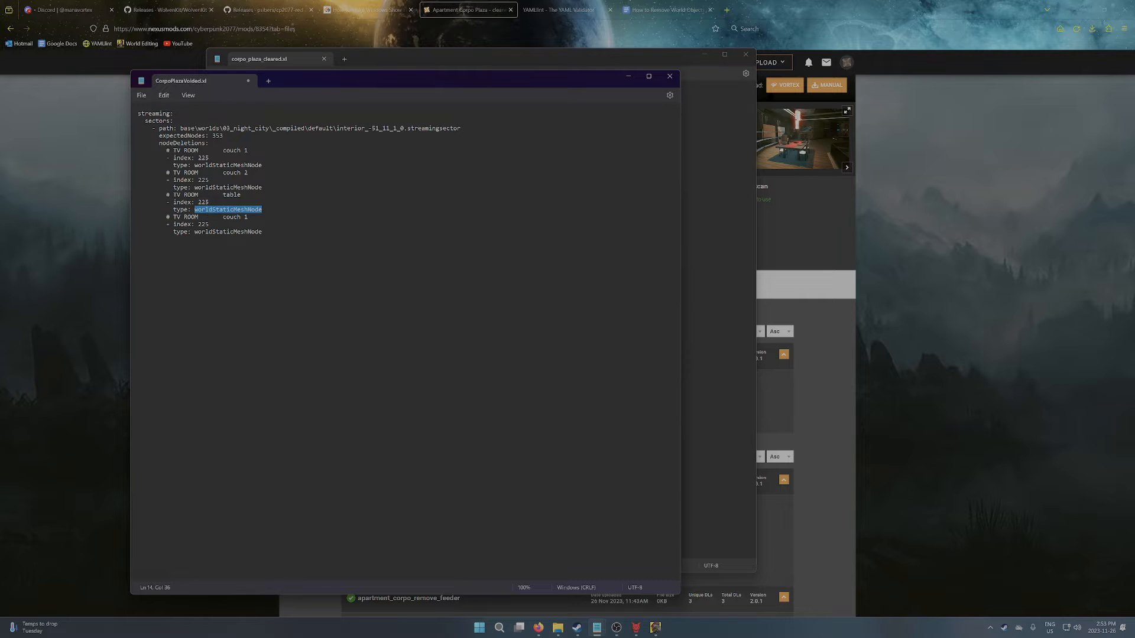
double_click(186, 195)
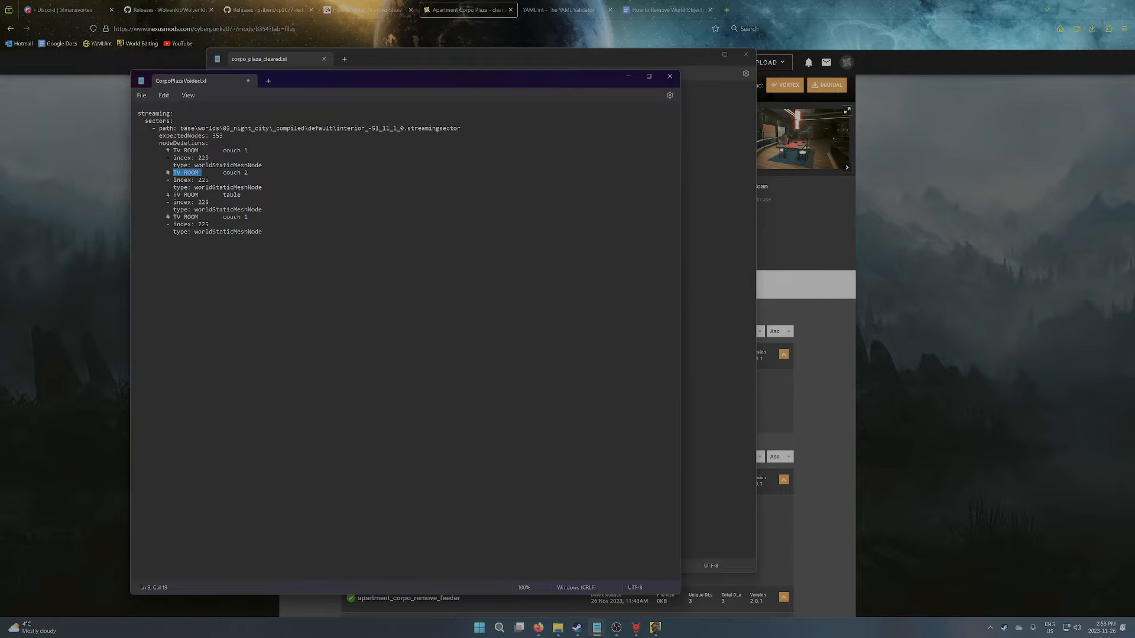
left_click_drag(176, 172, 262, 231)
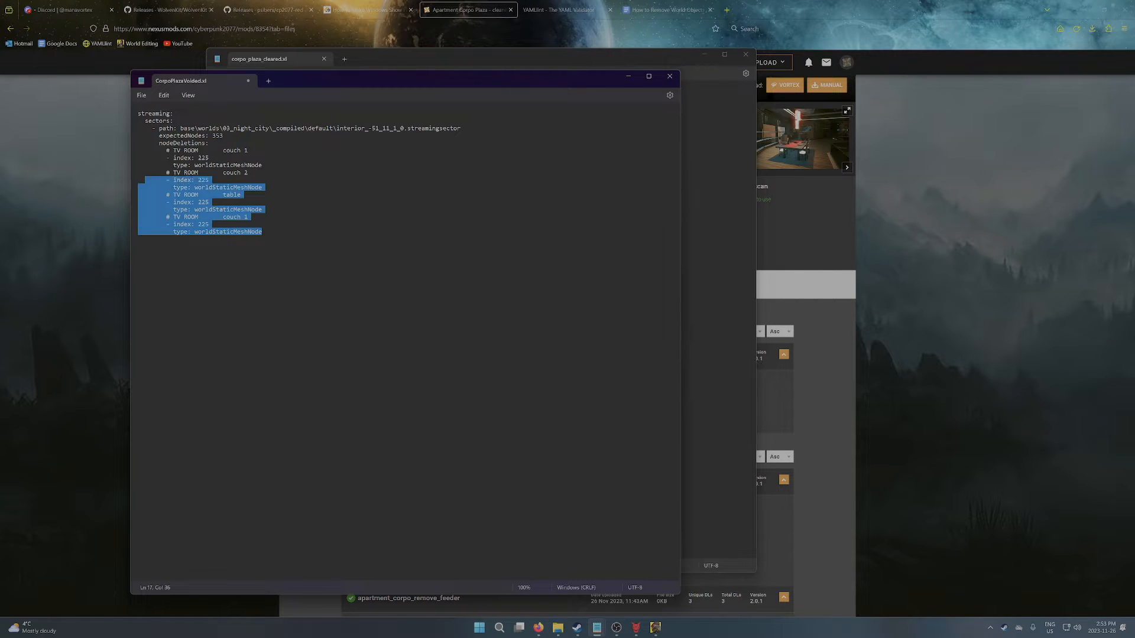
key("Delete")
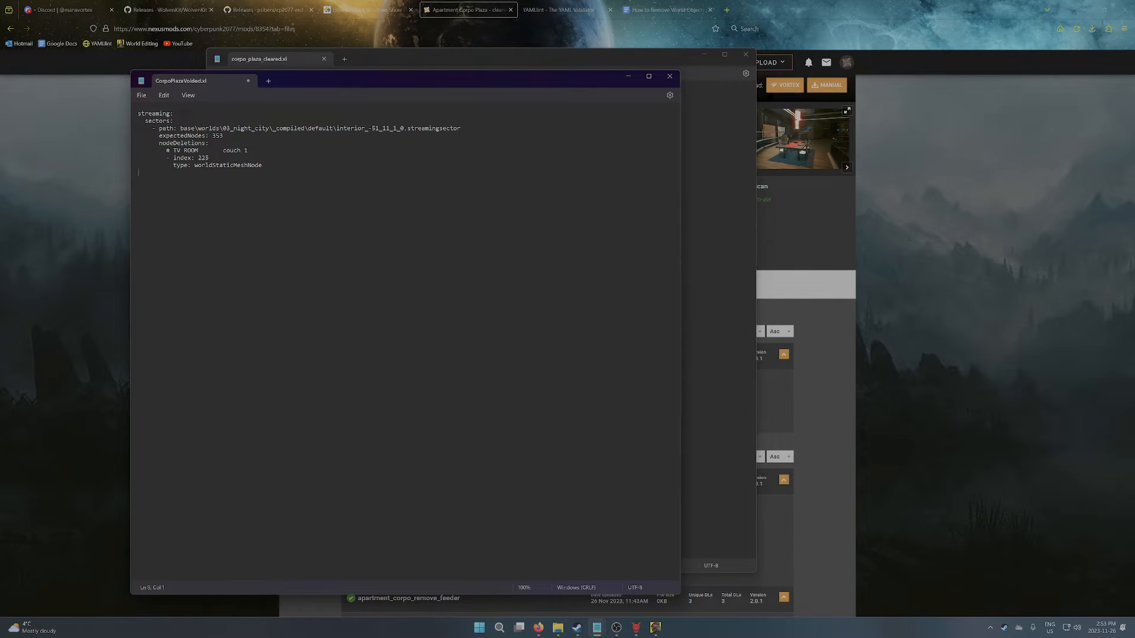
left_click(664, 10)
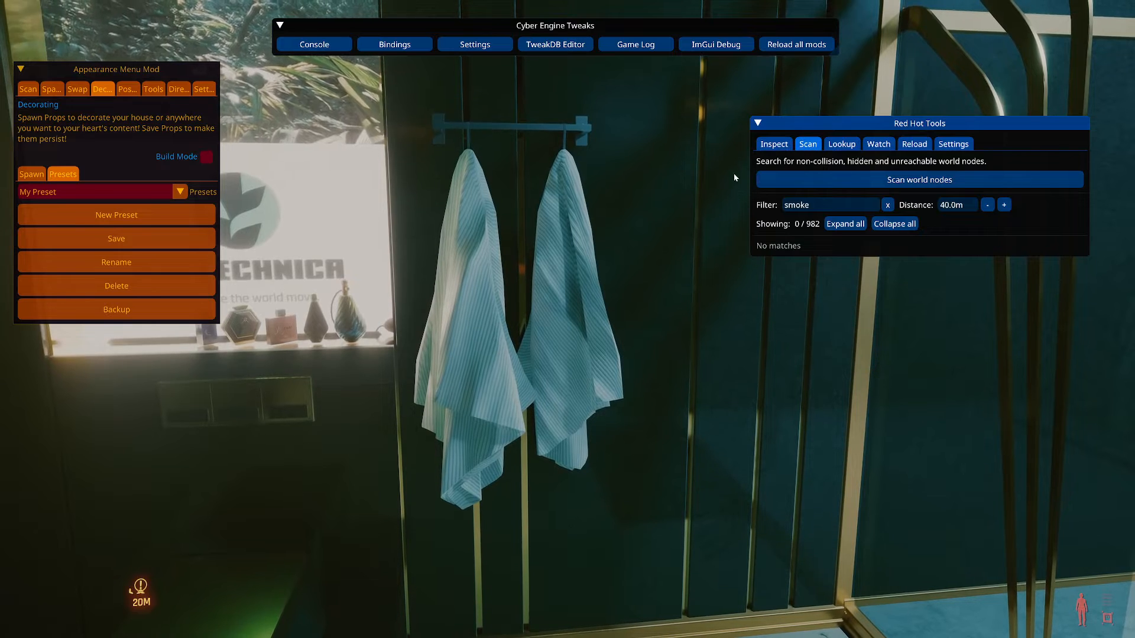
Step: View the hanging towels with the Red Hot Tools world-node panel open
left_click(773, 143)
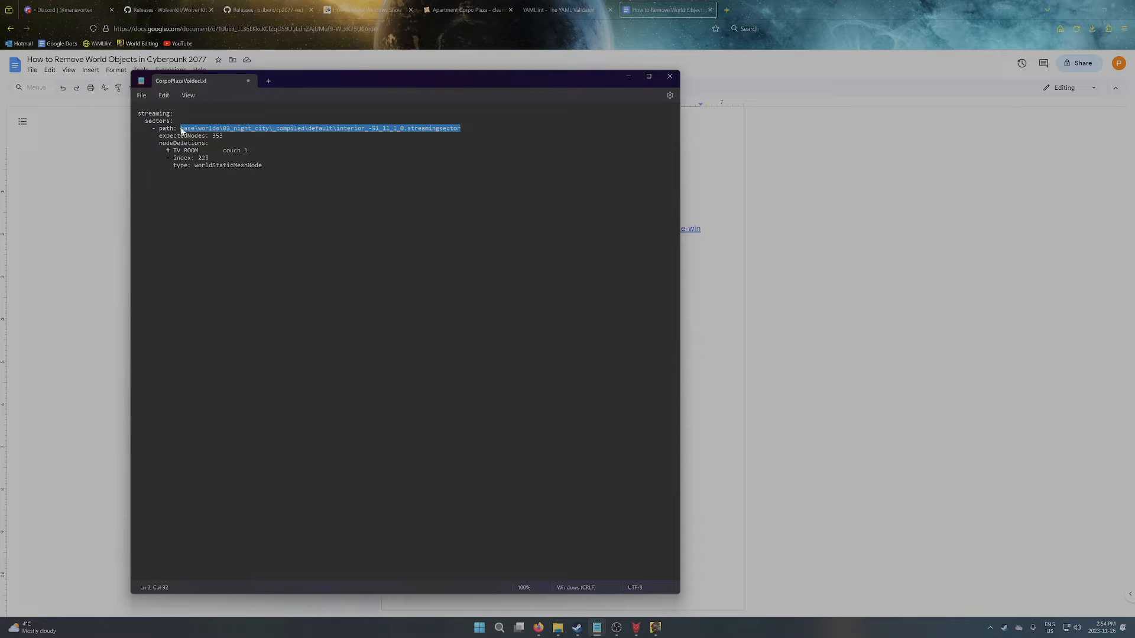
Step: Rewrite the entry comment as BATHROOM towel 1 with index 86
left_click(460, 128)
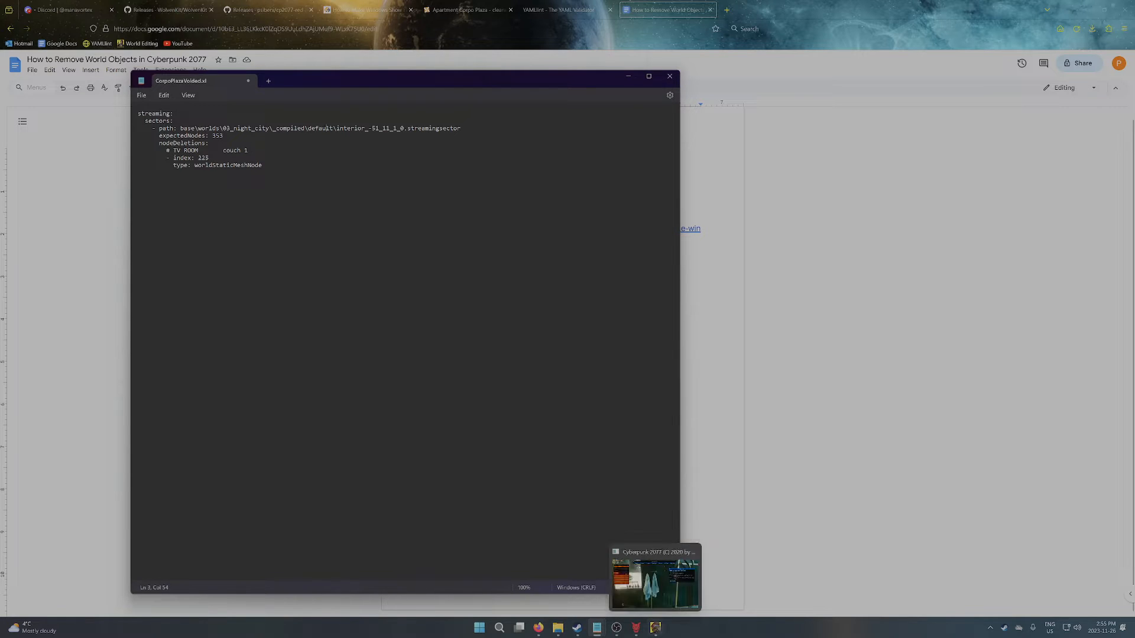
left_click(654, 576)
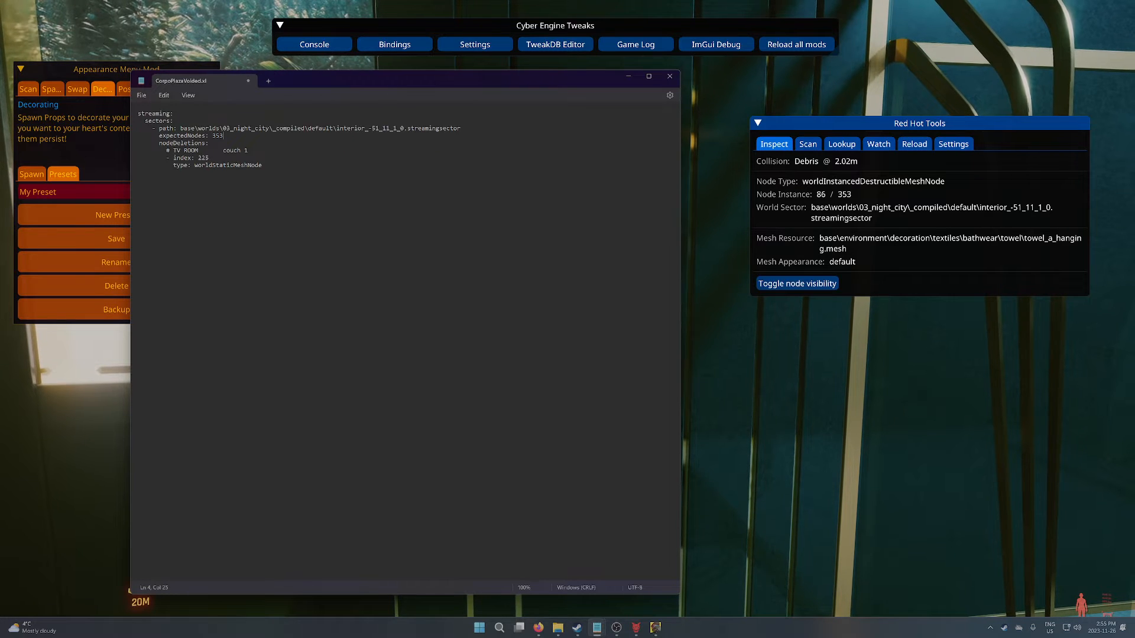
double_click(214, 136)
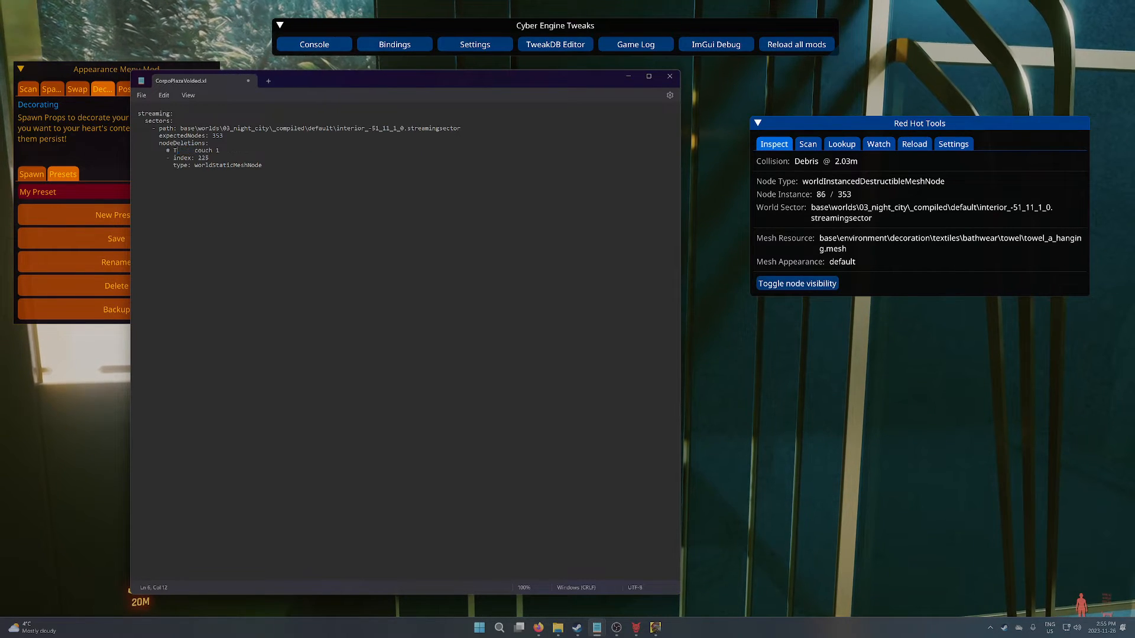
type("BATHROOM")
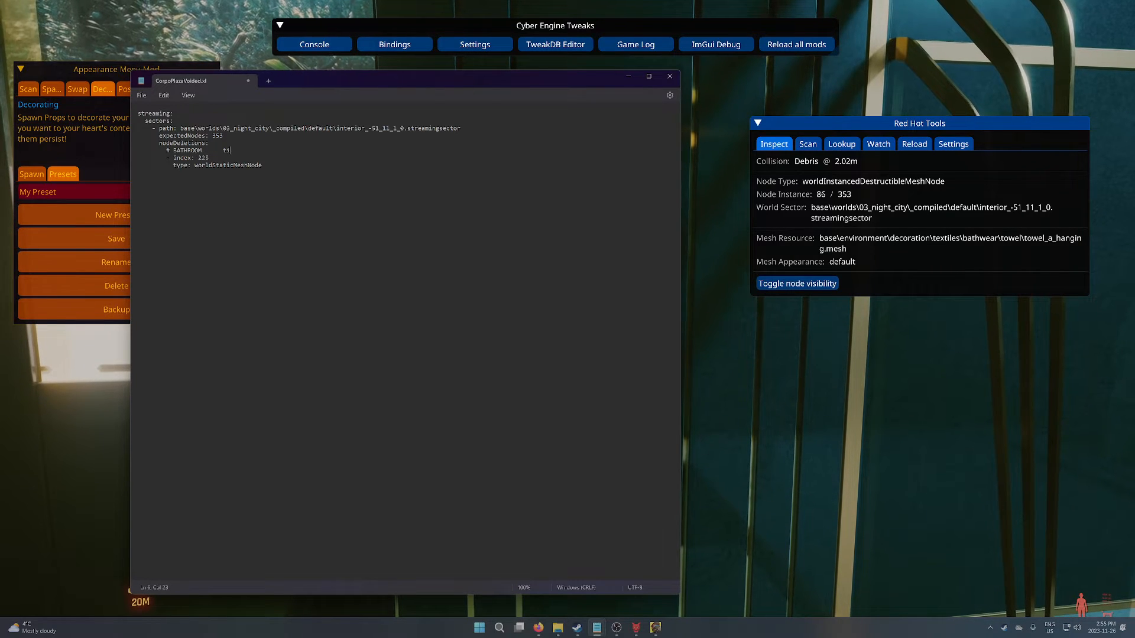
type("owel 1")
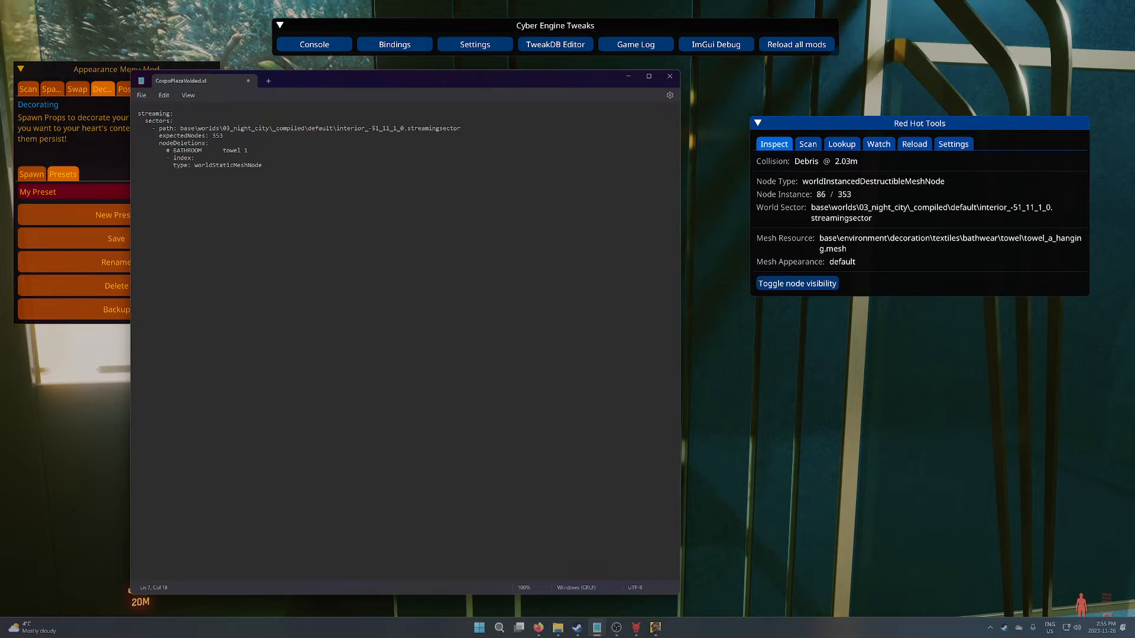
type("86")
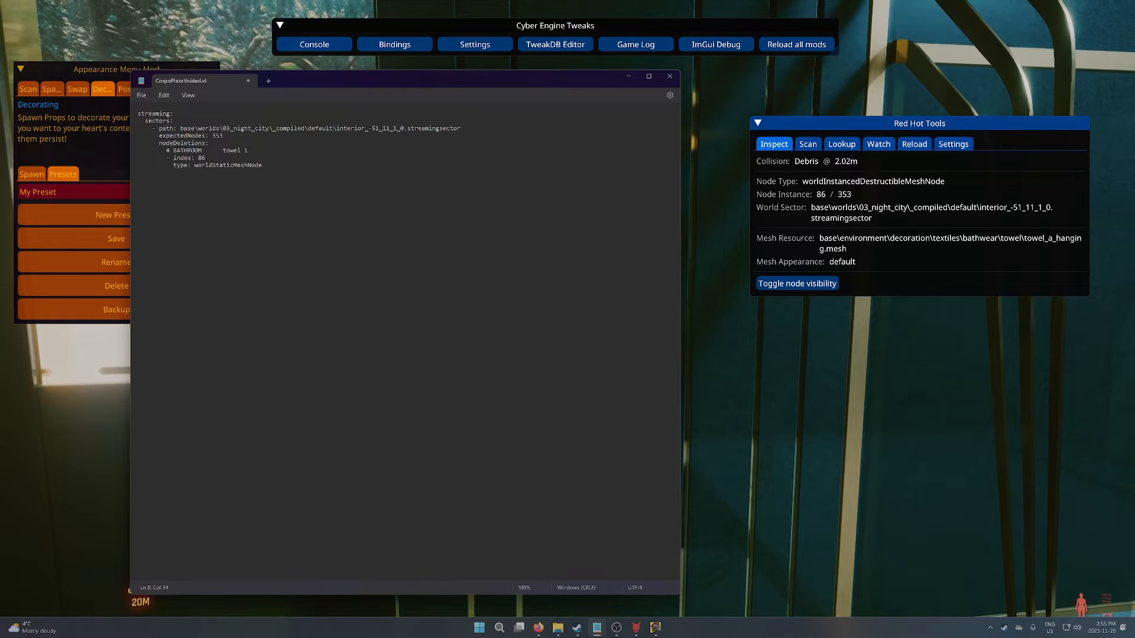
Step: Replace the node type with worldInstancedDestructibleMeshNode
double_click(222, 166)
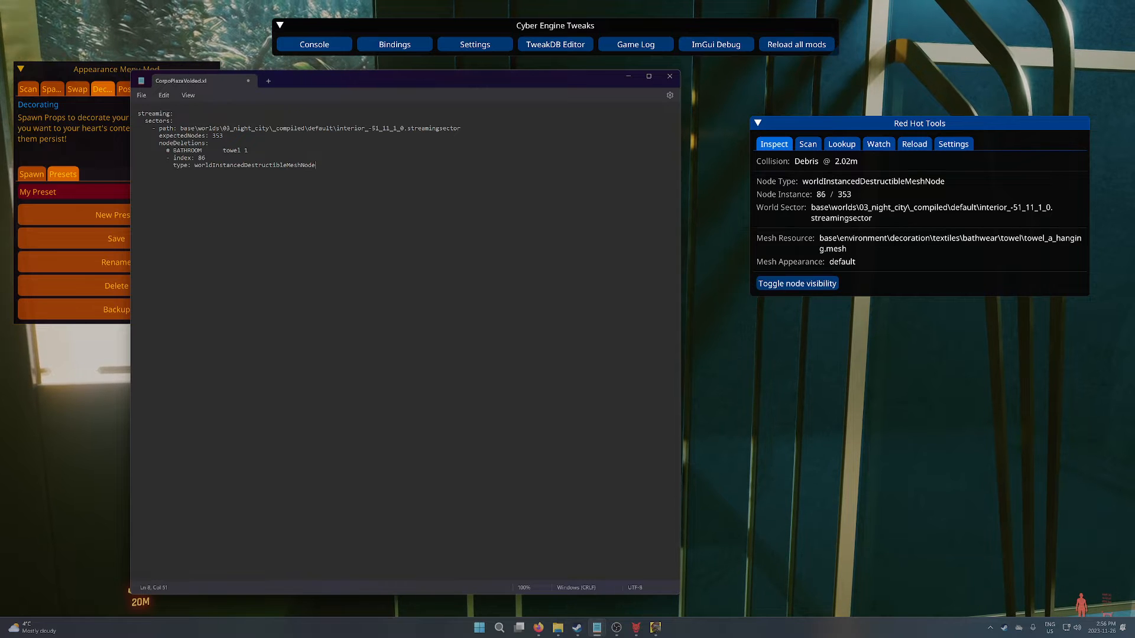
left_click(142, 95)
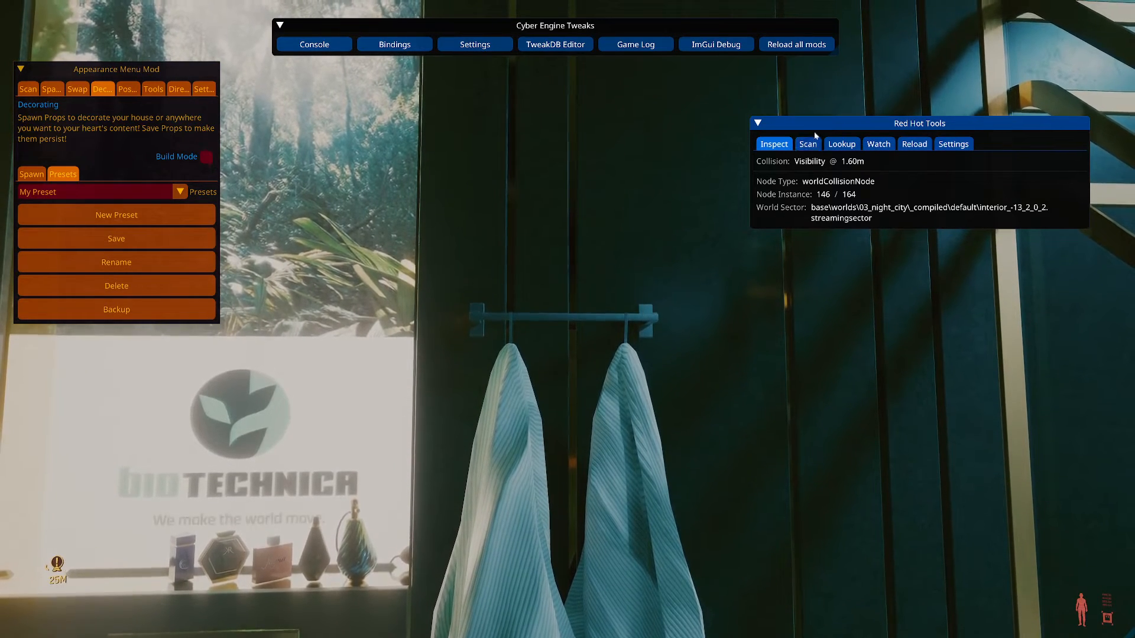
Step: Scan world nodes in Red Hot Tools with the distance reduced to 5 m
left_click(807, 143)
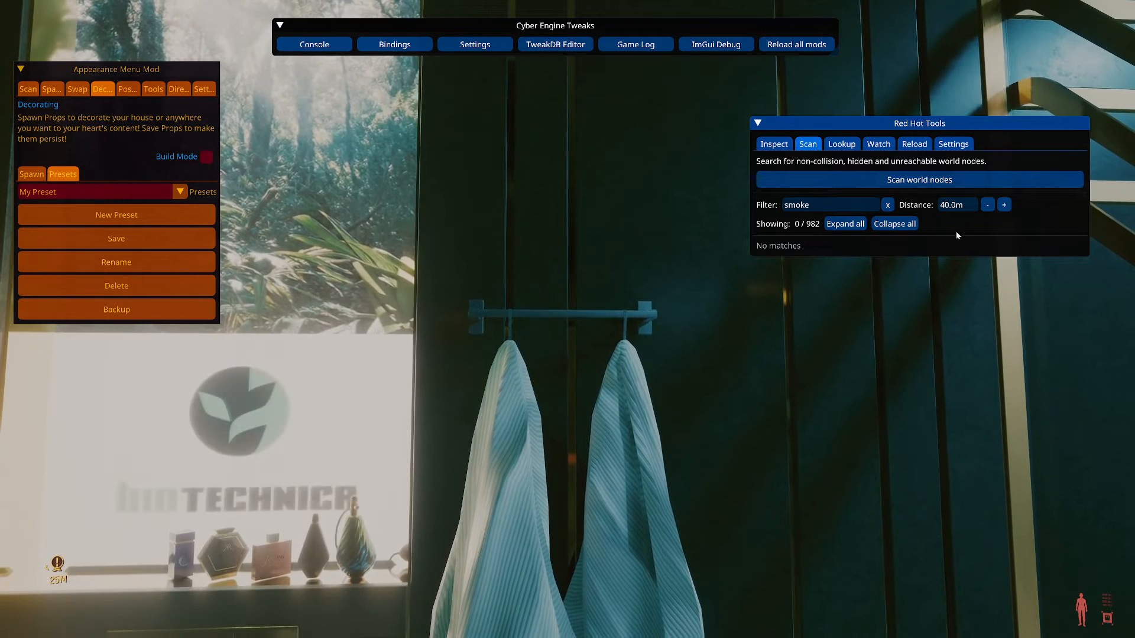
left_click(954, 205)
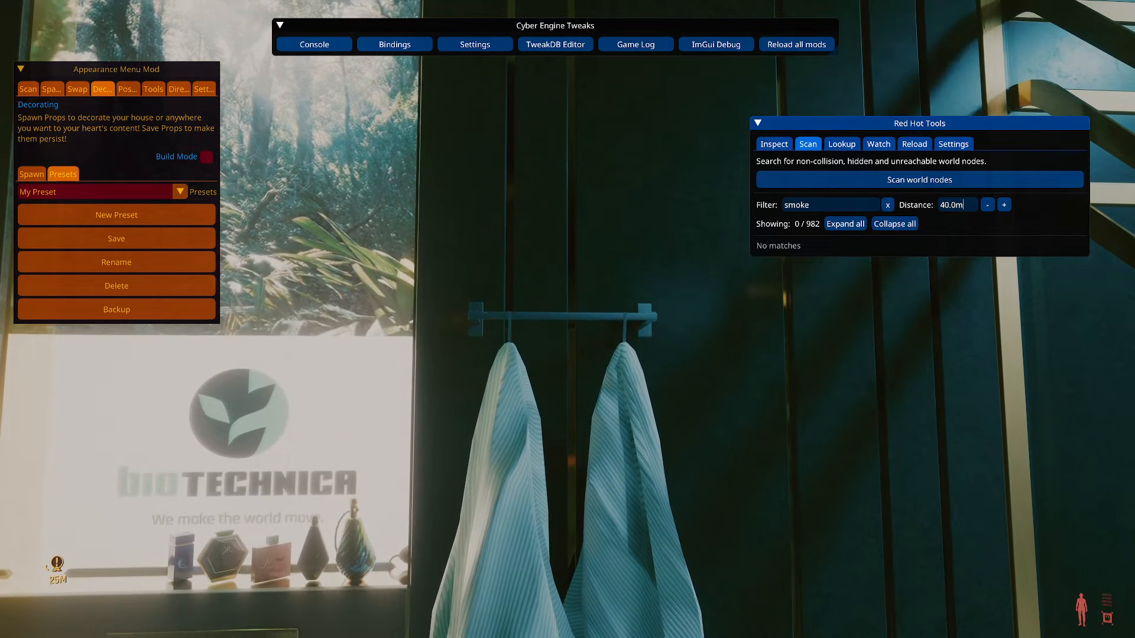
left_click(987, 205)
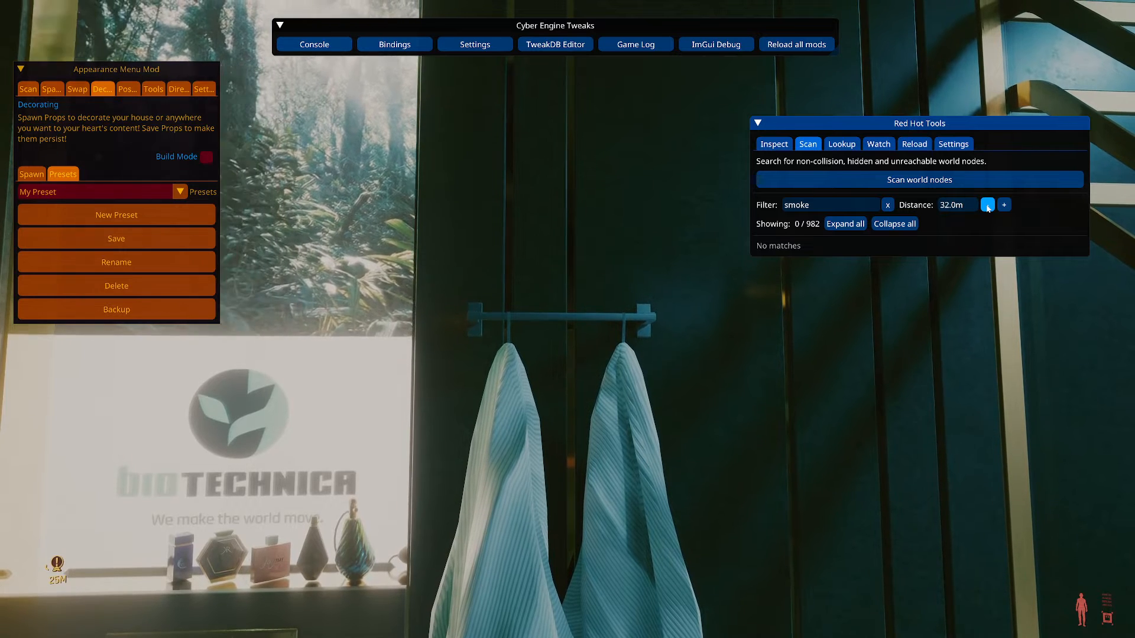
left_click(987, 205)
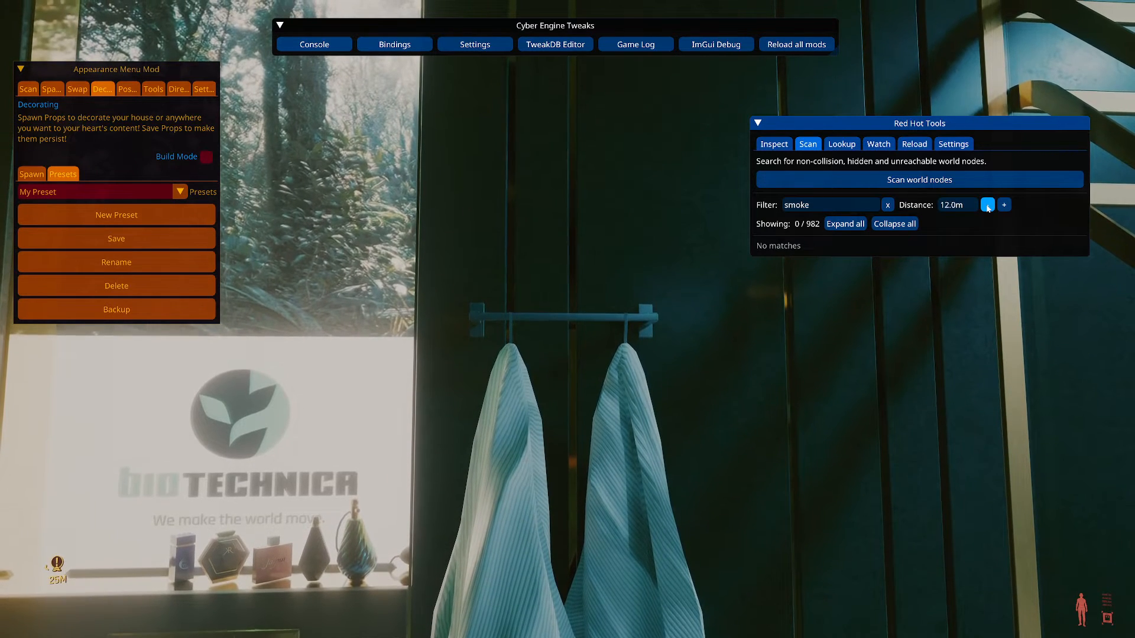
left_click(986, 204)
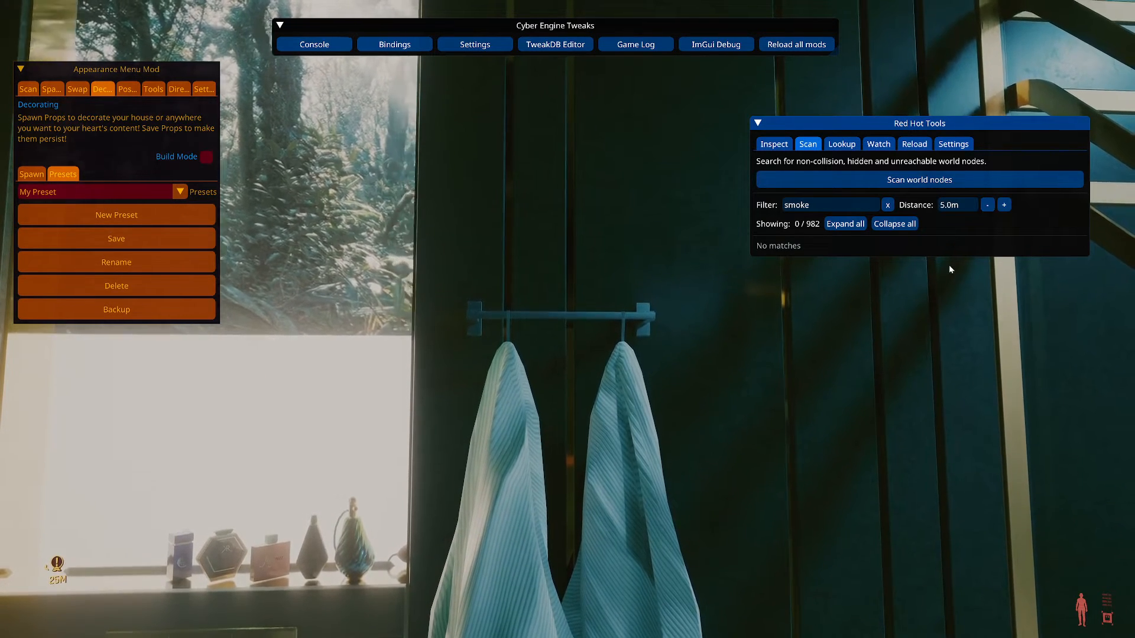
left_click(888, 204)
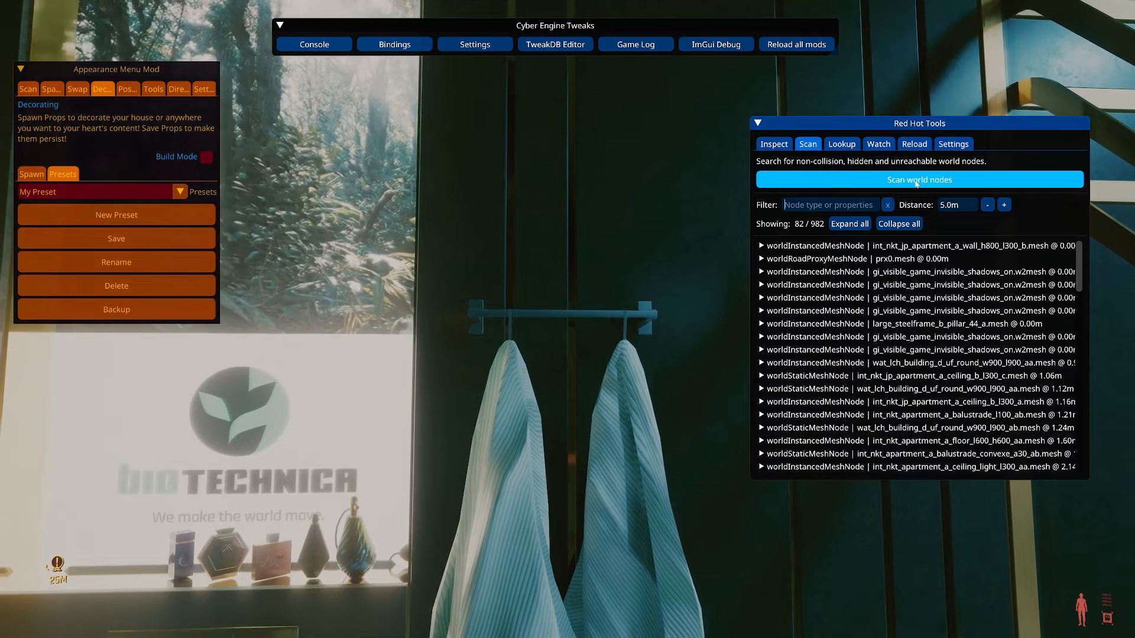
left_click(918, 180)
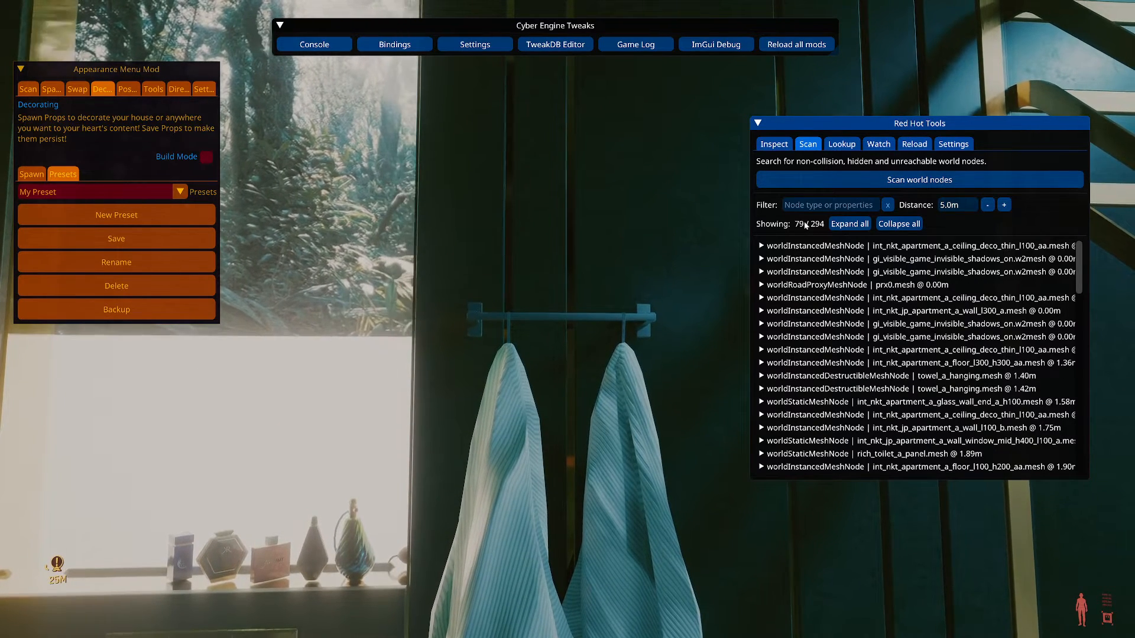
Step: Filter the scanned nodes by 'towel' to list the two towel_a_hanging meshes
left_click(905, 259)
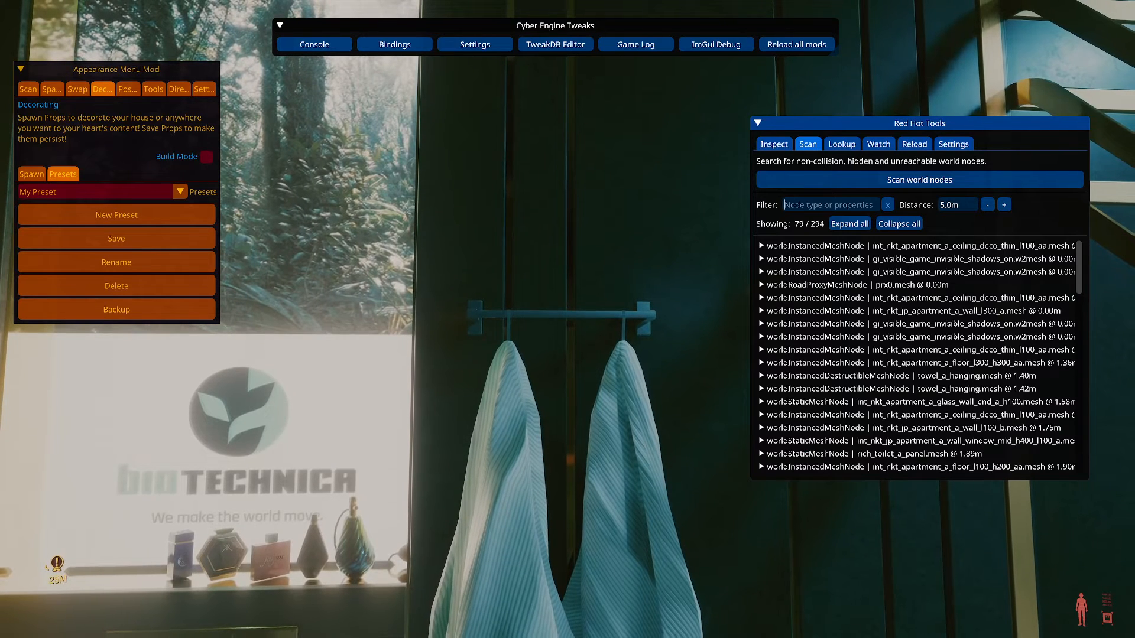
type("towel")
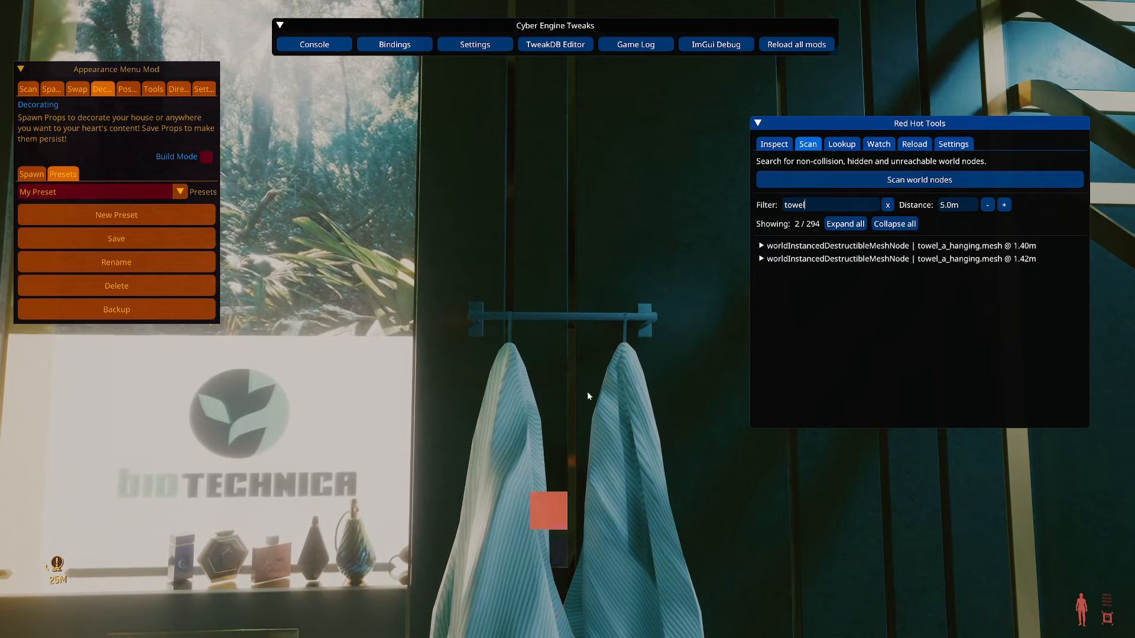
left_click(773, 143)
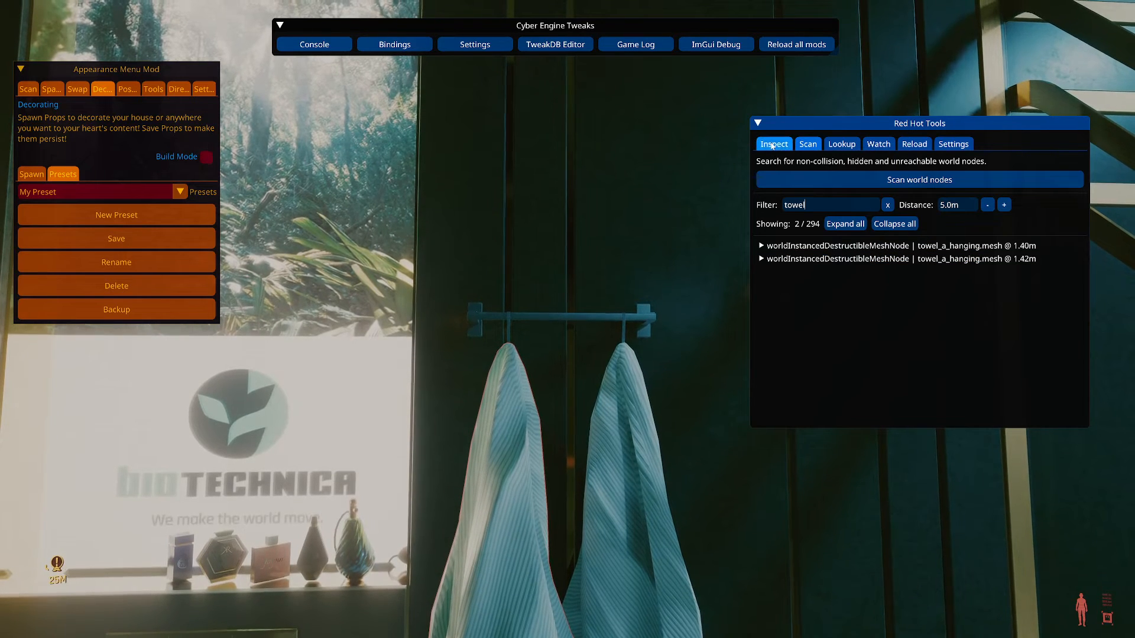
left_click(807, 143)
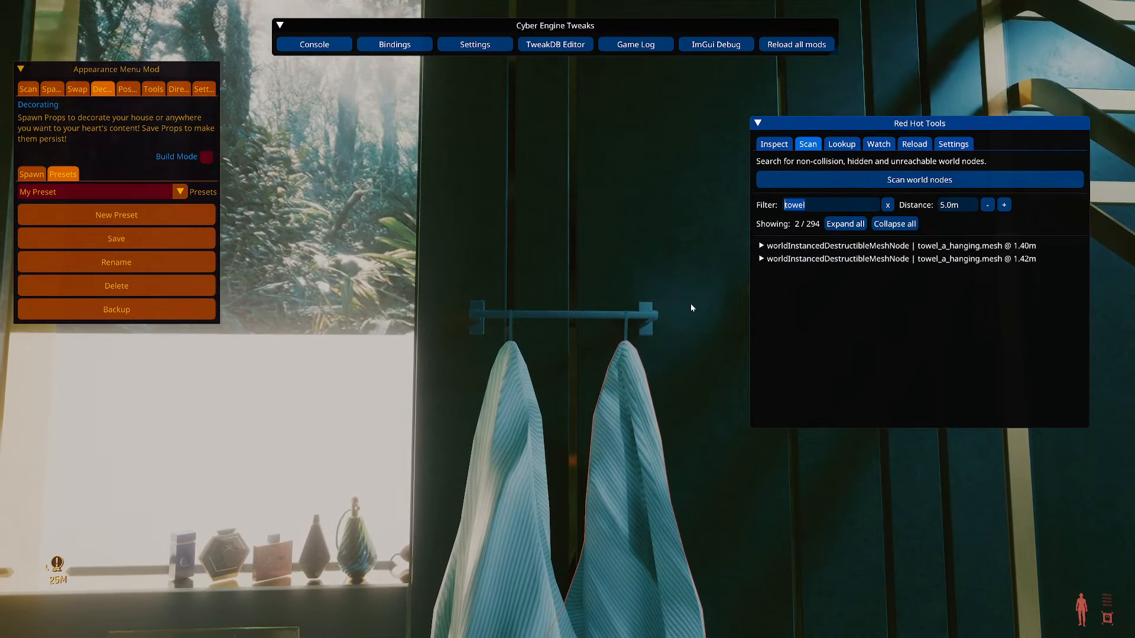
Step: Filter nodes by 'toilet' and rescan at a 13.5 m distance
type("rad")
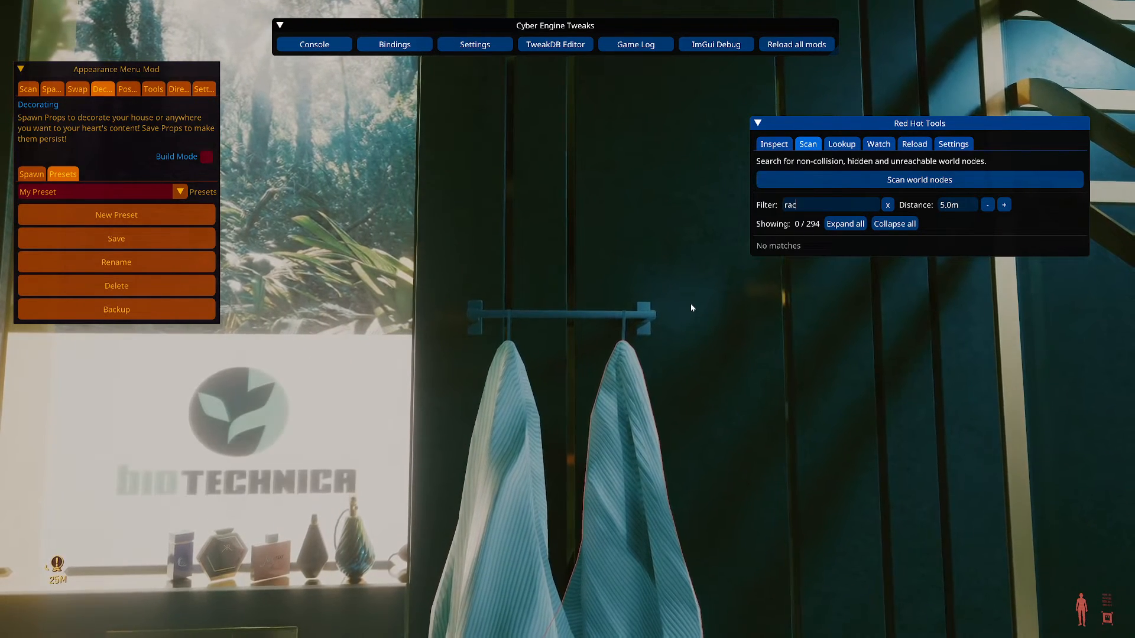
left_click(887, 204)
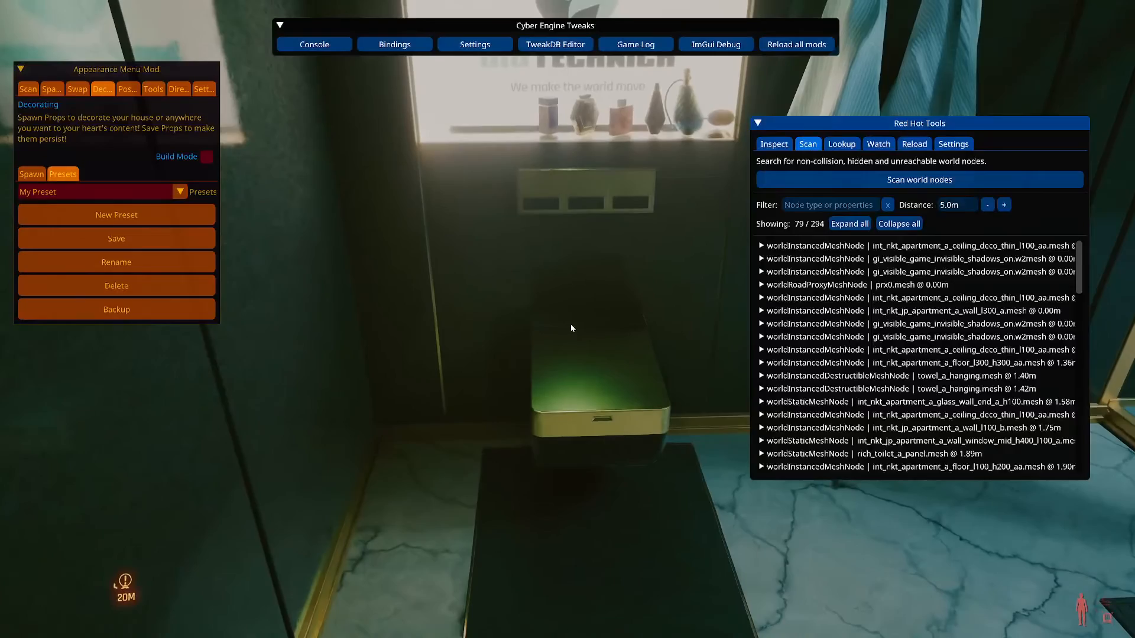
type("tipo")
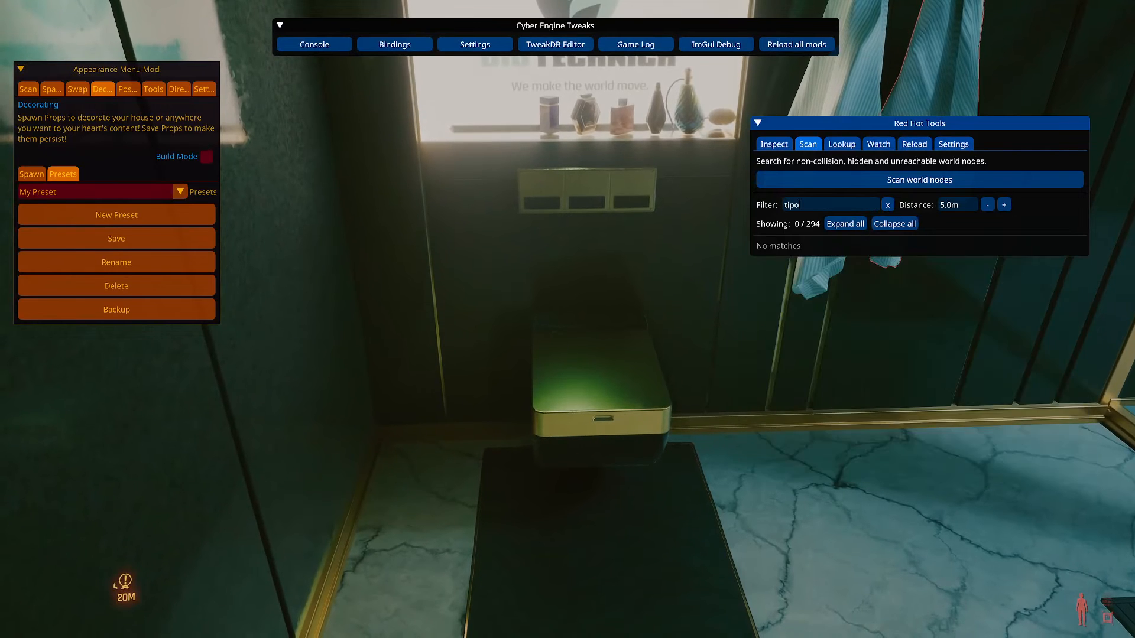
type("toilet")
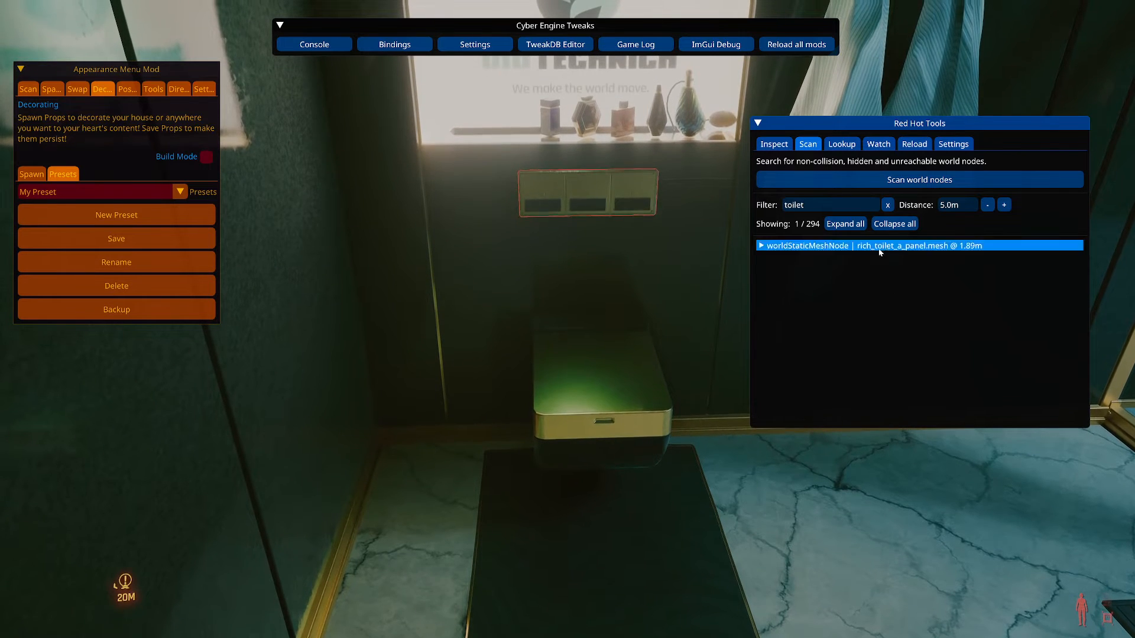
left_click(1004, 204)
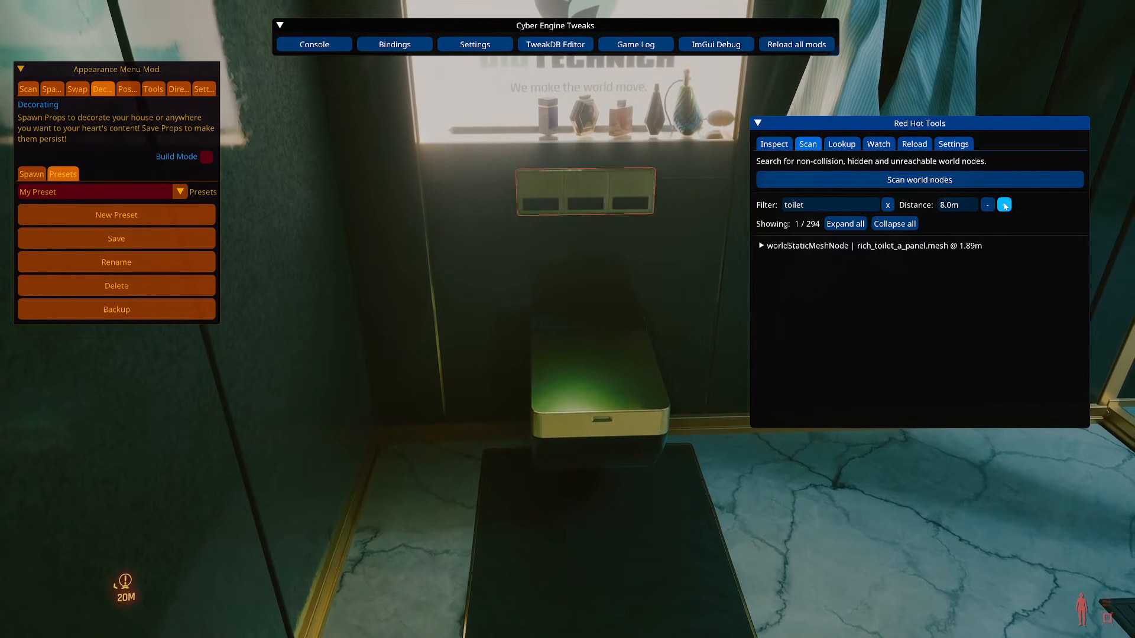
left_click(1003, 204)
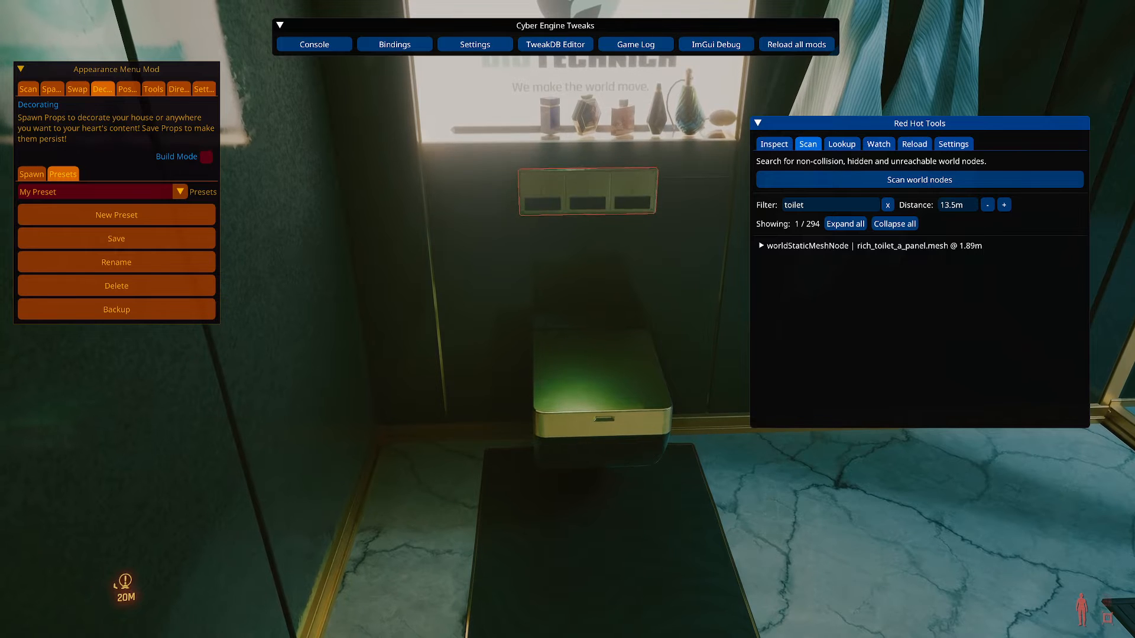
left_click(920, 180)
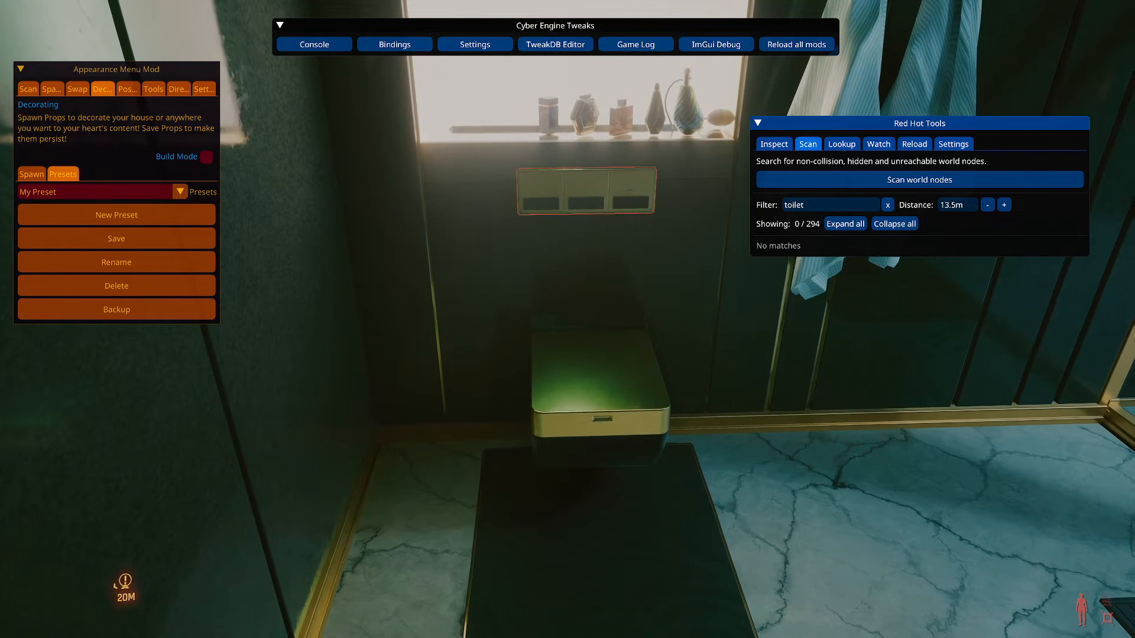
left_click(920, 179)
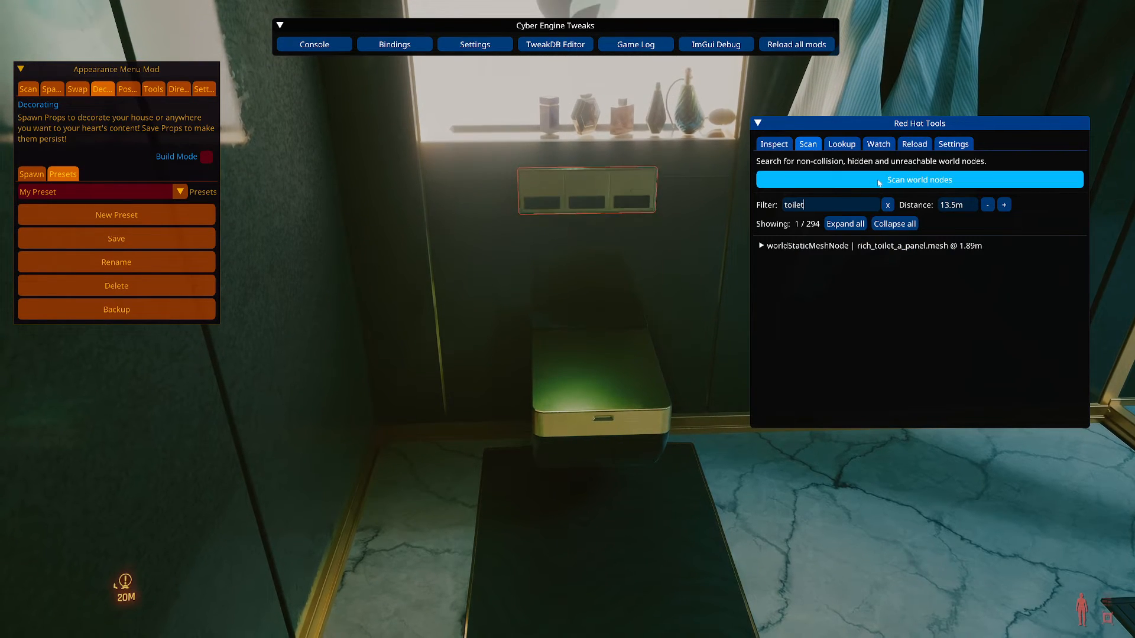
left_click(920, 179)
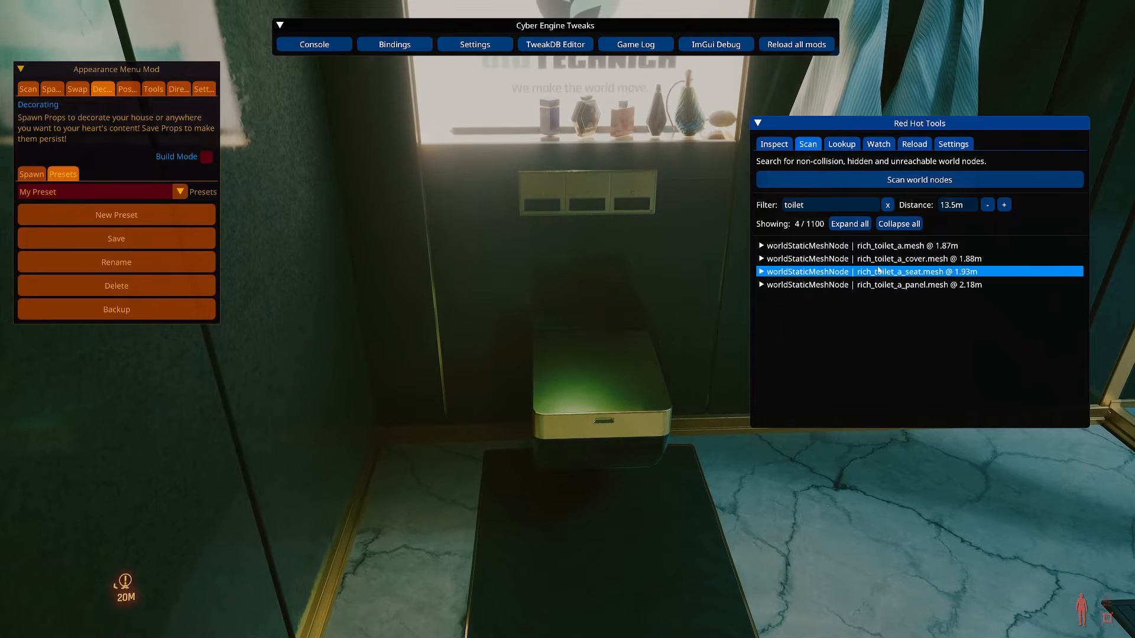
Step: Toggle visibility on the rich_toilet_a results to identify the cover and seat nodes
left_click(869, 259)
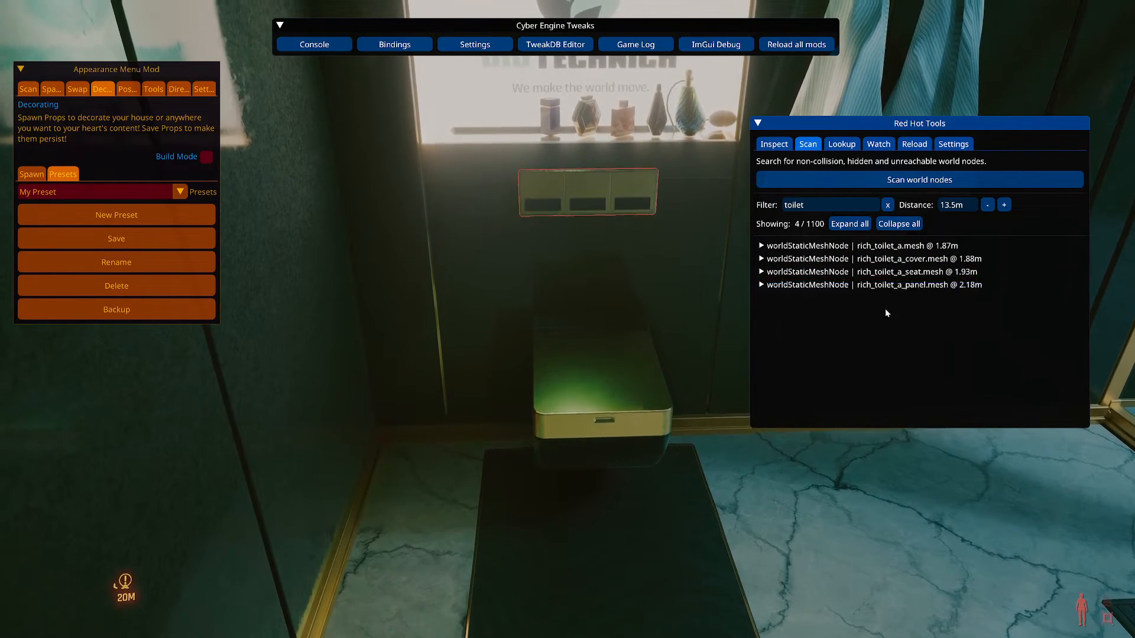
left_click(885, 244)
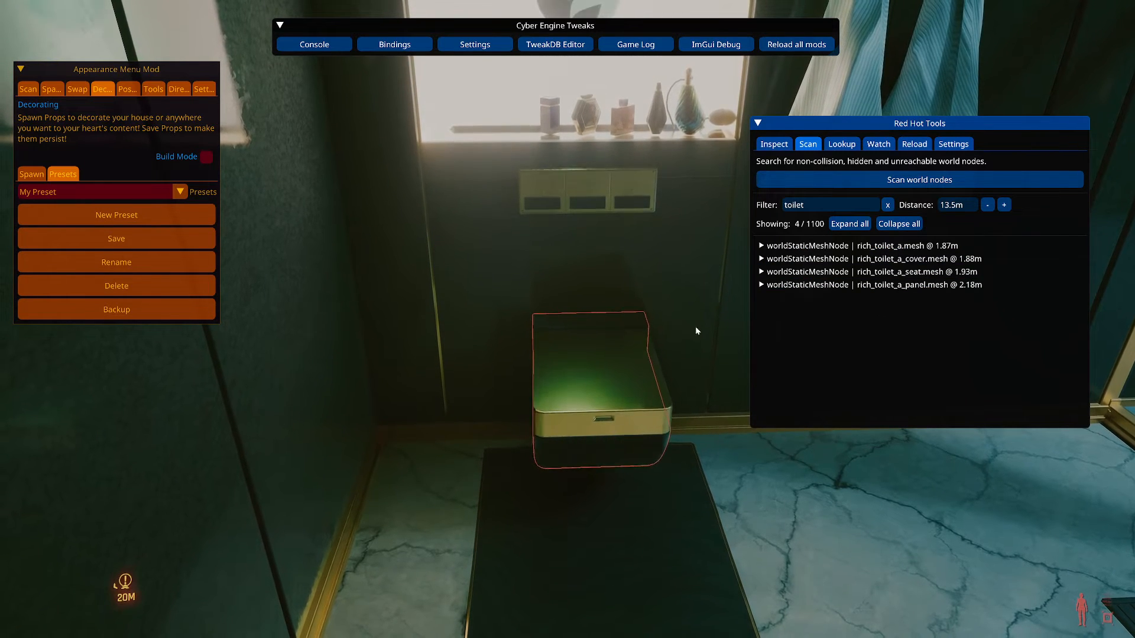
left_click(869, 259)
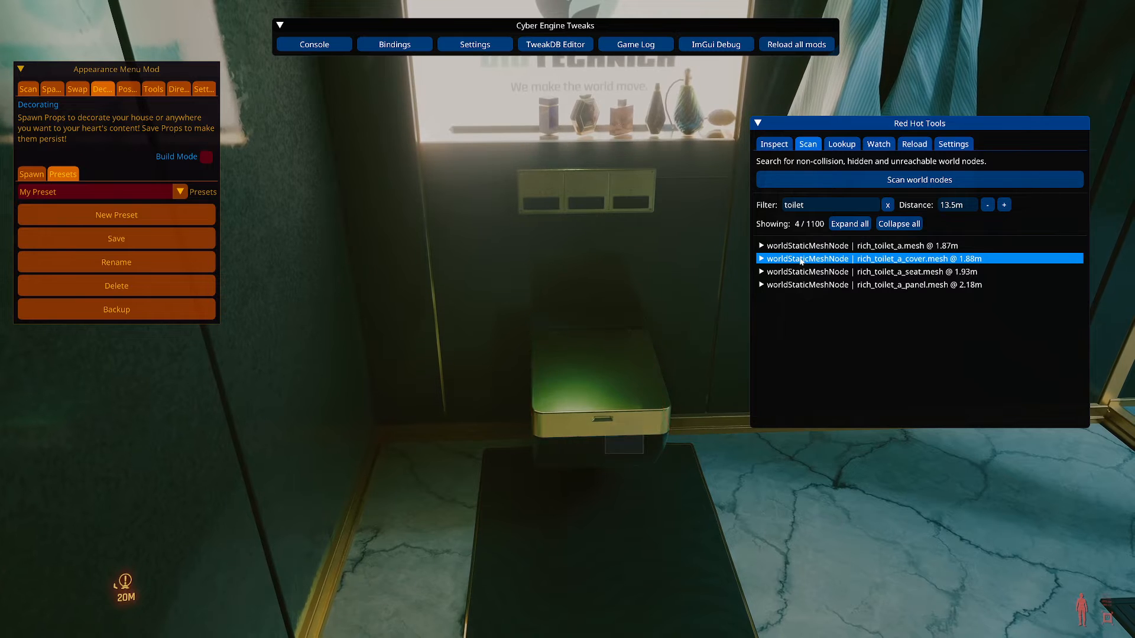
left_click(868, 271)
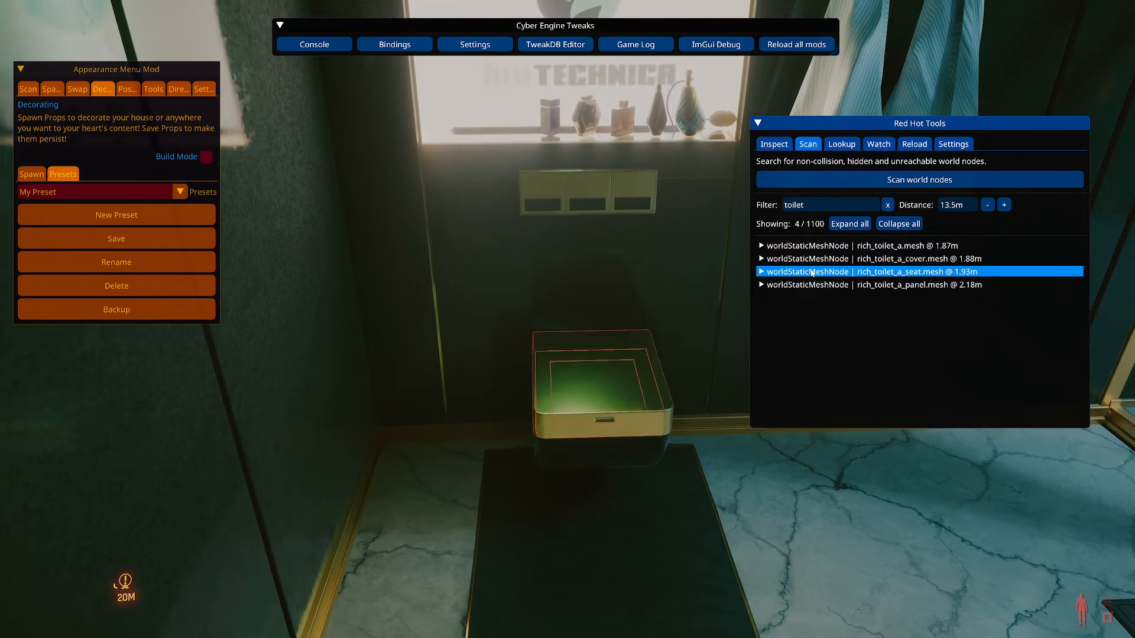
left_click(868, 244)
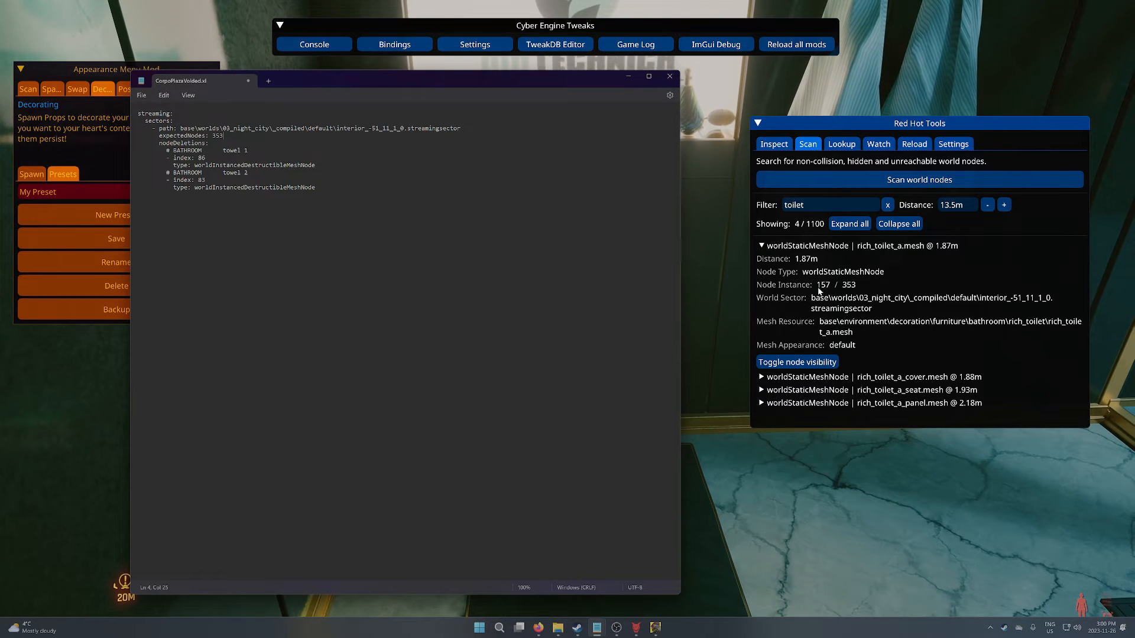
Step: Duplicate the towel entries as toilet1/toilet2 with type worldStaticMeshNode
left_click_drag(150, 172, 314, 186)
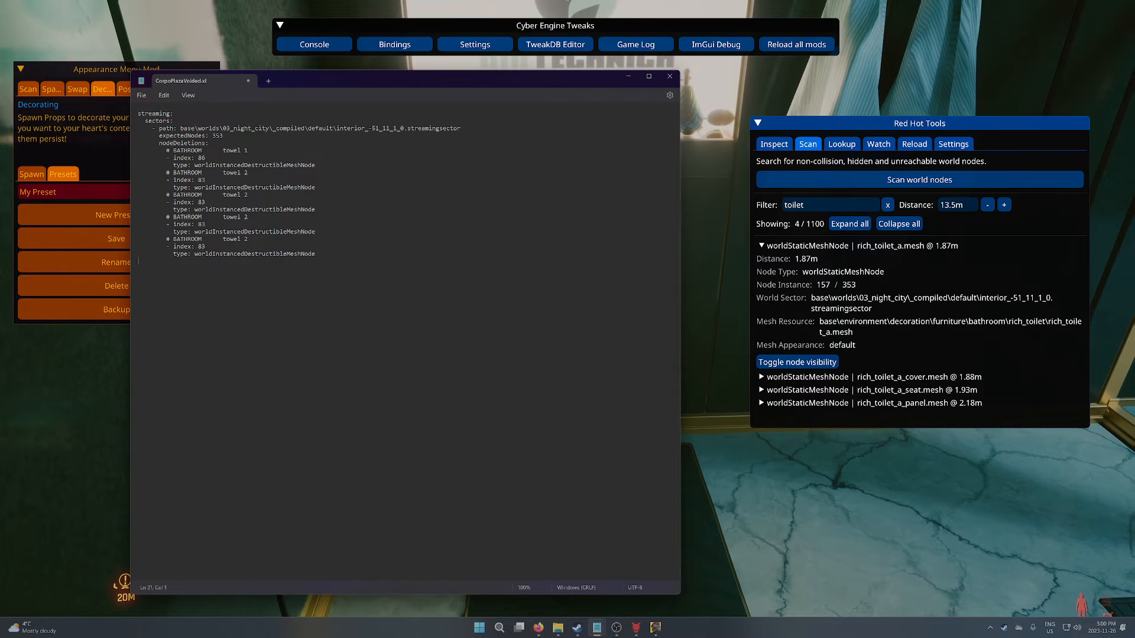
type("toilet1")
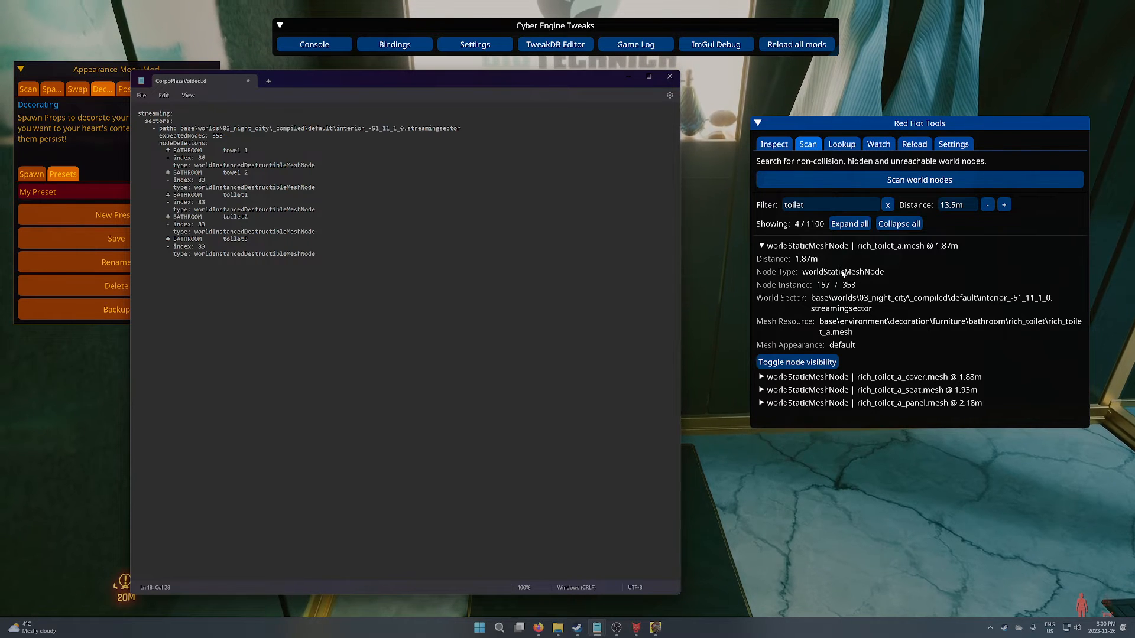
double_click(271, 211)
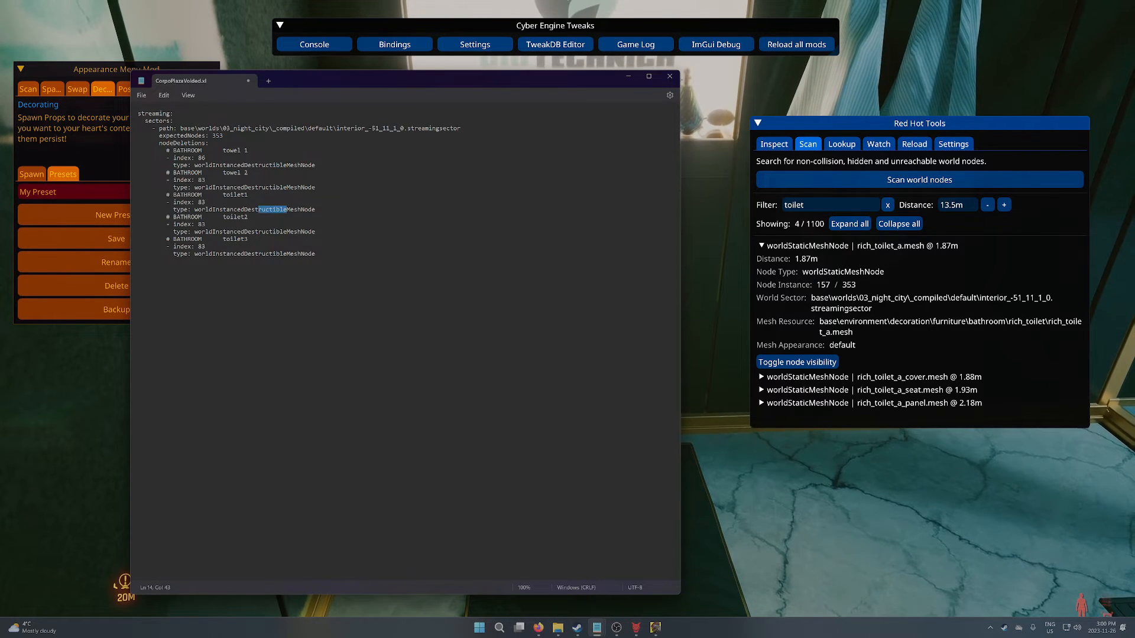
double_click(249, 210)
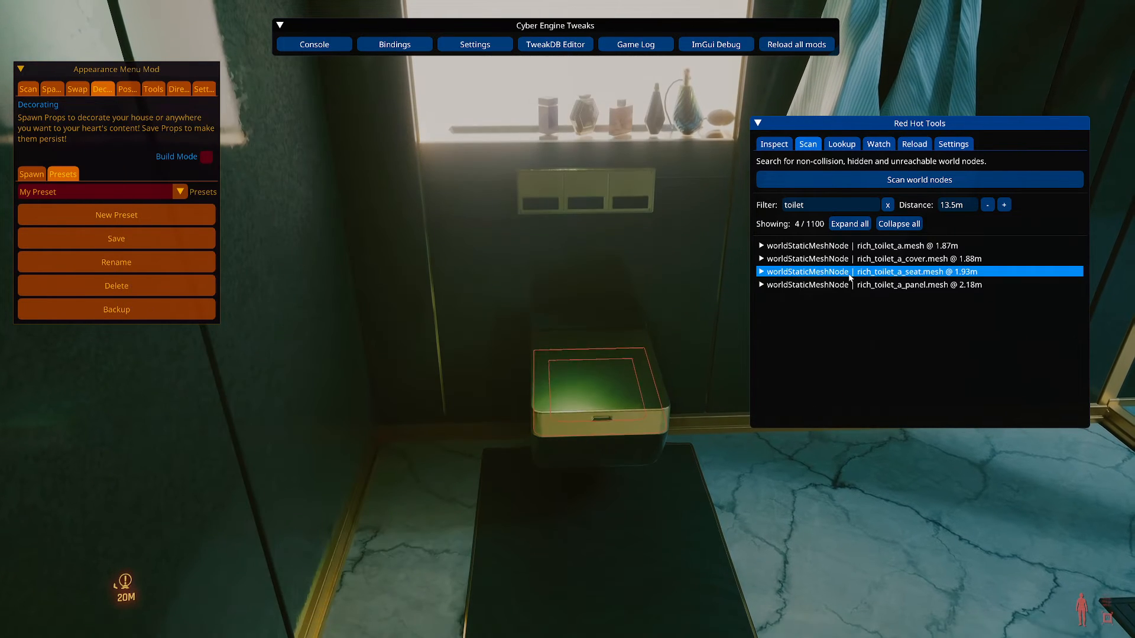
Step: Add the interior_-51_10_1_0 sector block with expectedNodes 142 and a toilet panel entry
left_click(917, 284)
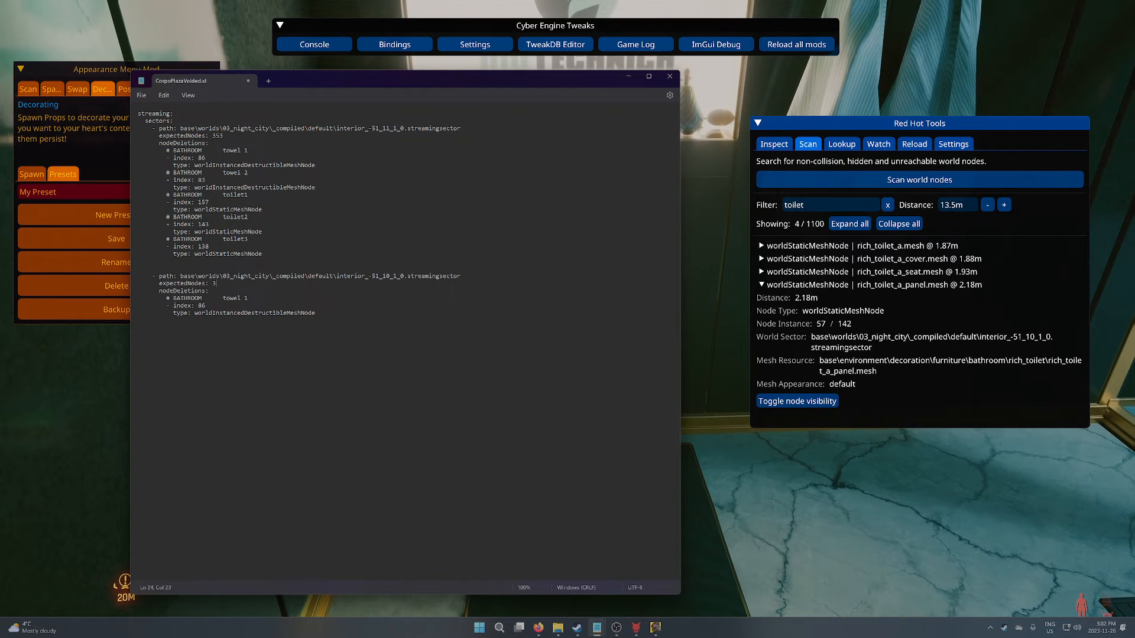
type("142")
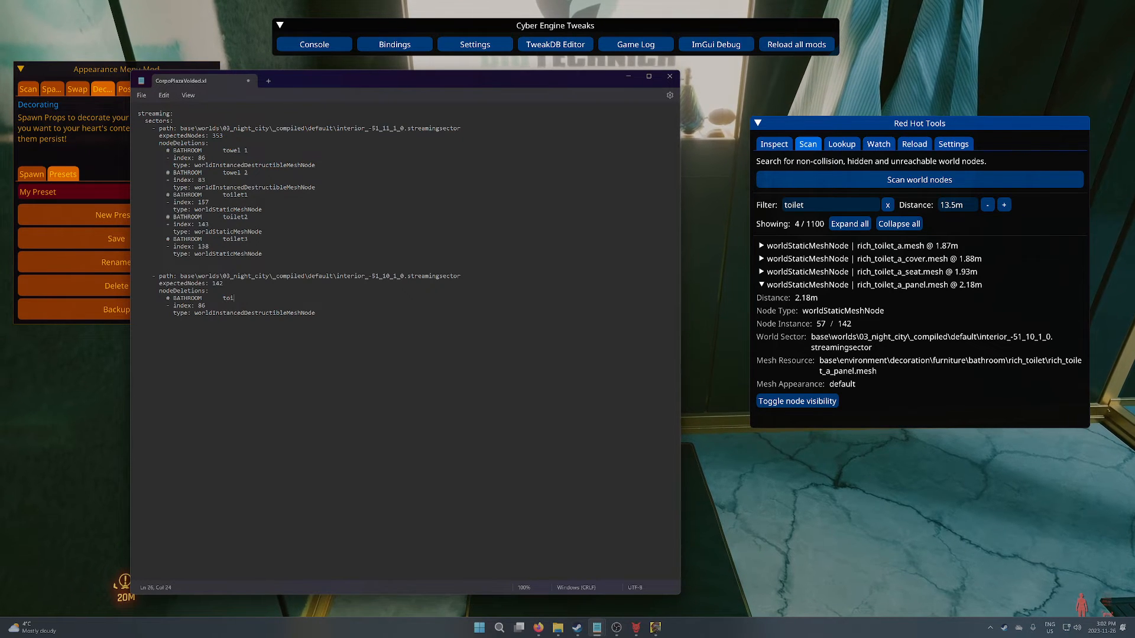
type("oilet panel")
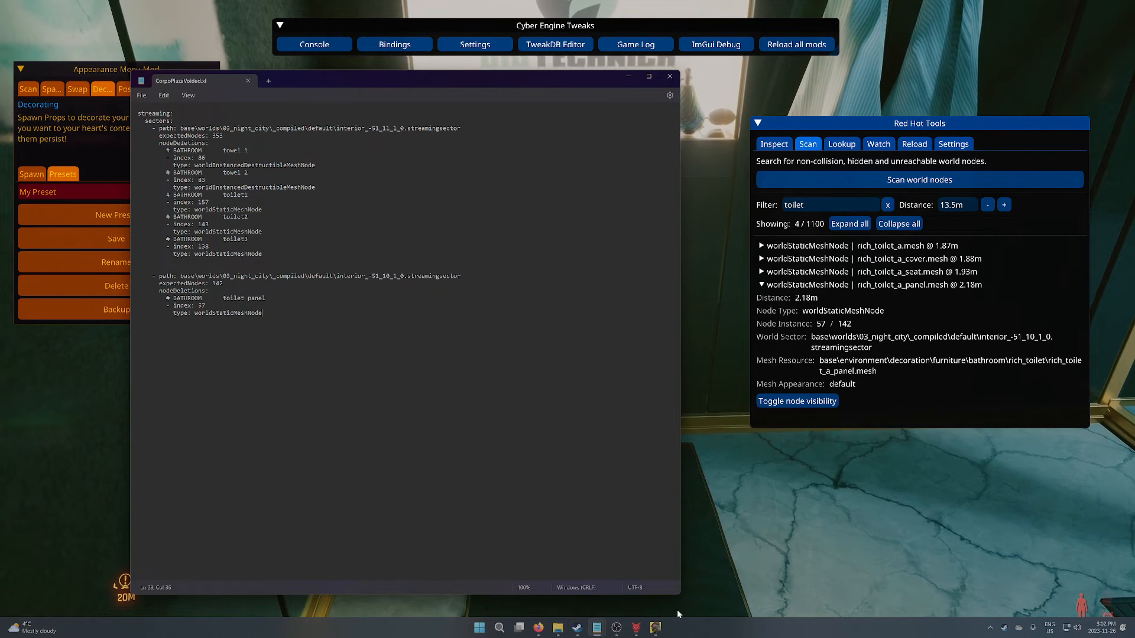
mouse_move(577, 623)
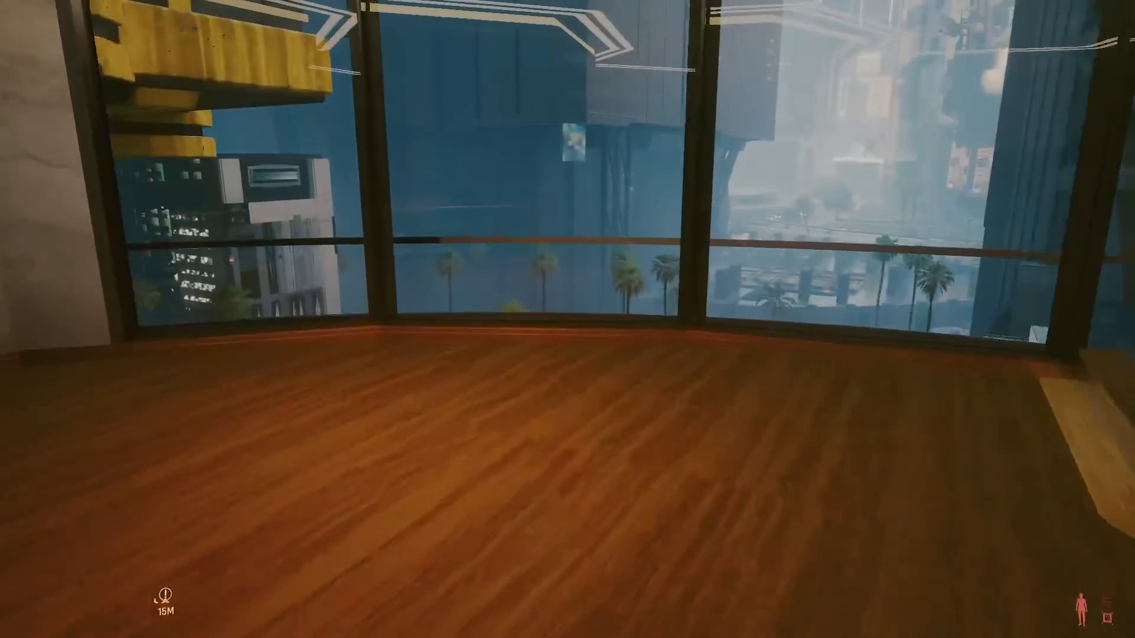
Step: Move through the apartment toward the doorway with the rich_toilet_a node list still shown
scroll("right", 3)
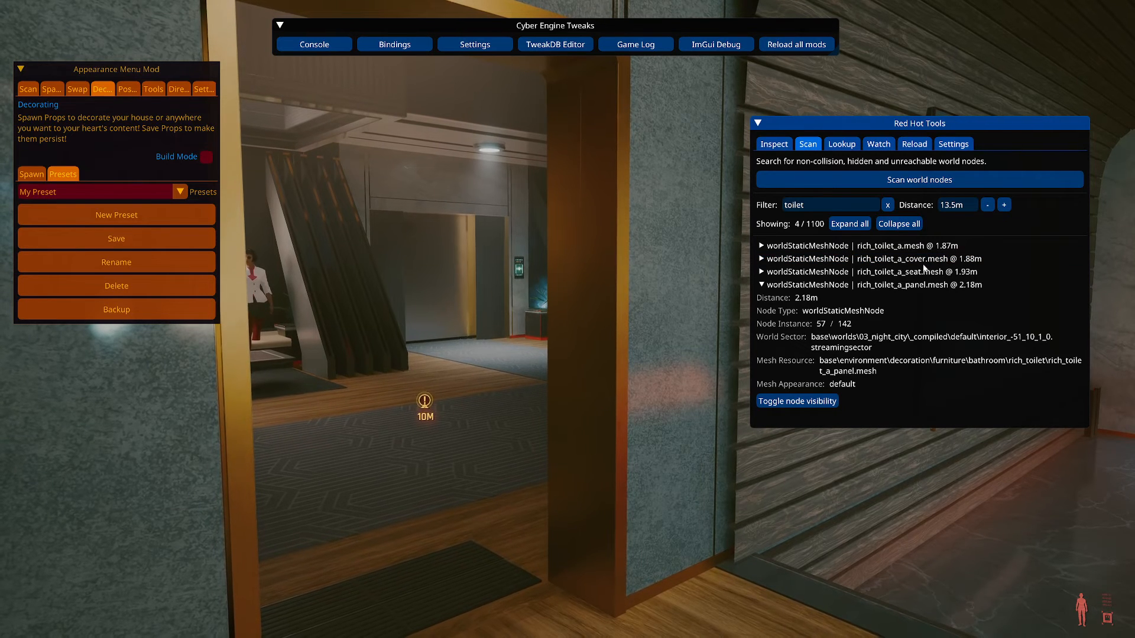
Step: Hide the CET overlay before heading out into the building lobby
left_click(868, 272)
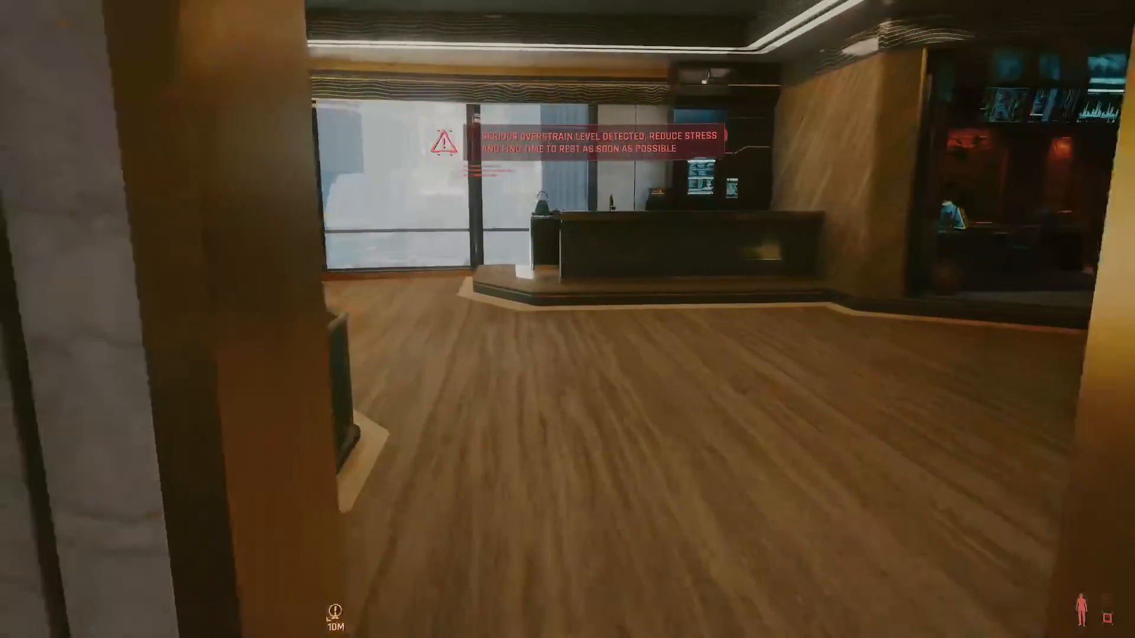
mouse_move(567, 319)
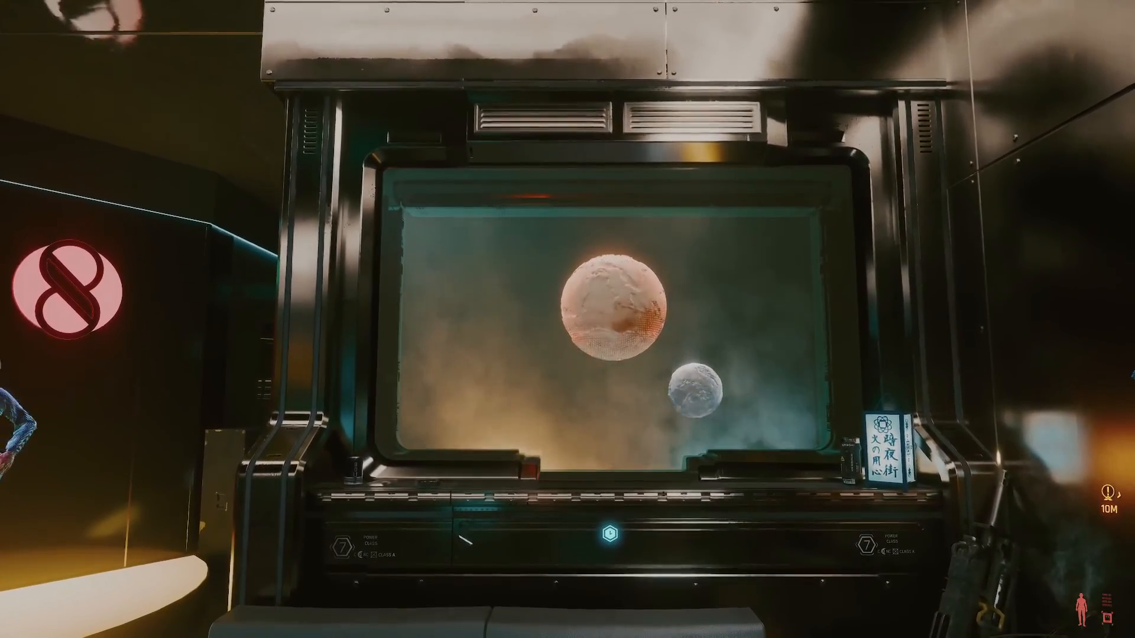
mouse_move(568, 320)
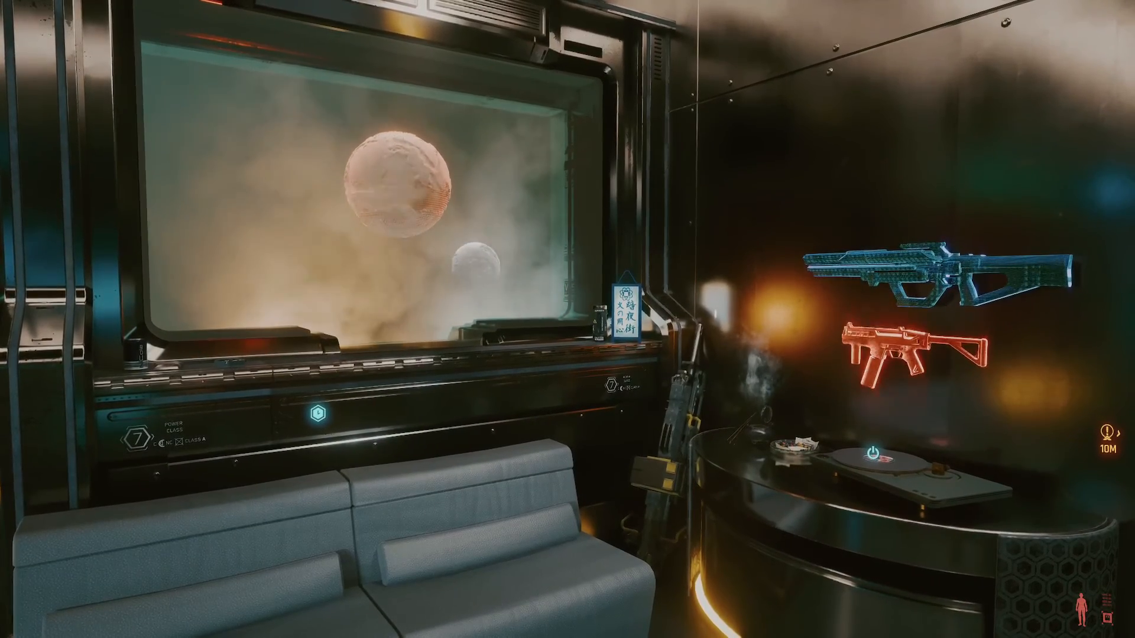
mouse_move(568, 319)
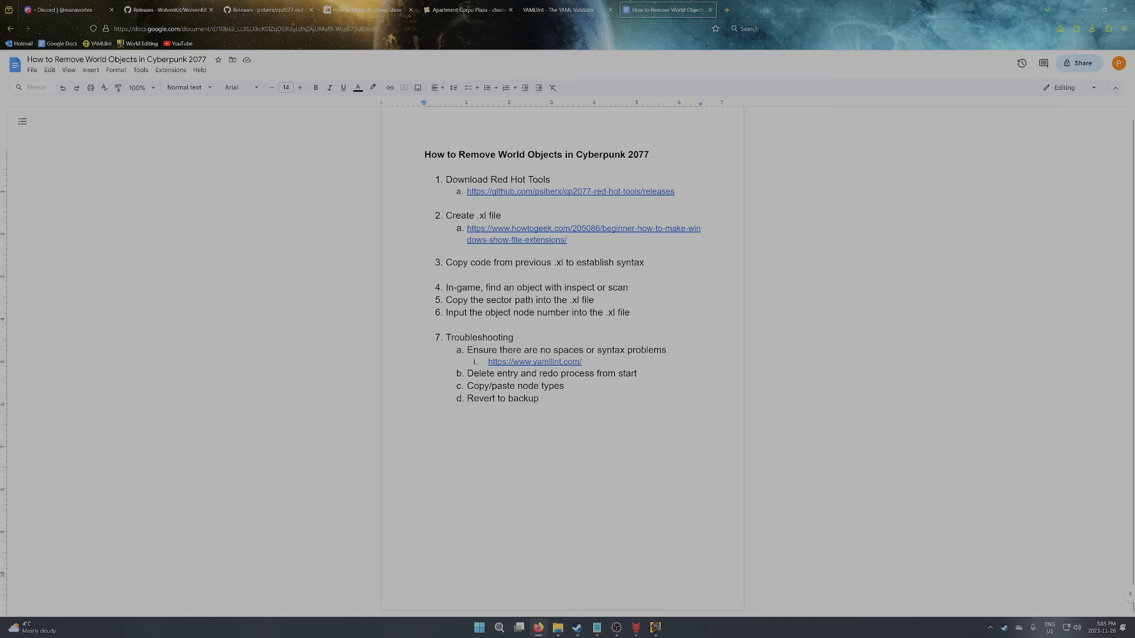
left_click(513, 337)
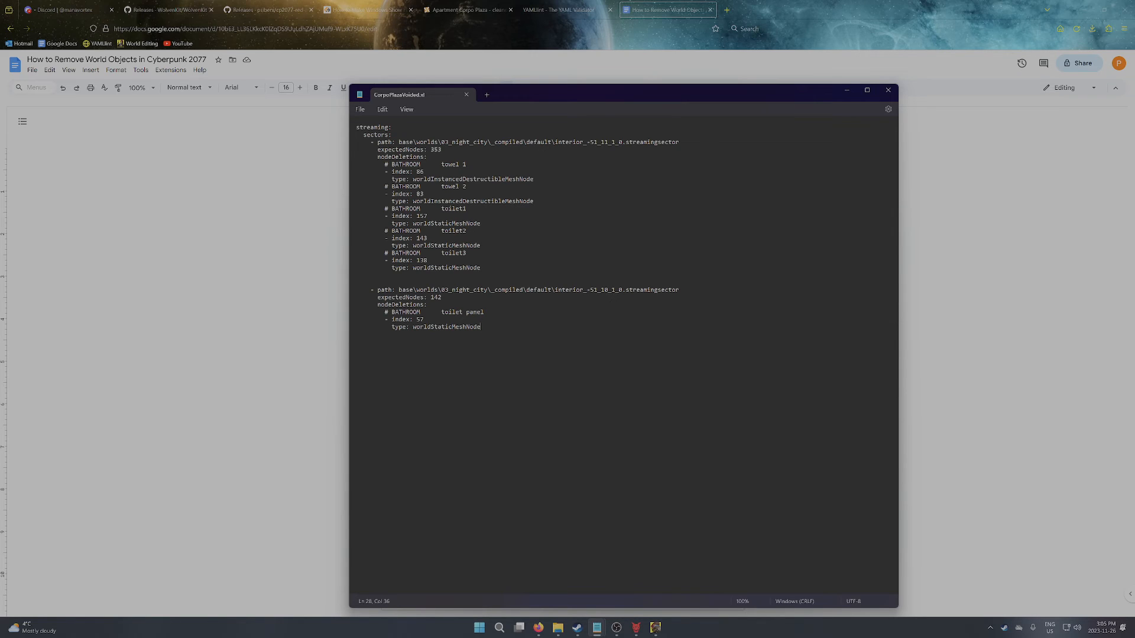
Step: Select the whole two-sector CorpoPlazaVoided.xl contents for copying to the validator
left_click_drag(383, 310, 480, 326)
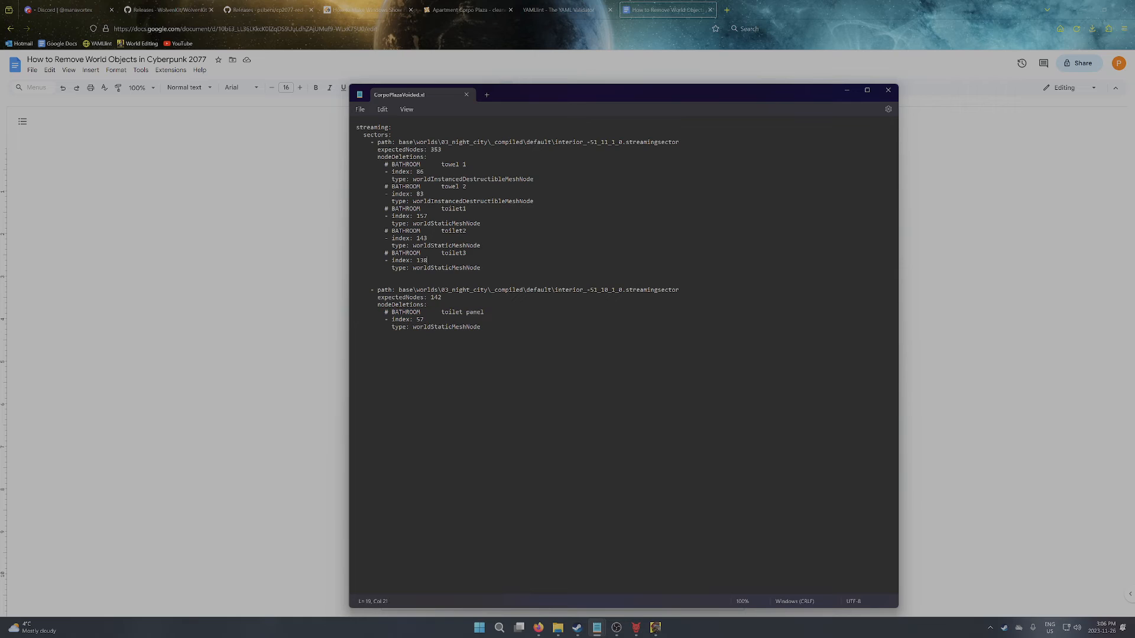
left_click_drag(386, 163, 427, 260)
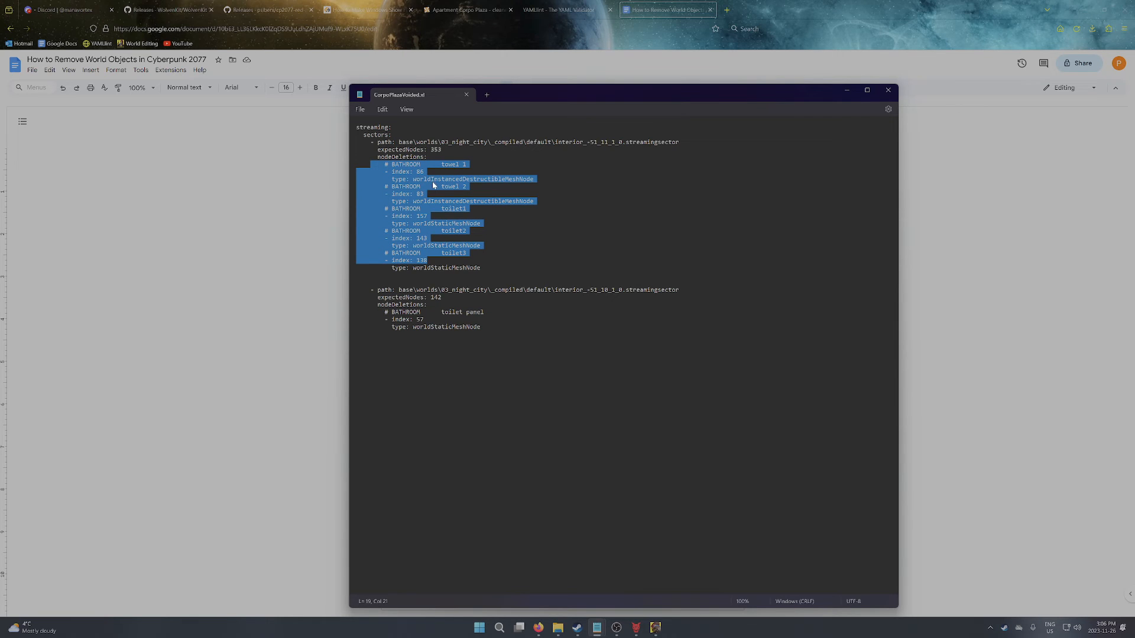
mouse_move(469, 253)
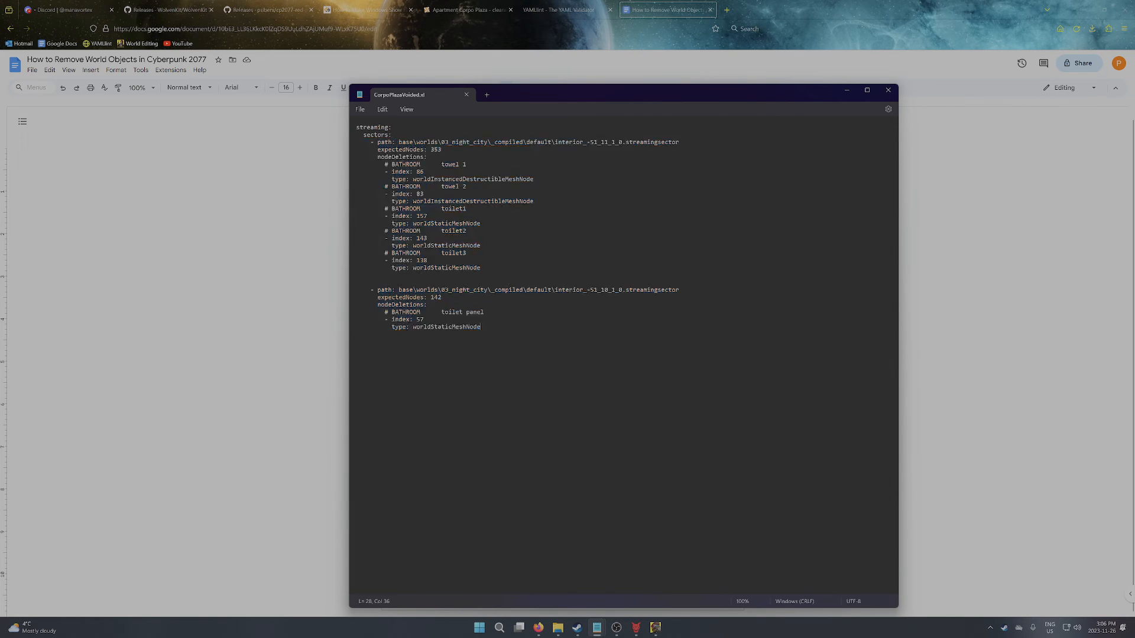
key("ctrl+a")
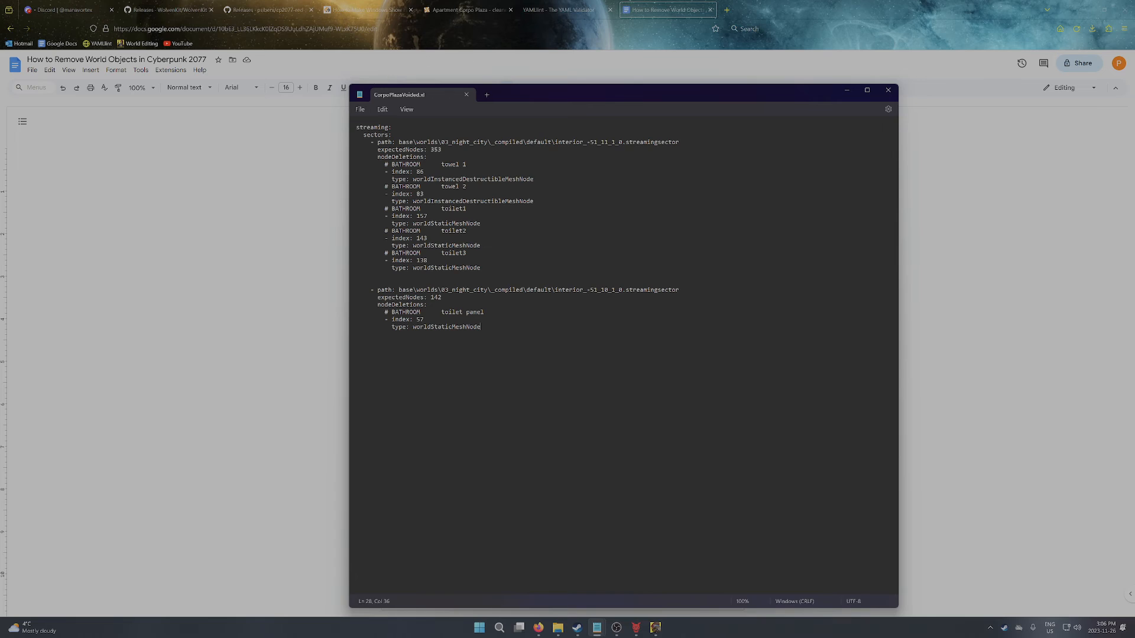
Step: Run YAML Lint on the pasted two-sector file and get a valid YAML result
left_click(566, 10)
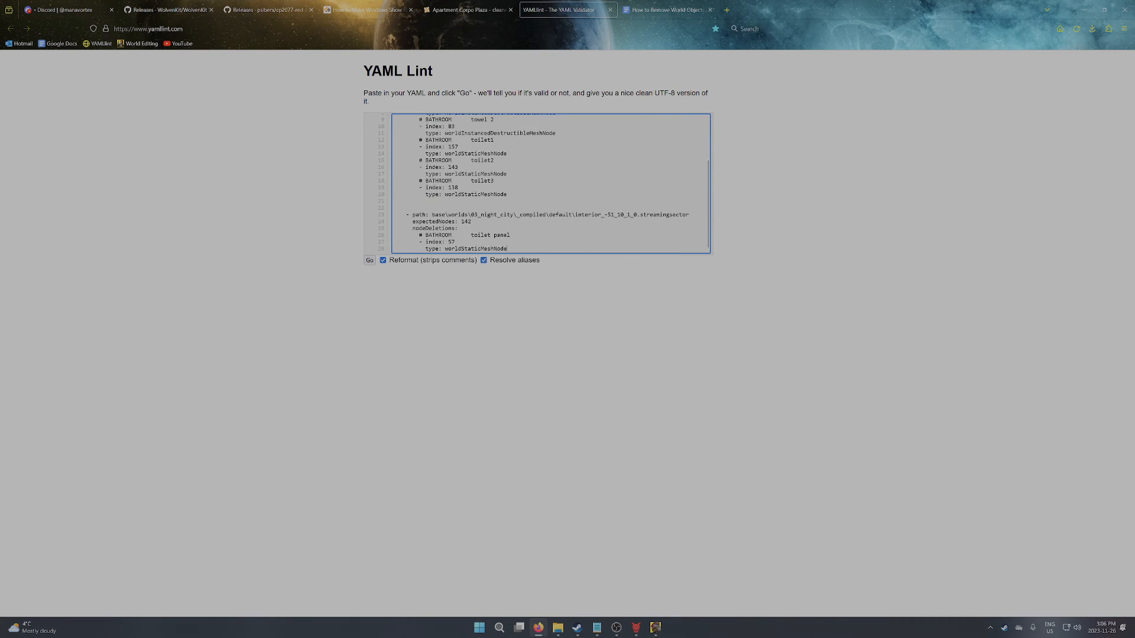
left_click(369, 260)
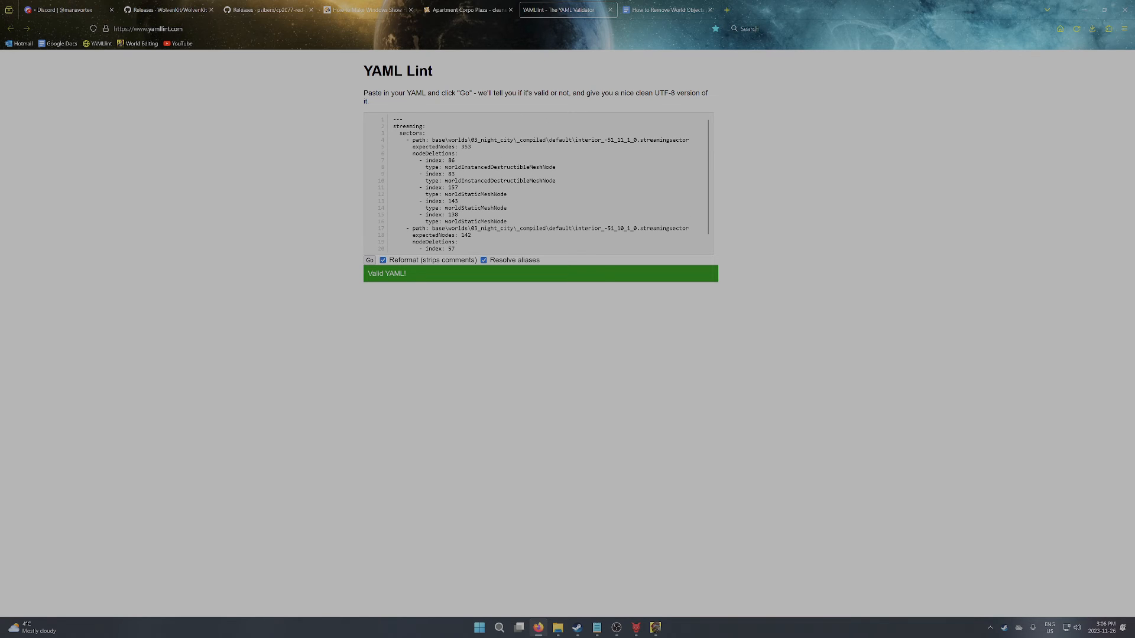
left_click(535, 180)
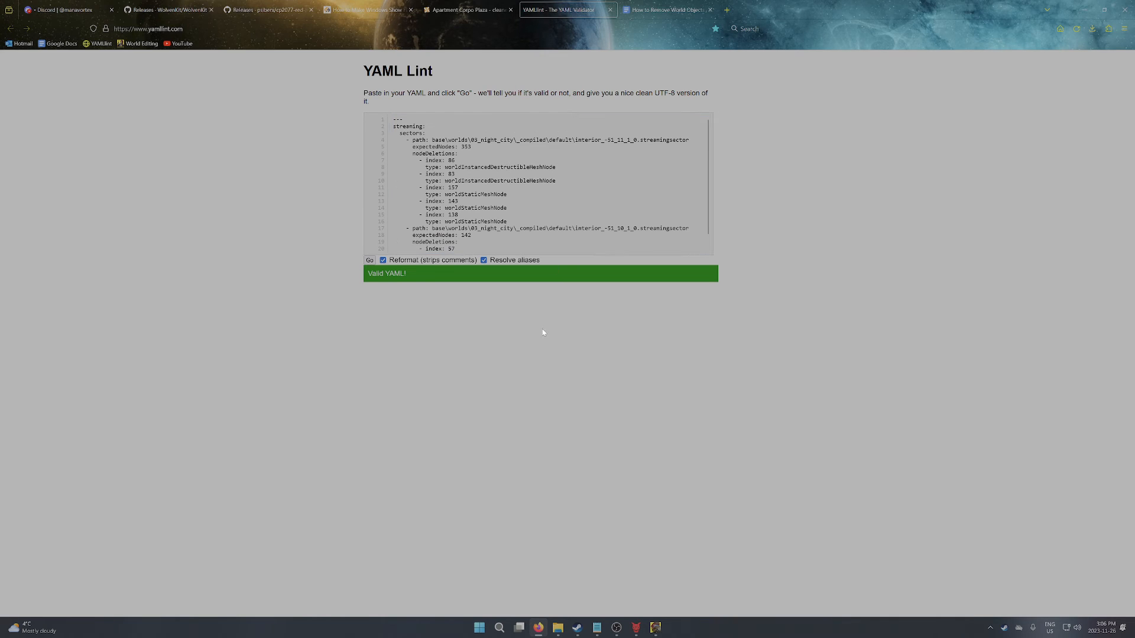
mouse_move(597, 628)
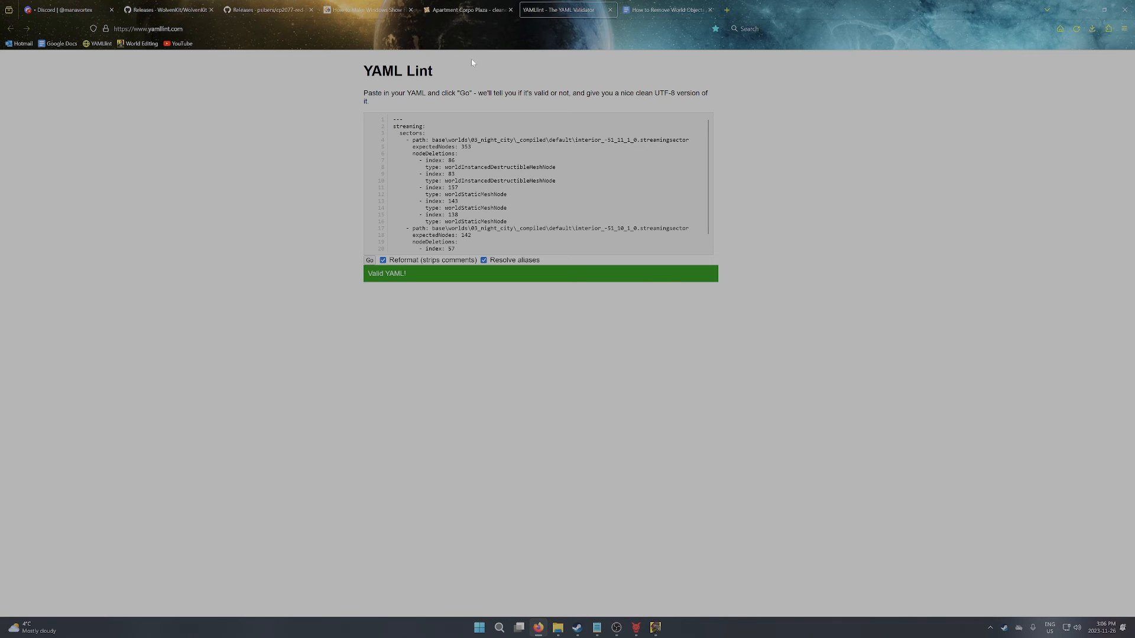
Step: Review toilet2's worldStaticMeshNode and towel 2's worldInstancedDestructibleMeshNode types in the .xl file
left_click(665, 9)
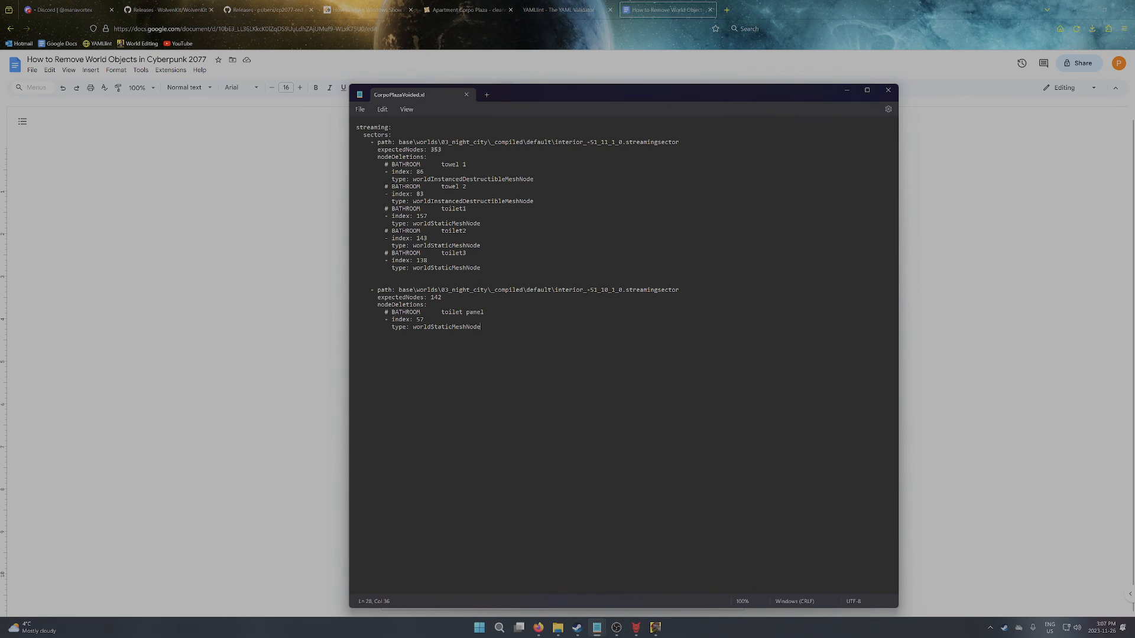
double_click(446, 246)
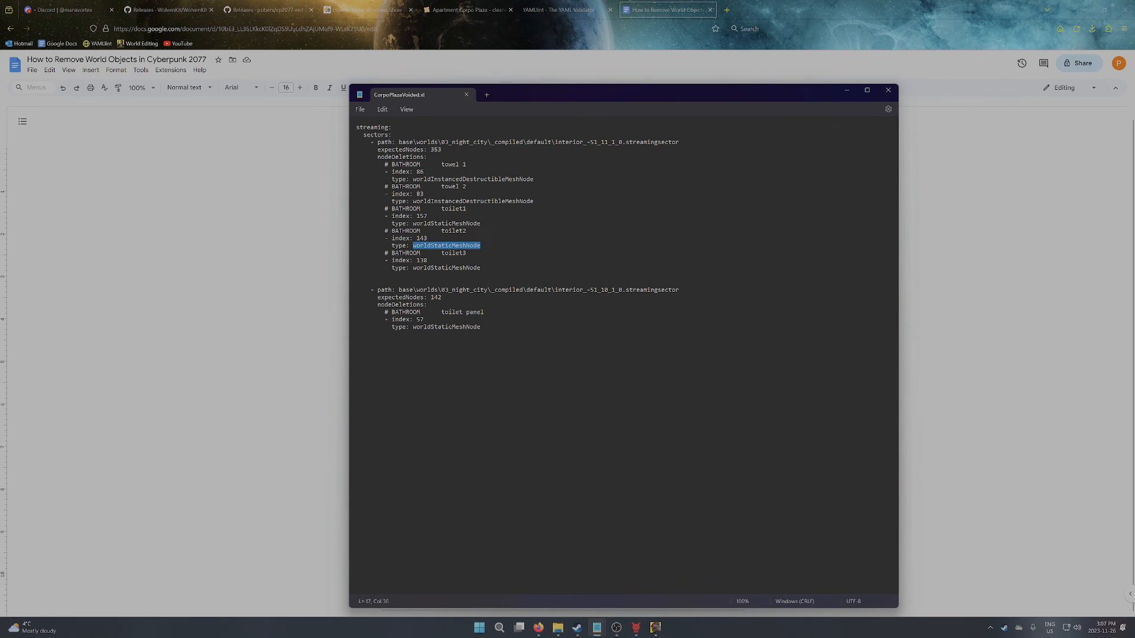
double_click(473, 201)
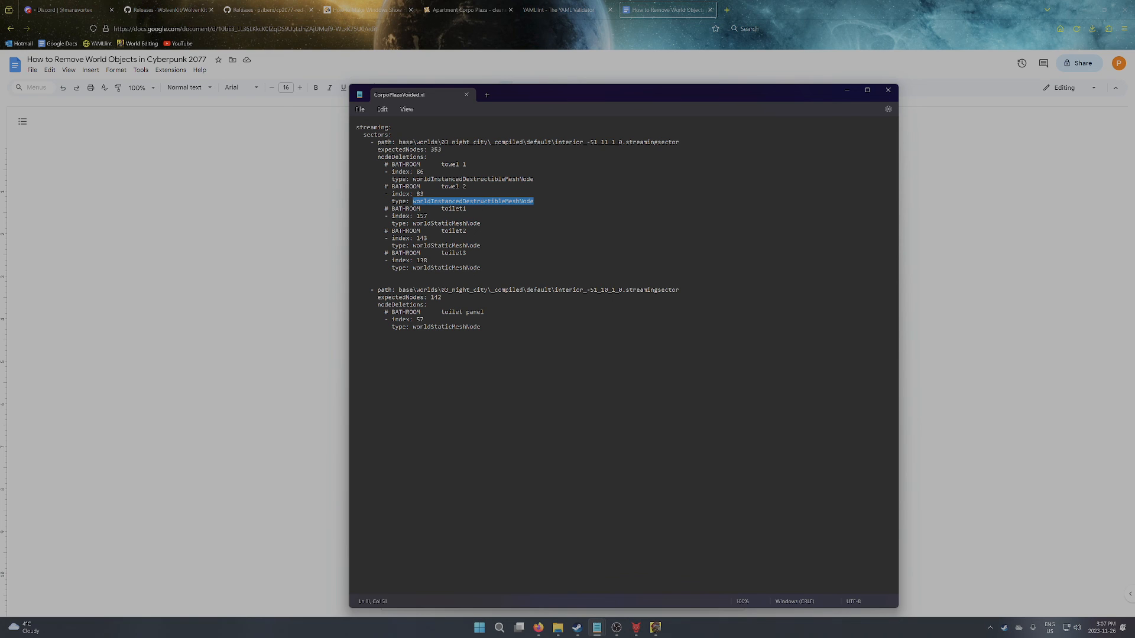
Step: Try worldInstancedDestructibleMeshNode on the toilet panel entry, then review its index 57, leaving it unchanged
double_click(446, 326)
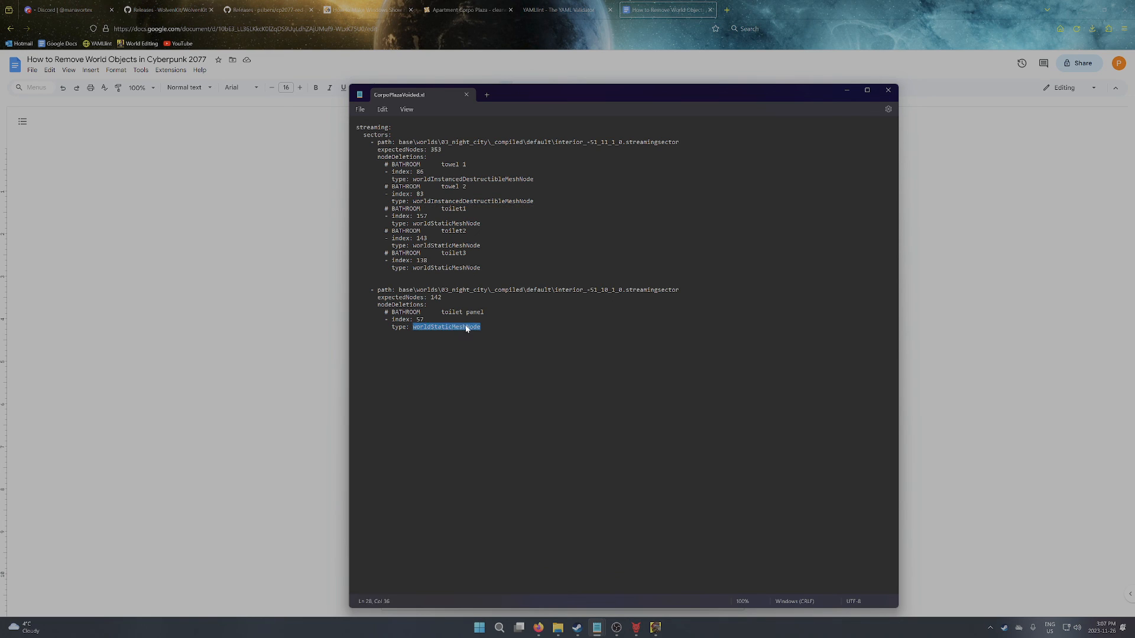
type("worldInstancedDestructibleMeshNode")
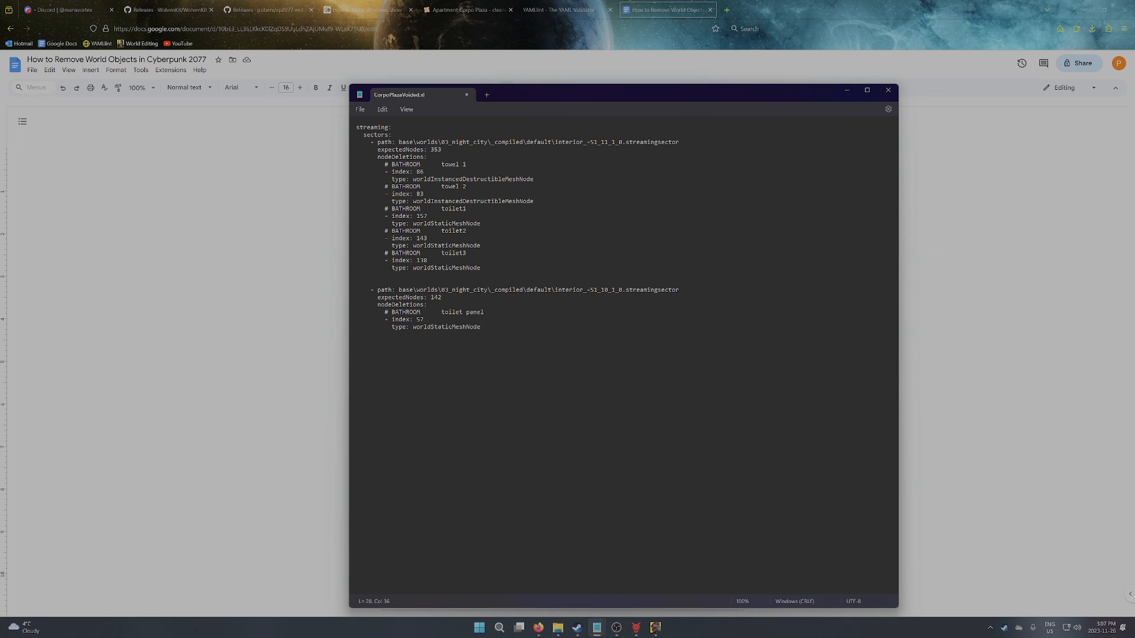
left_click(479, 327)
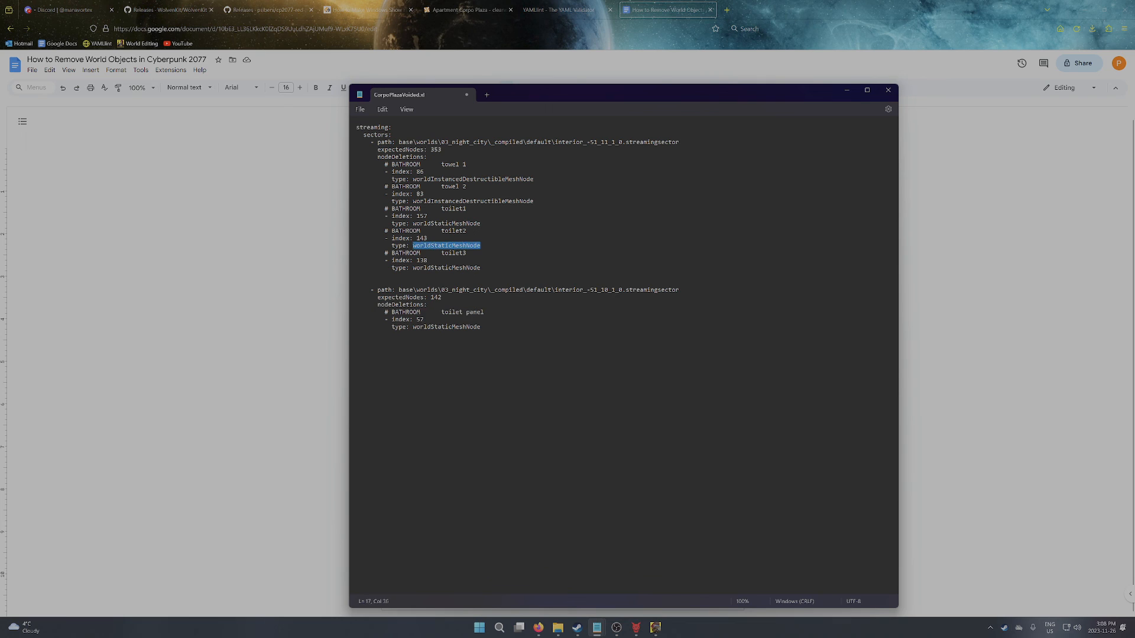
double_click(446, 326)
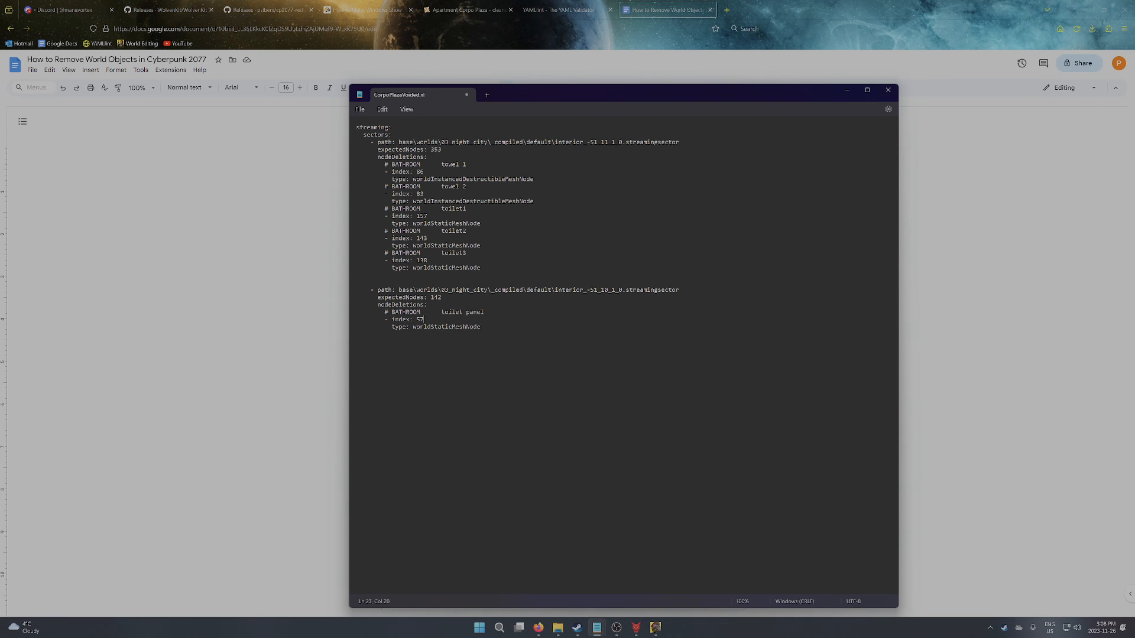
double_click(420, 319)
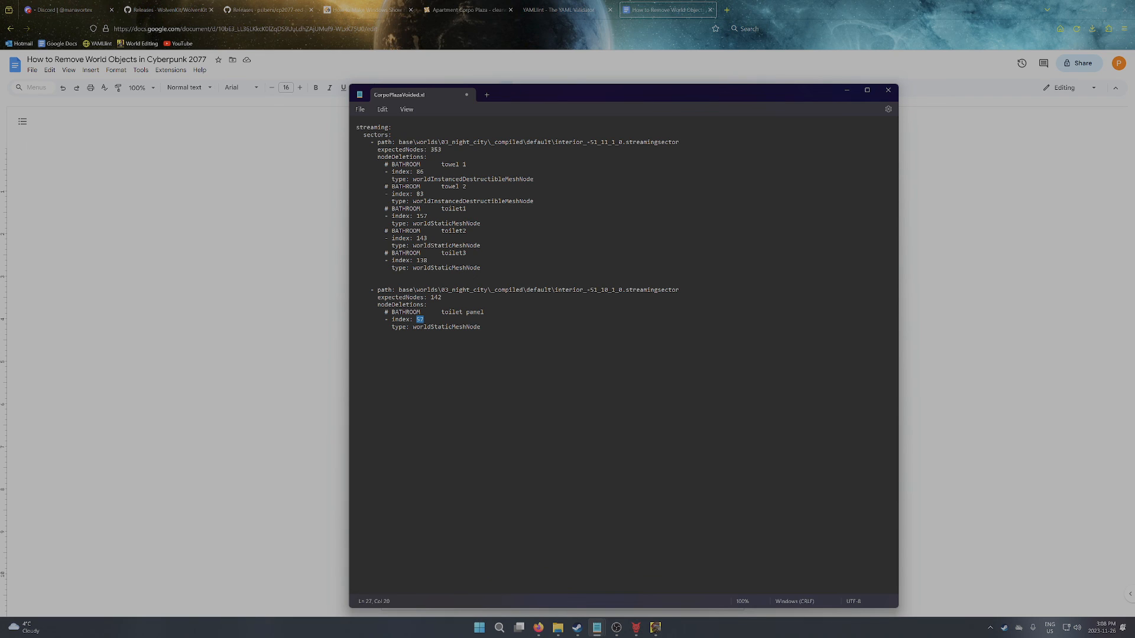